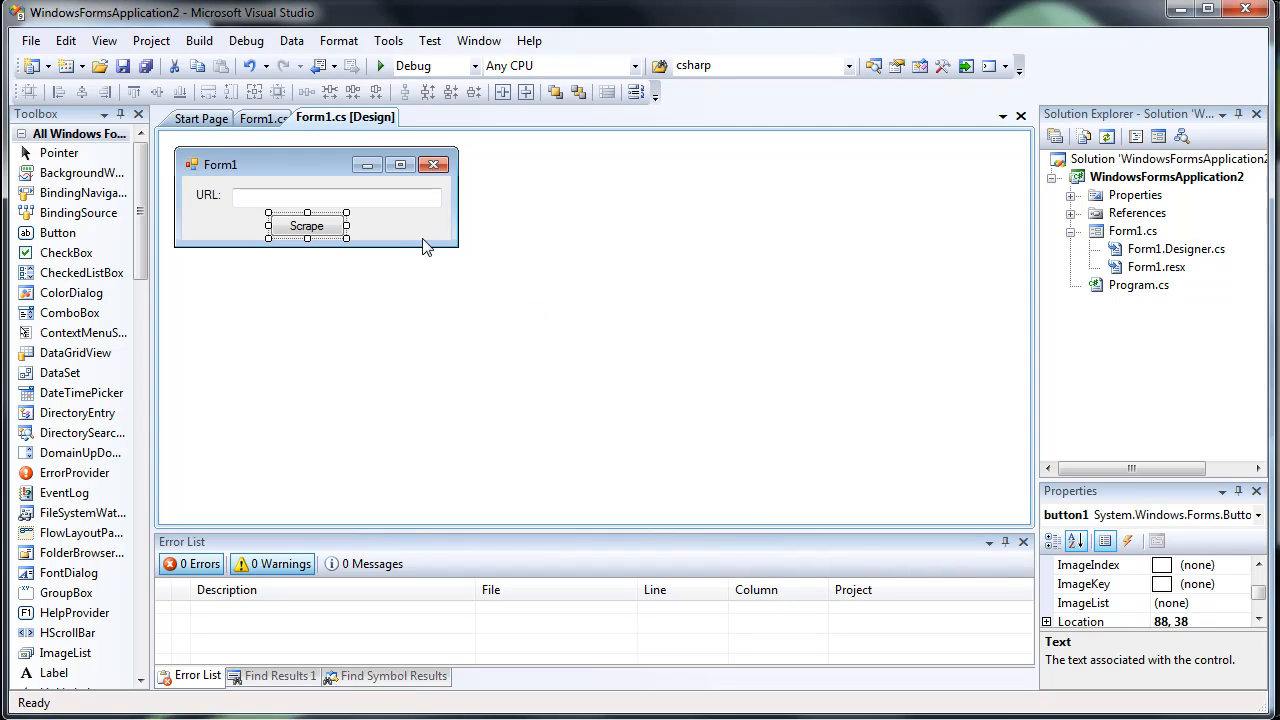
- Create the Scrape button's empty click handler in Form1
left_click(370, 195)
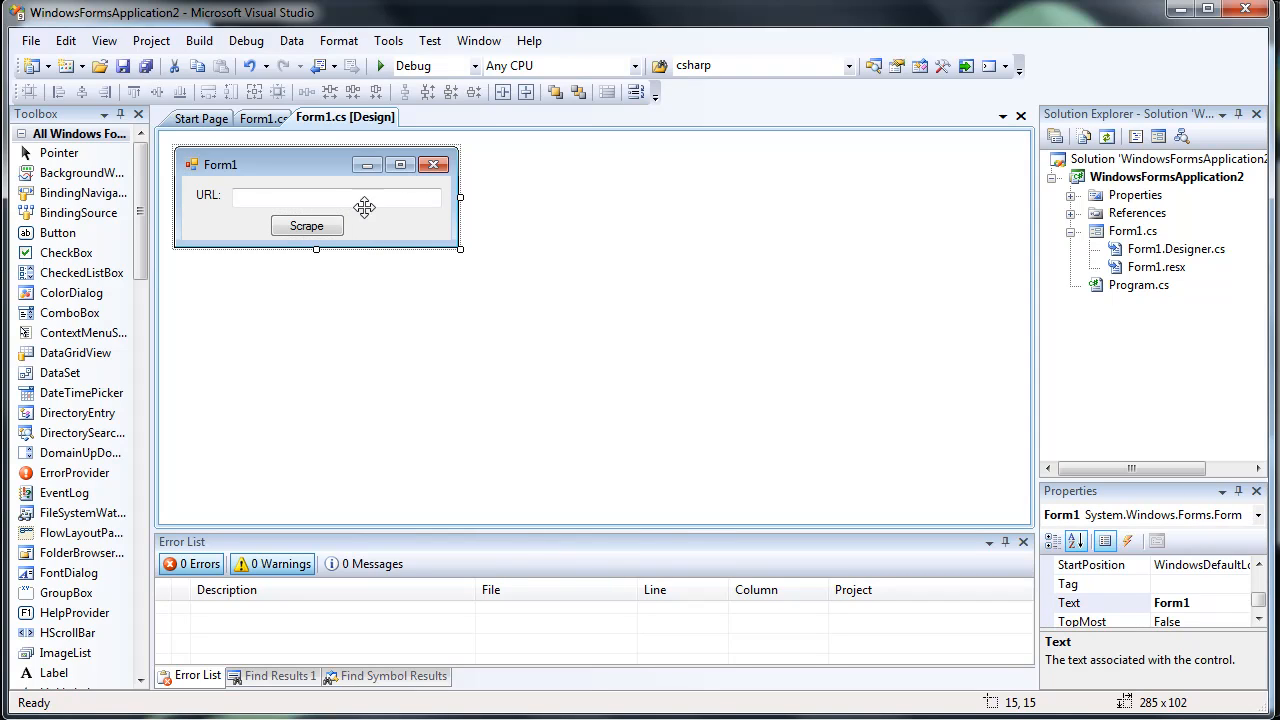
mouse_move(209, 218)
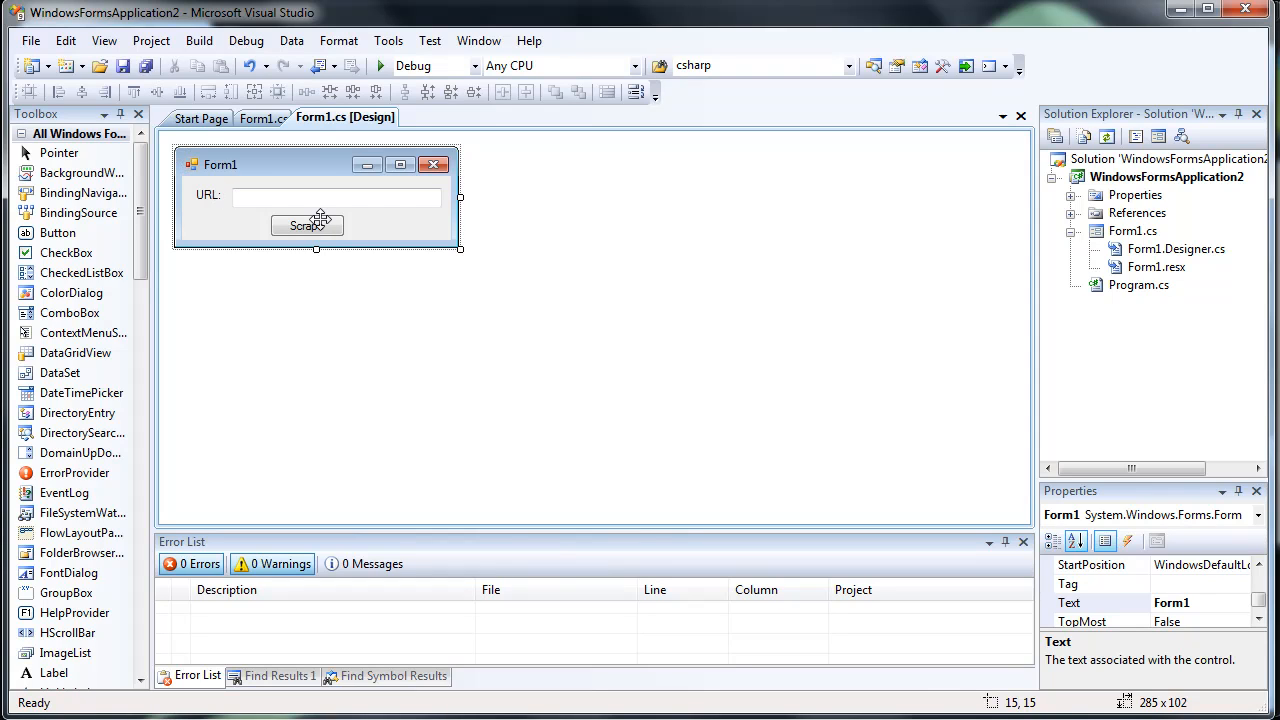
double_click(307, 225)
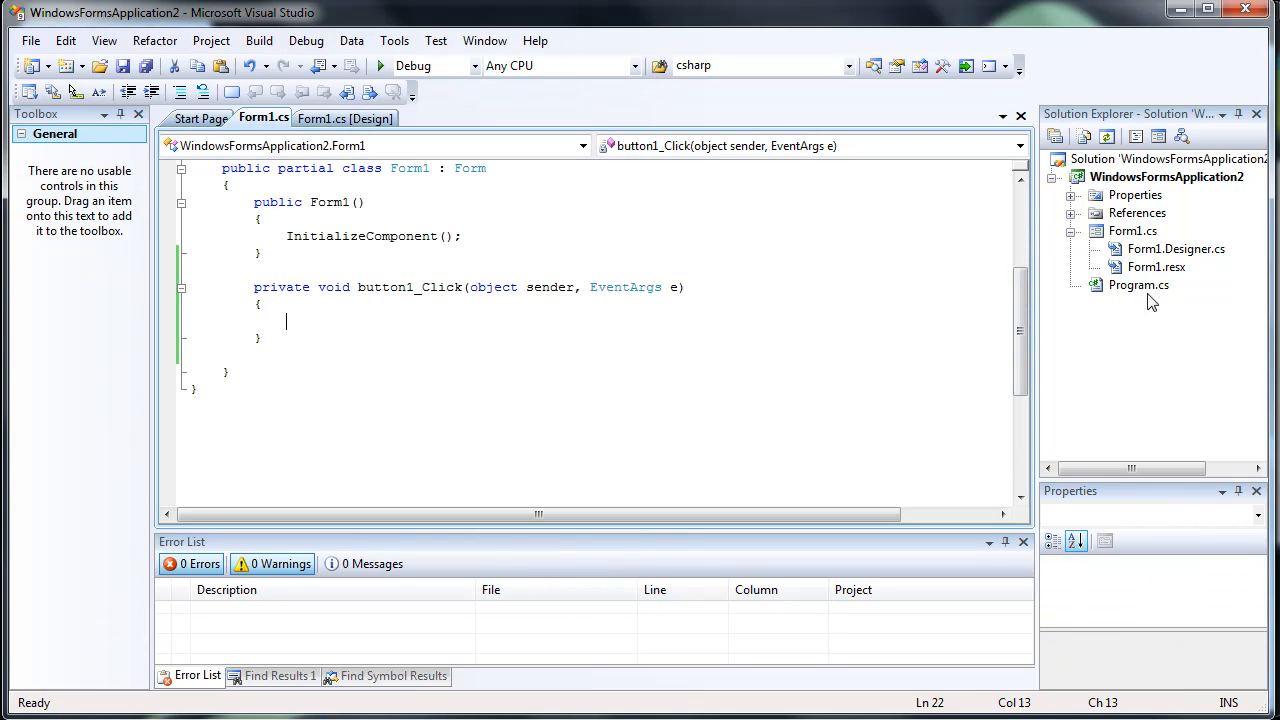
right_click(1138, 285)
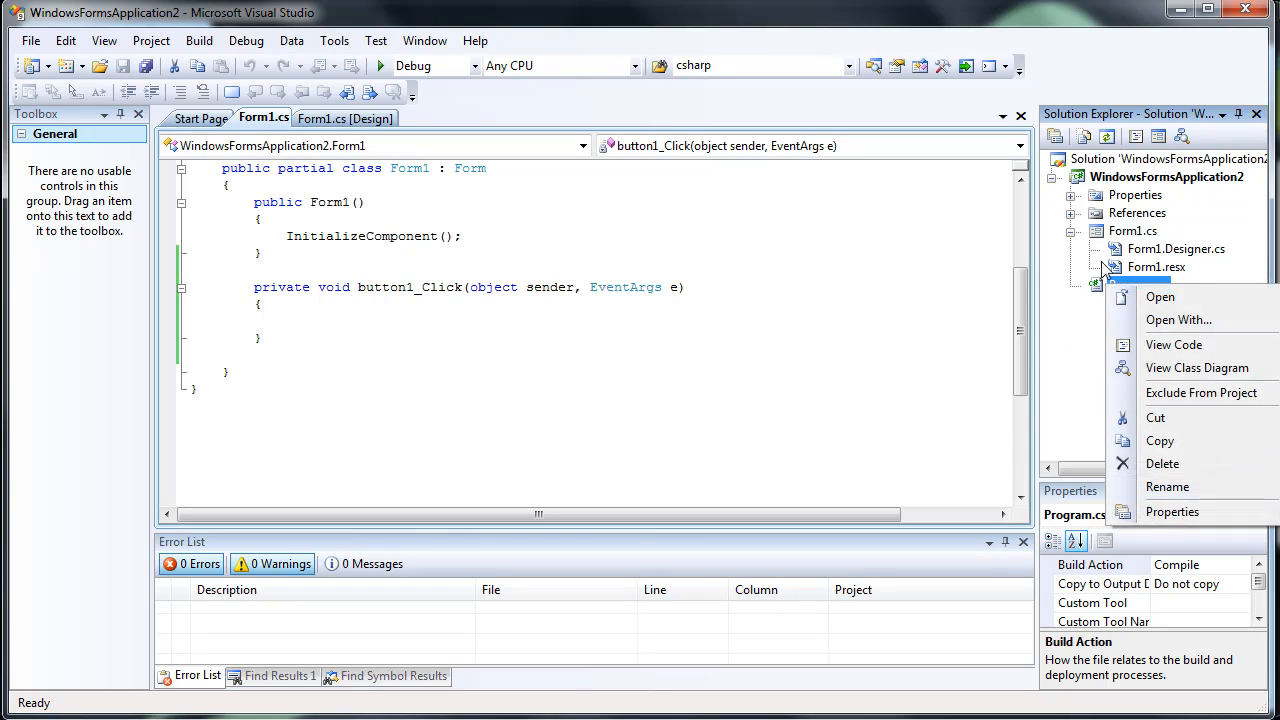
left_click(1165, 248)
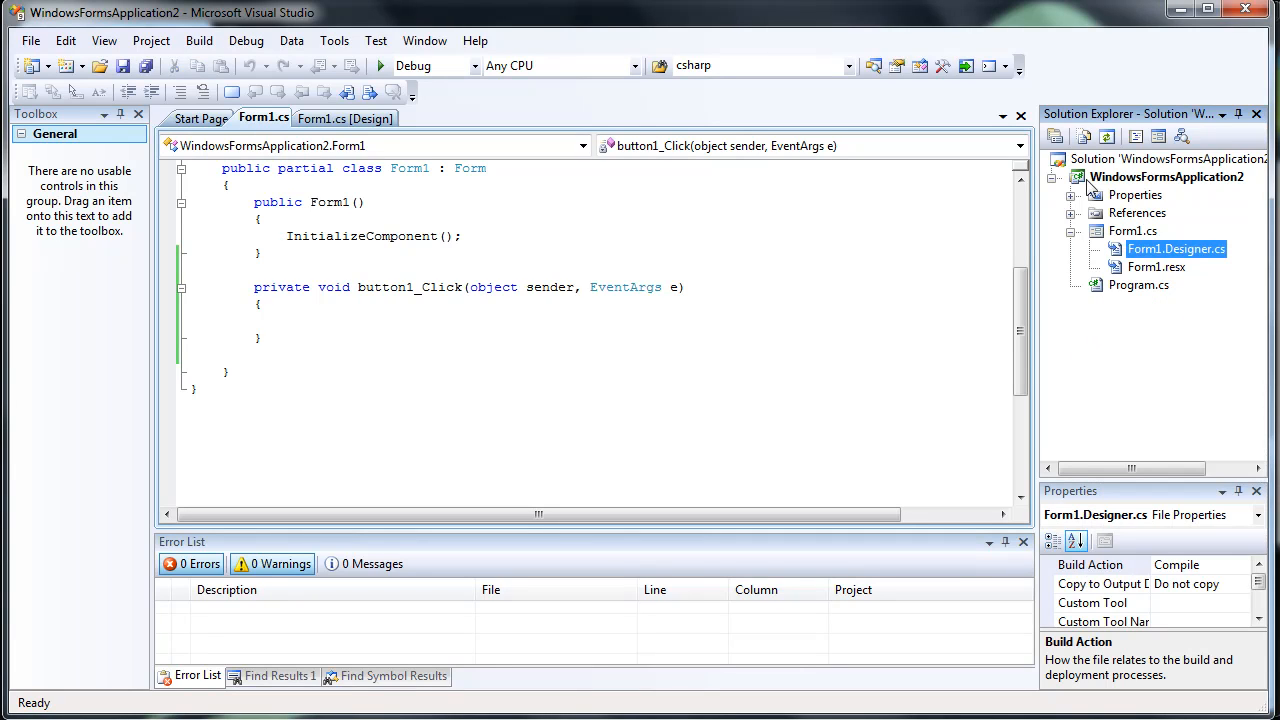
- Add a new WorkerClass.cs class to the WindowsFormsApplication2 project
right_click(1162, 176)
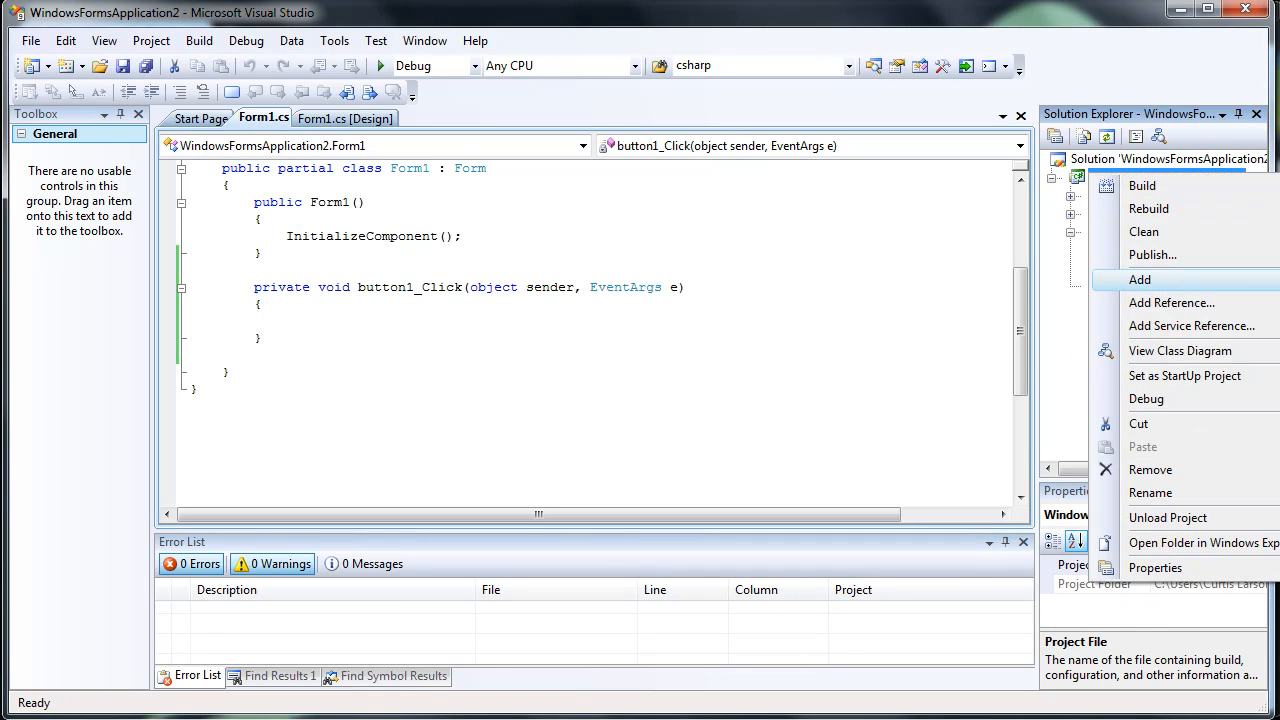
left_click(1140, 279)
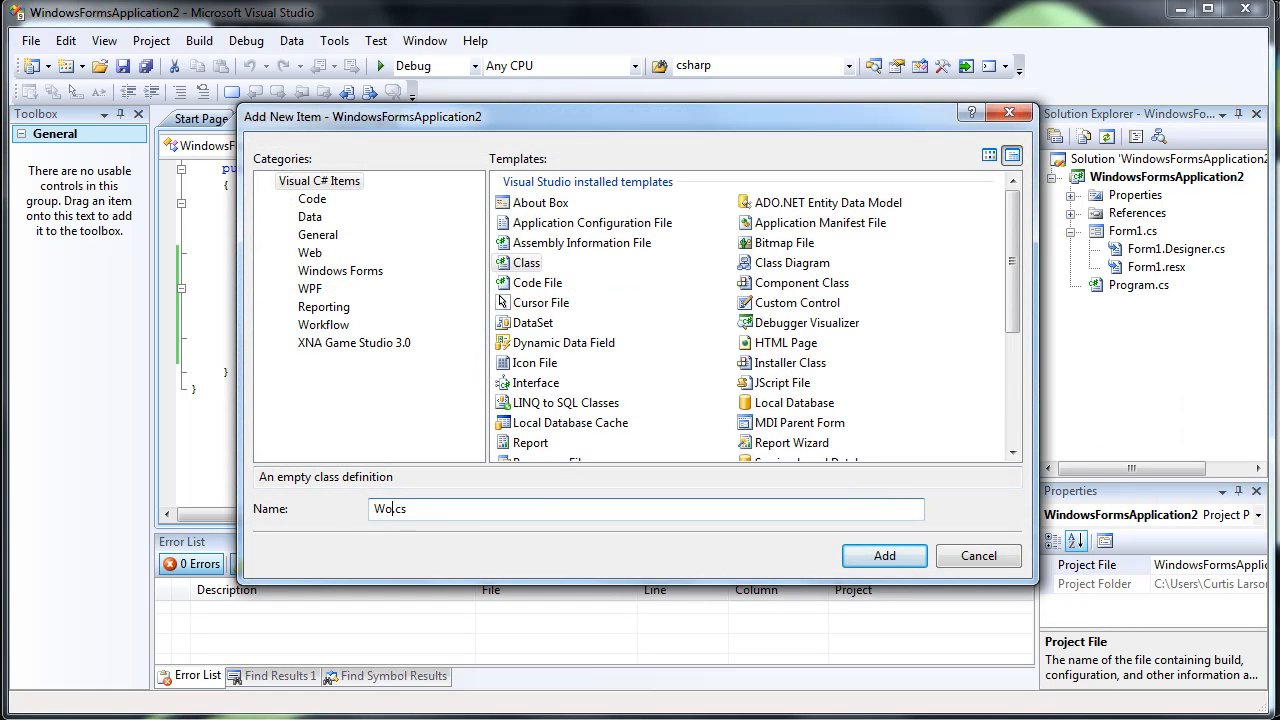
left_click(884, 555)
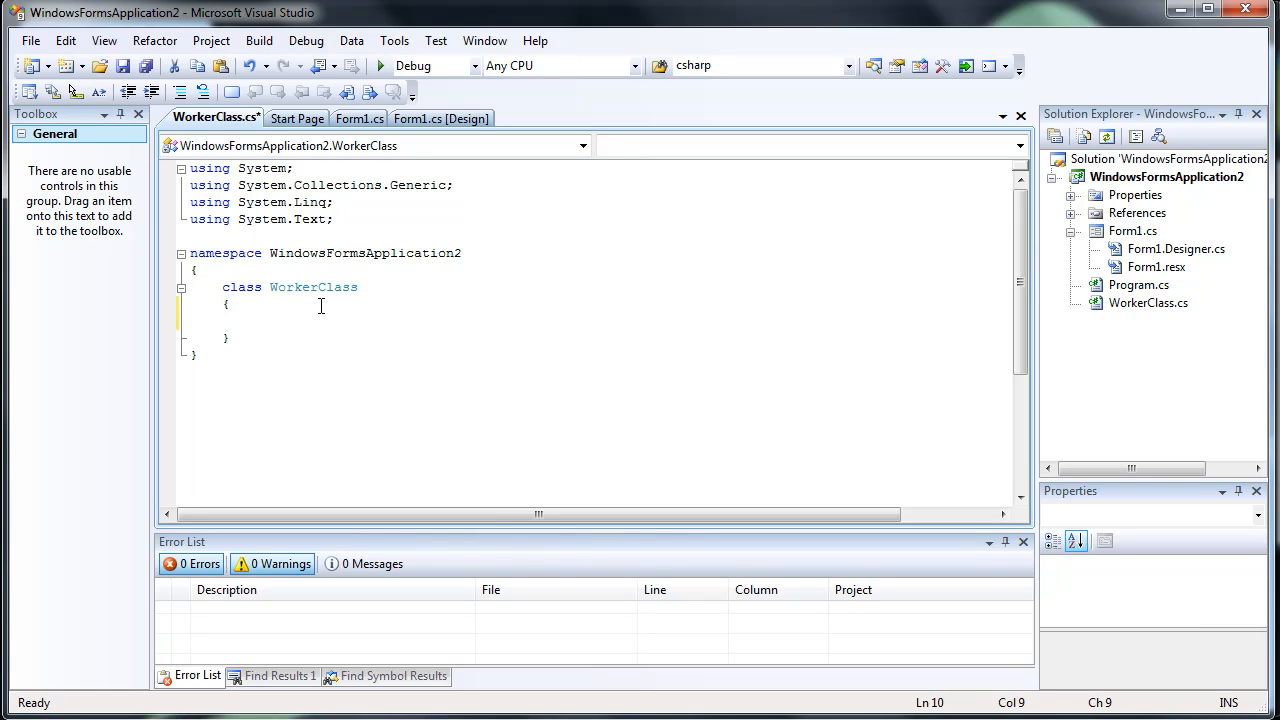
- Declare a public static string getSourceCode(string url) method in WorkerClass
type("public static")
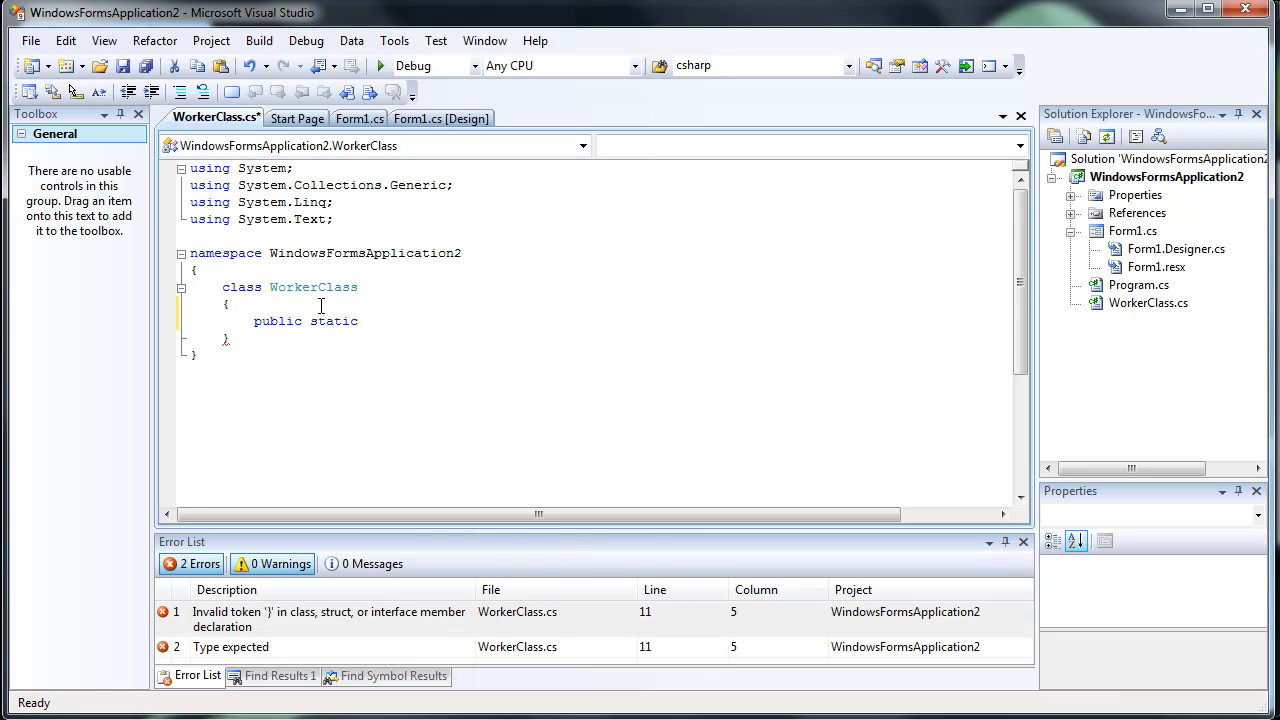
type("string")
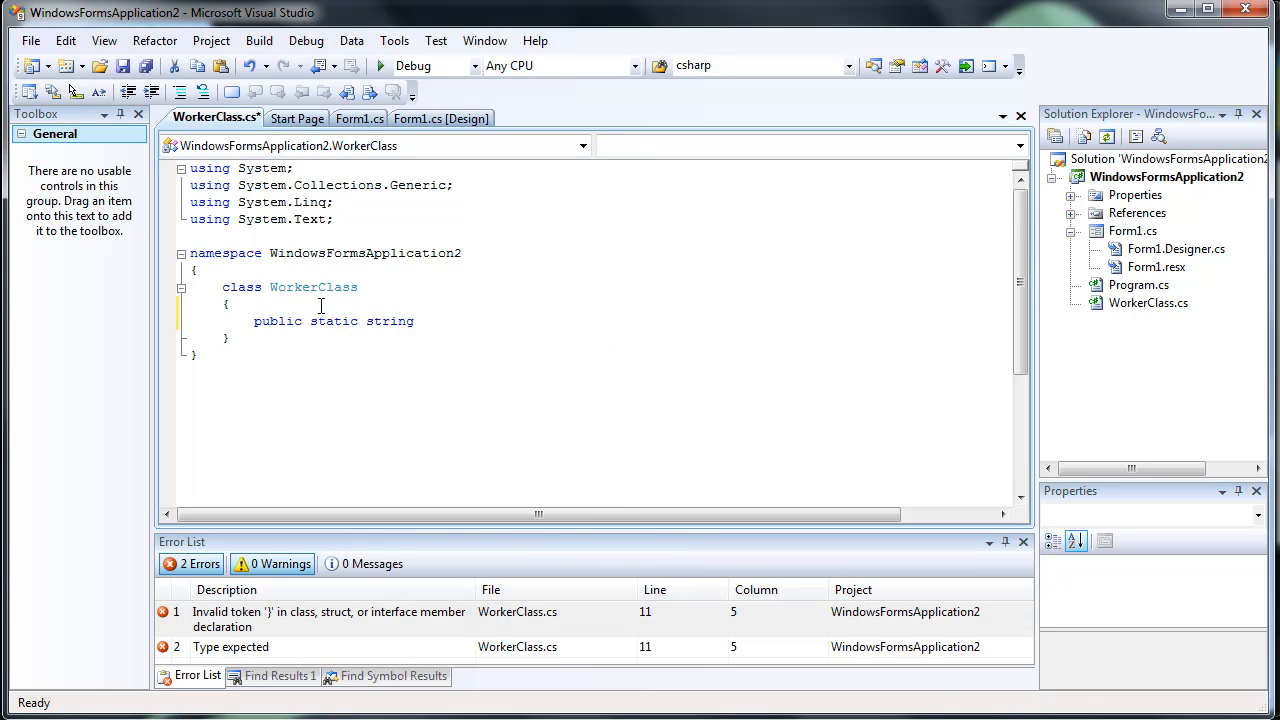
type("sourceCo")
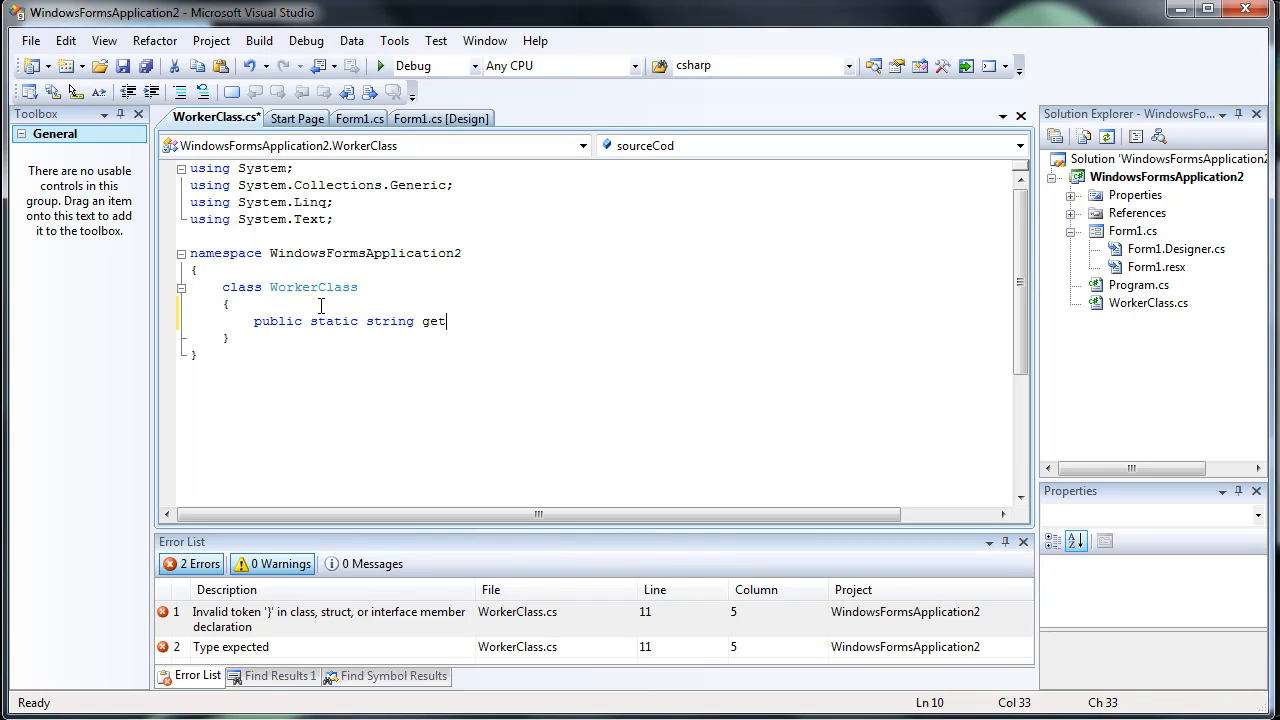
type("SourceCode (strin")
type("{")
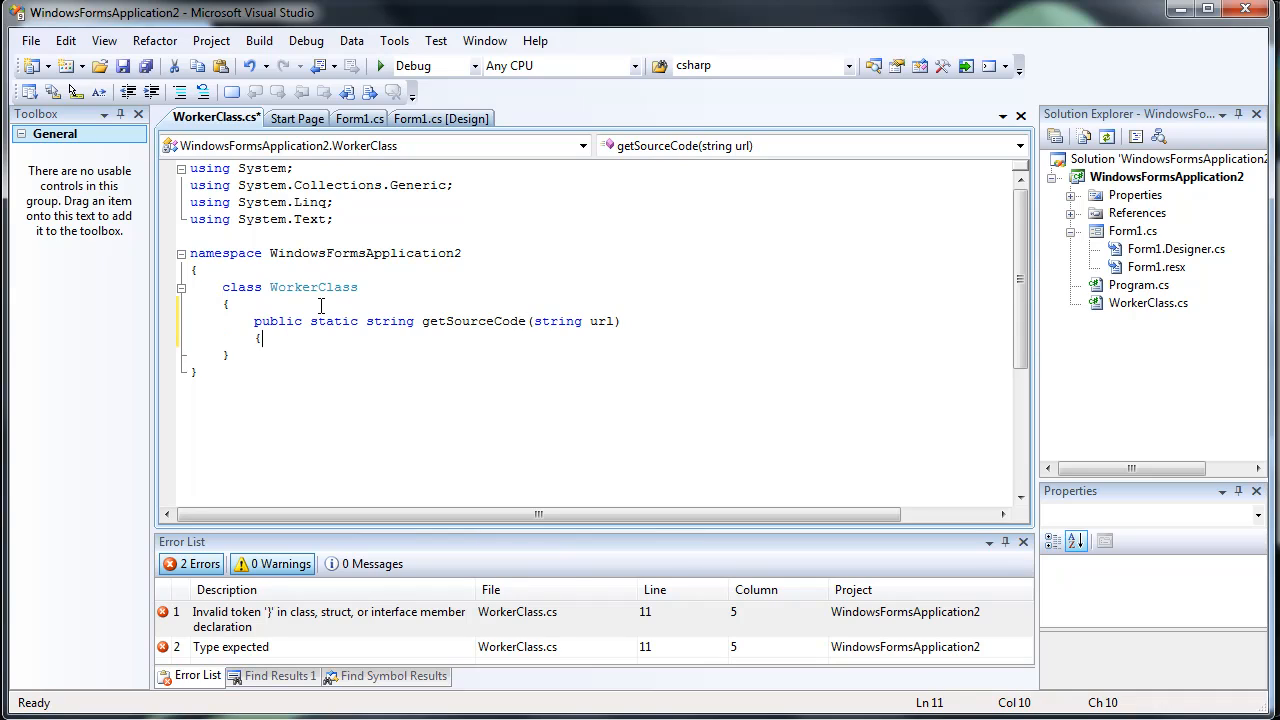
- Build an HttpWebRequest for the URL, importing System.Net, and finish the method body
type("H")
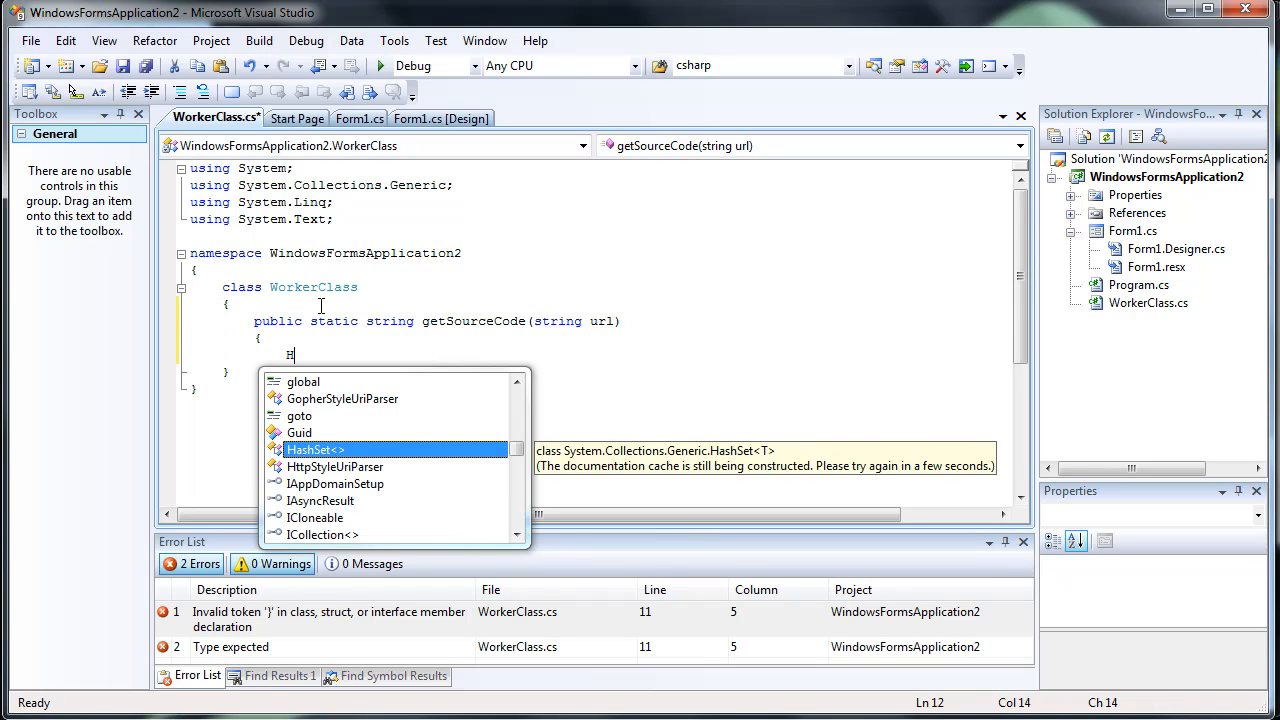
type("ttpWebRe")
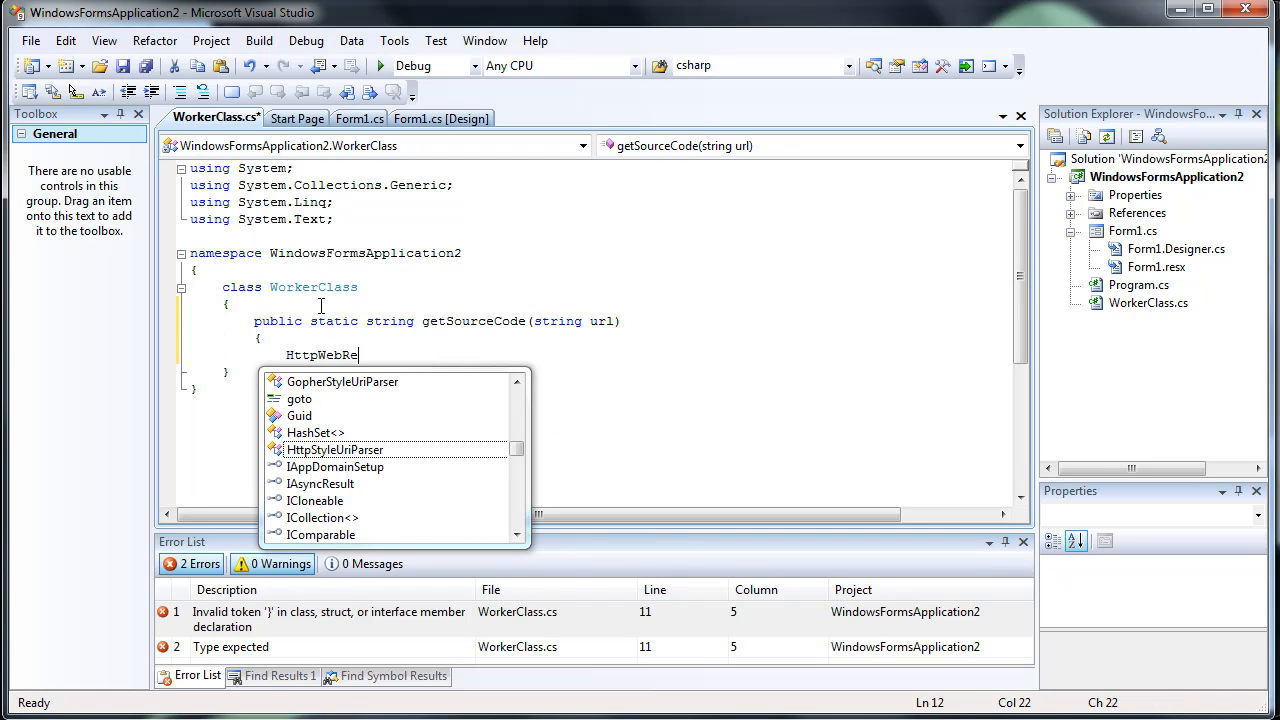
type("quest req")
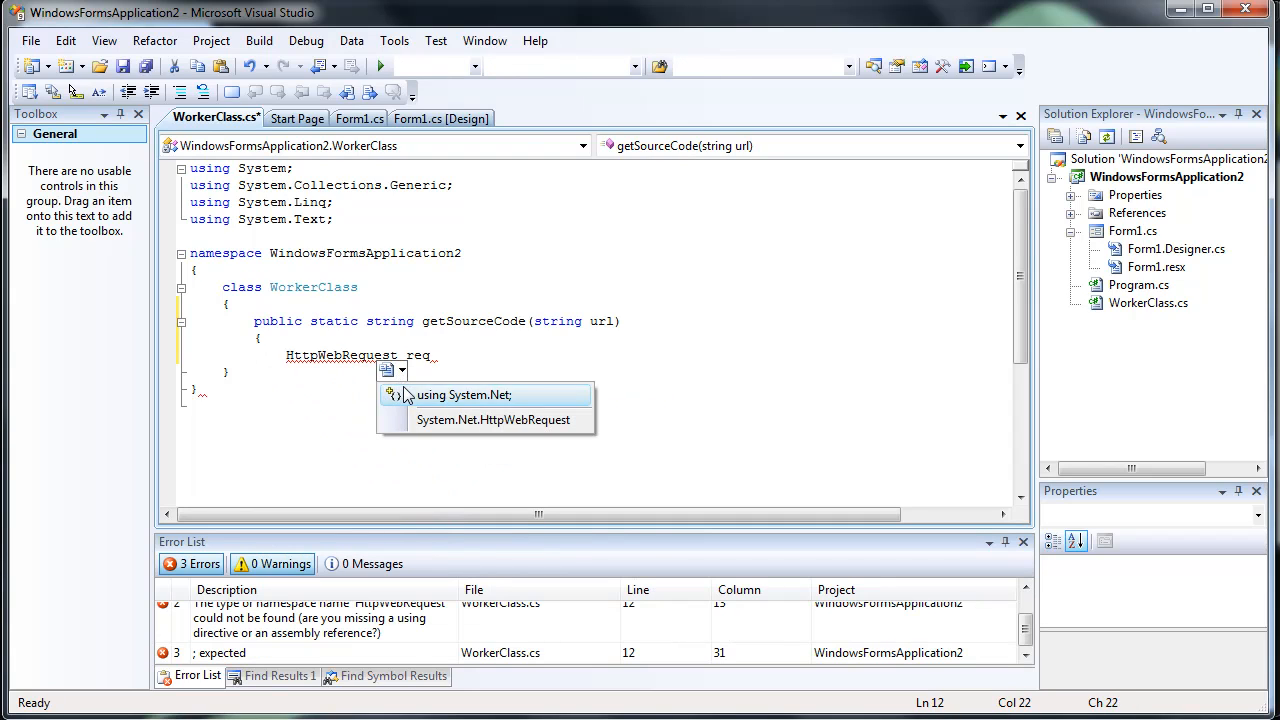
left_click(467, 395)
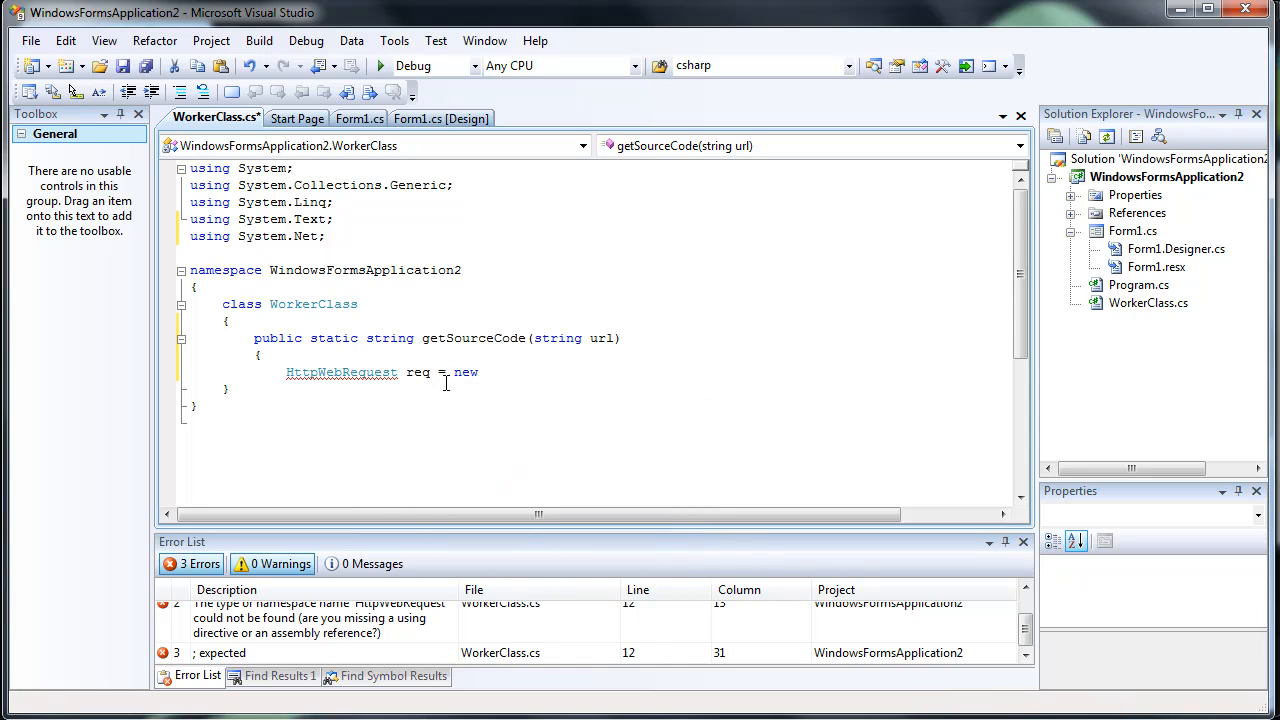
type("H")
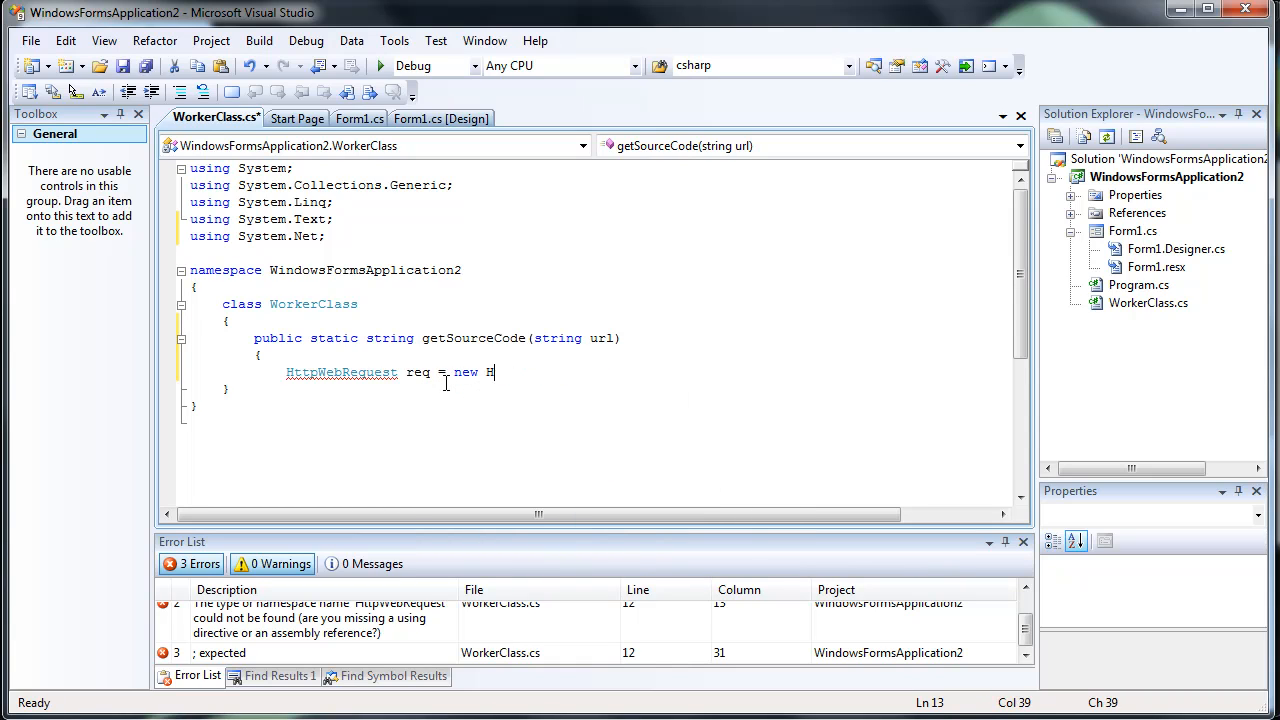
type("(HttpWebRequest")
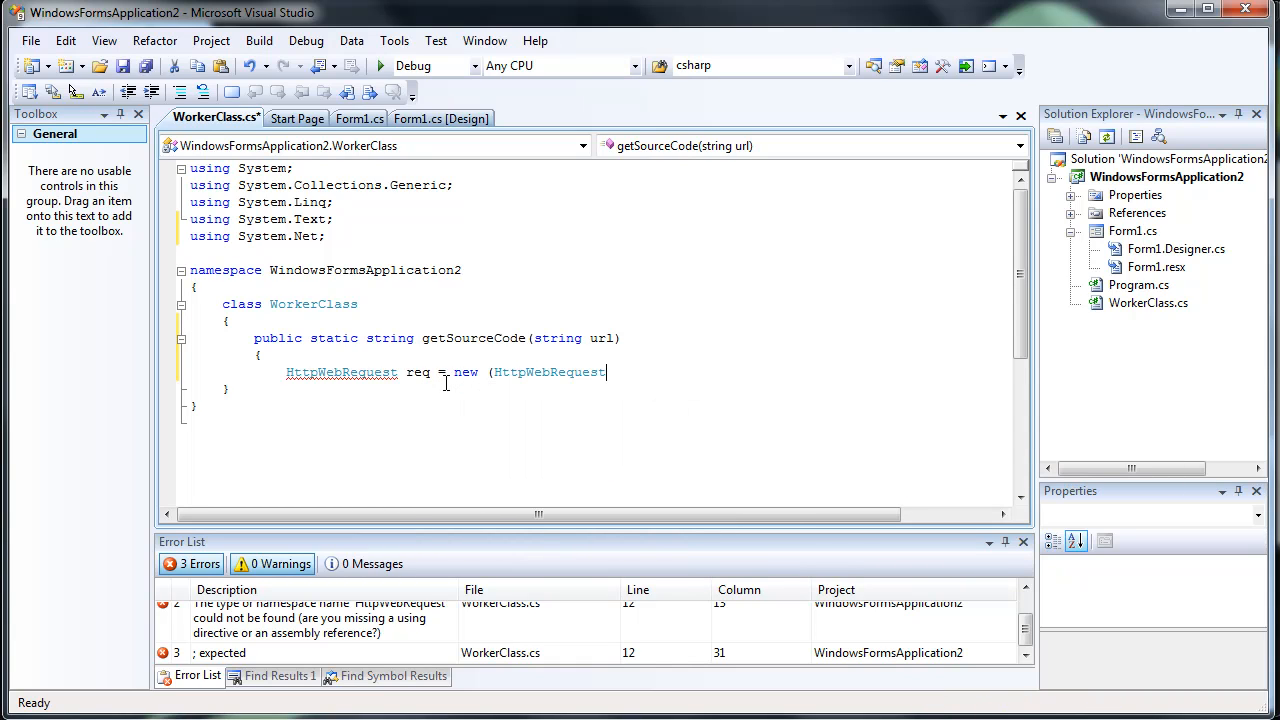
type("webre")
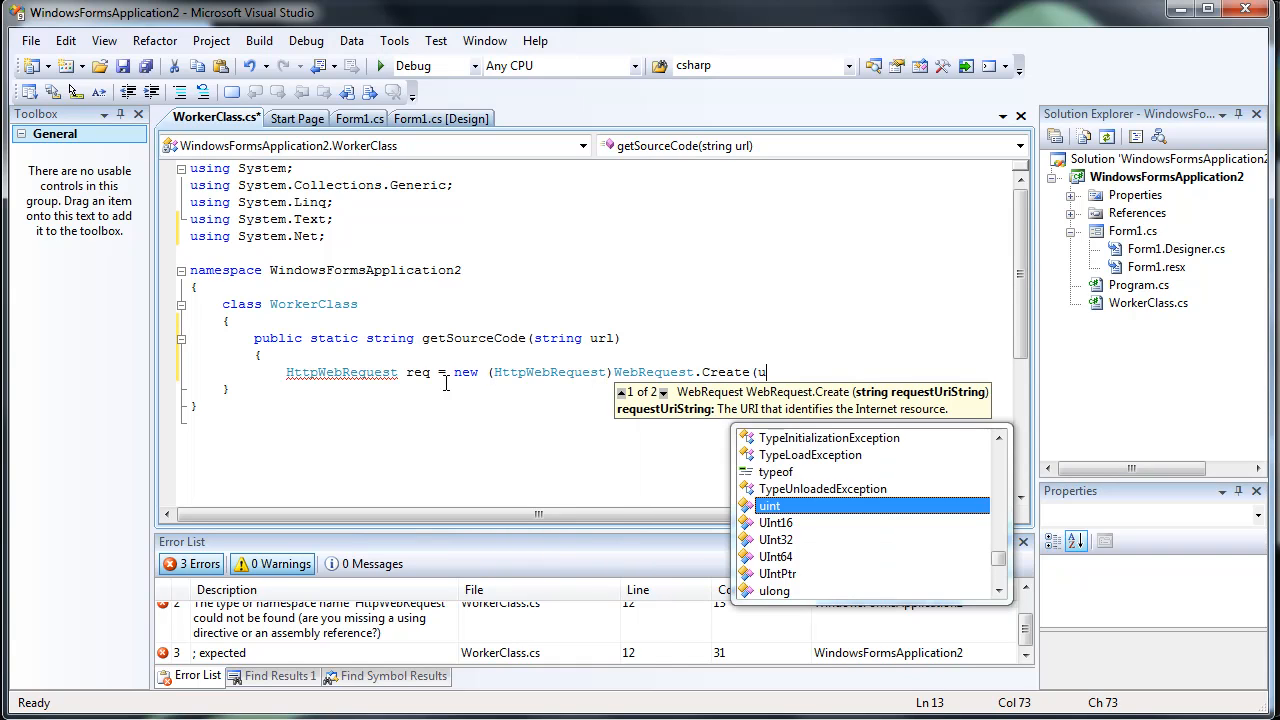
type("rl);")
type("resp.Close();")
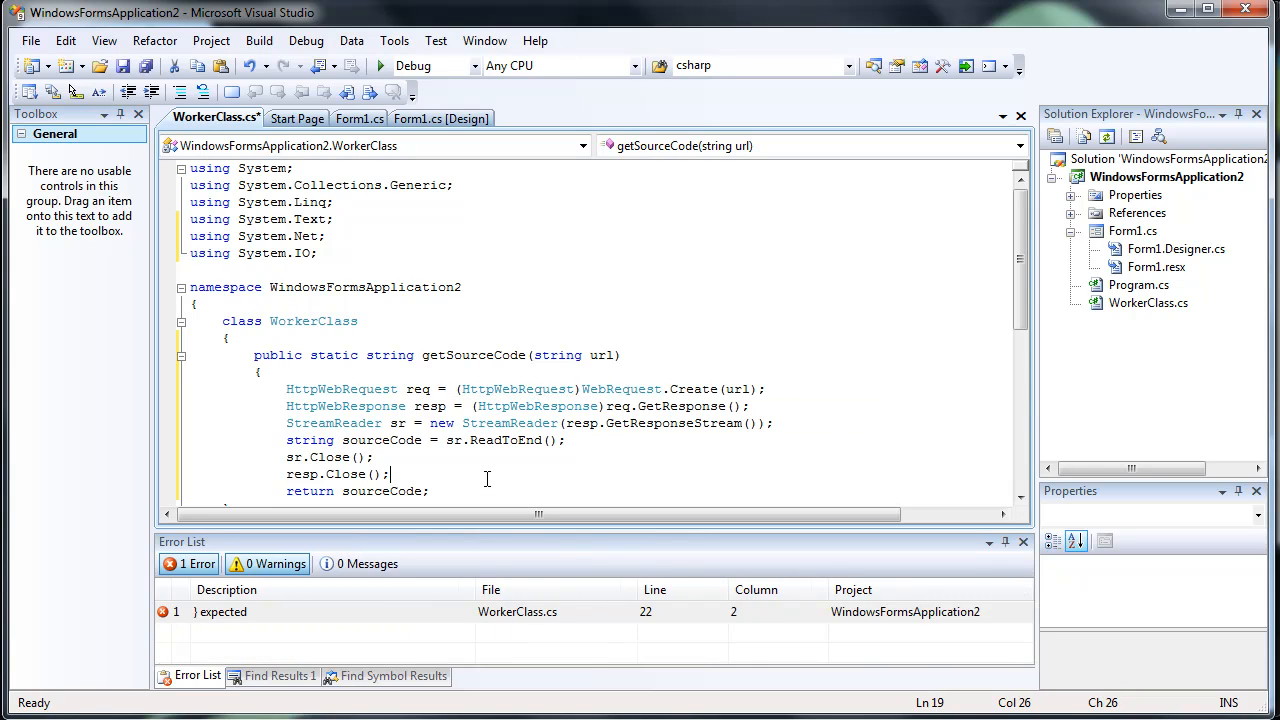
scroll("down", 3)
type("}")
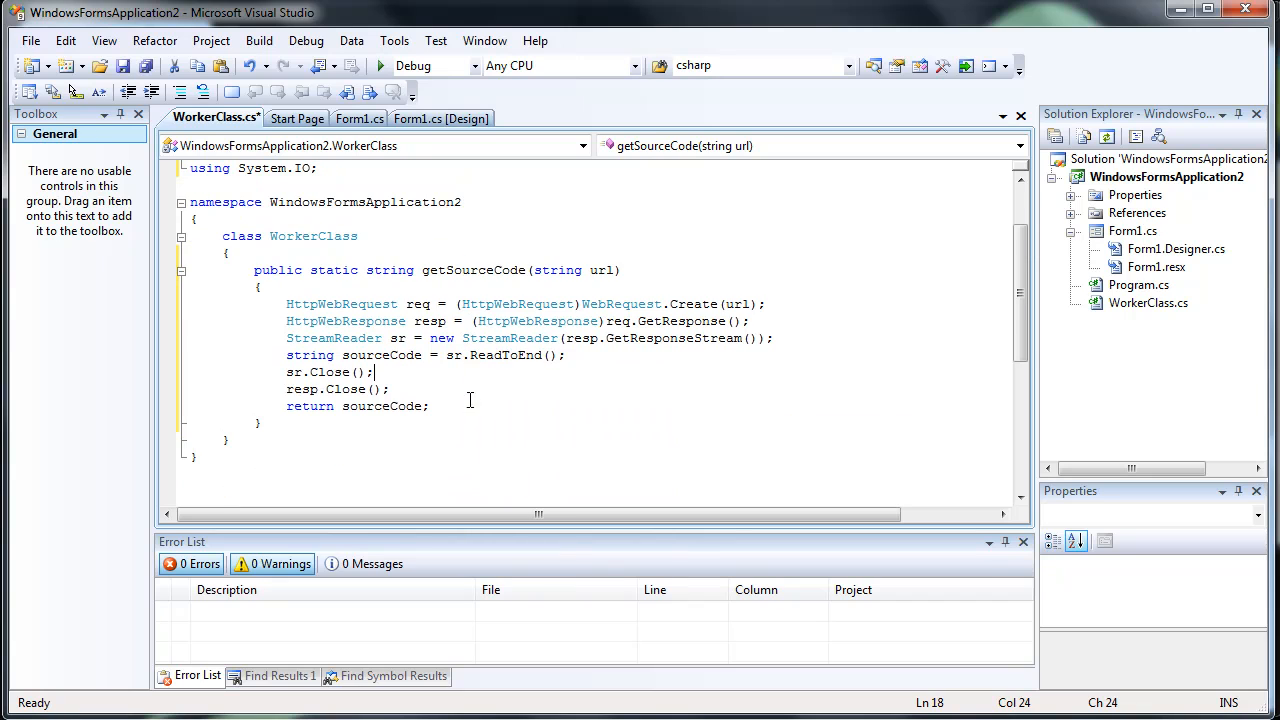
- In button1_Click, set url from textBox1.Text and sourceCode from WorkerClass.getSourceCode(url)
left_click(297, 118)
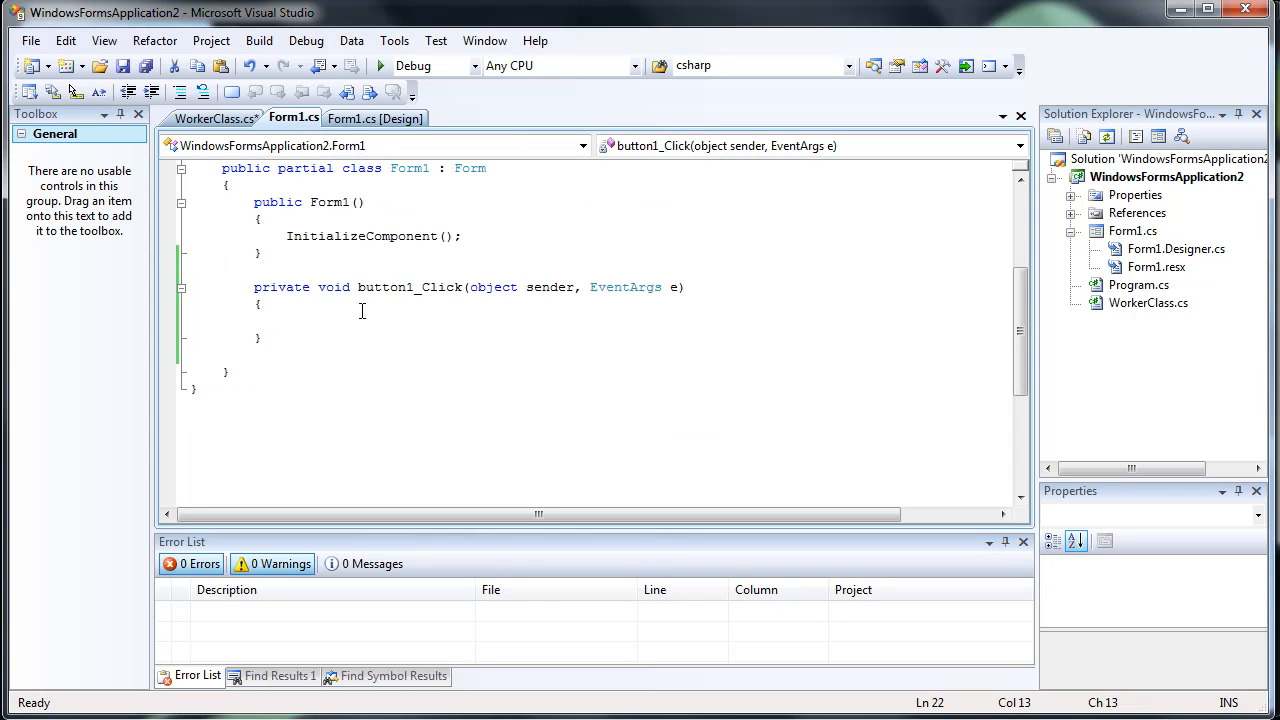
type("string url =")
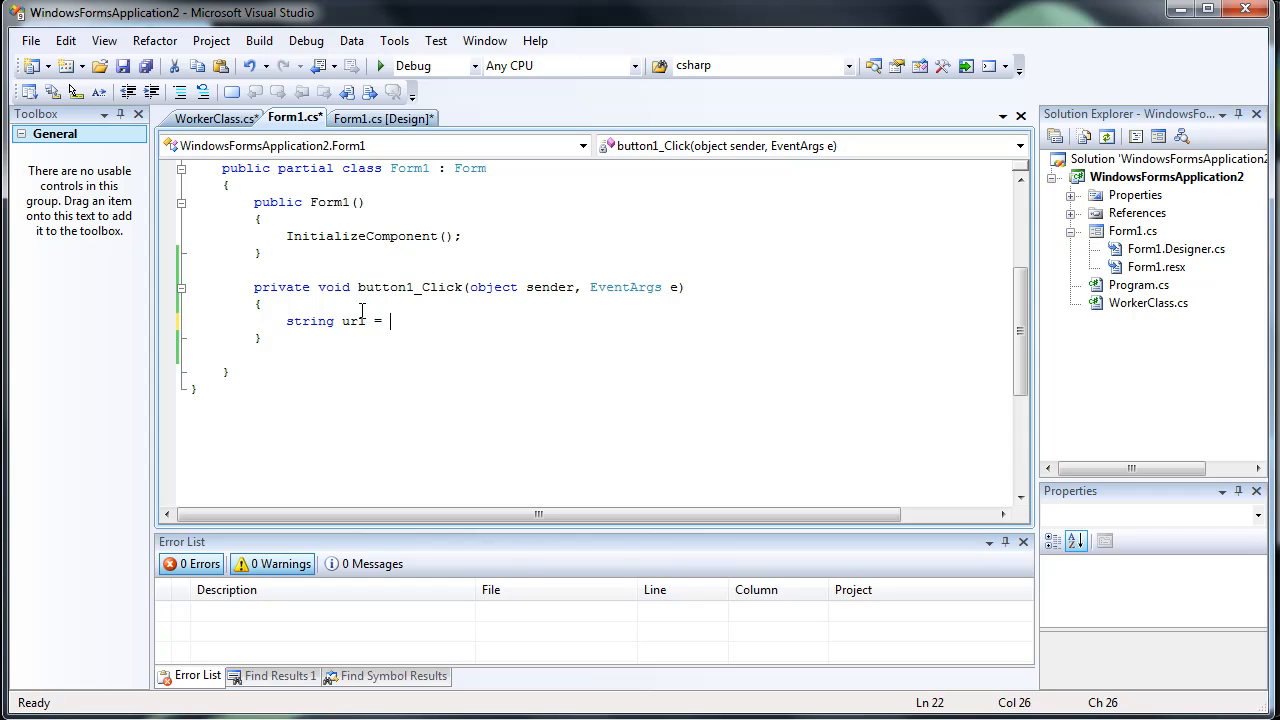
type("textBox1.Text;")
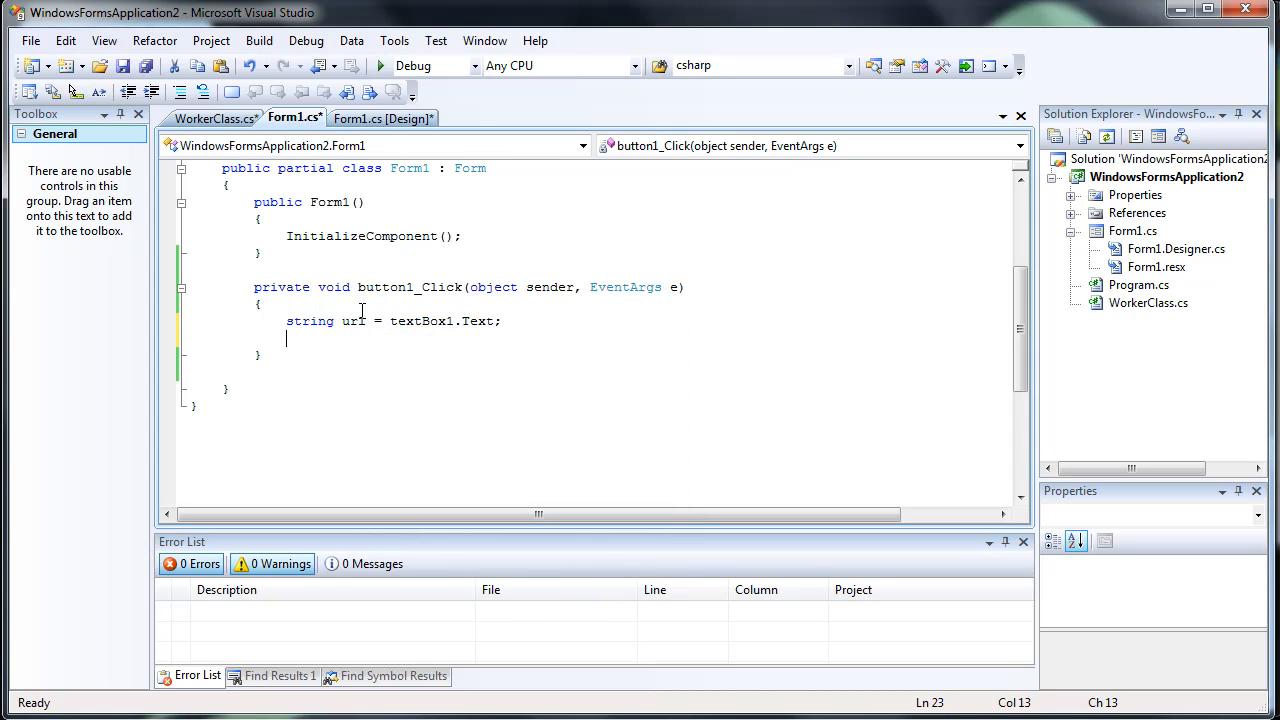
type("string sourceCode")
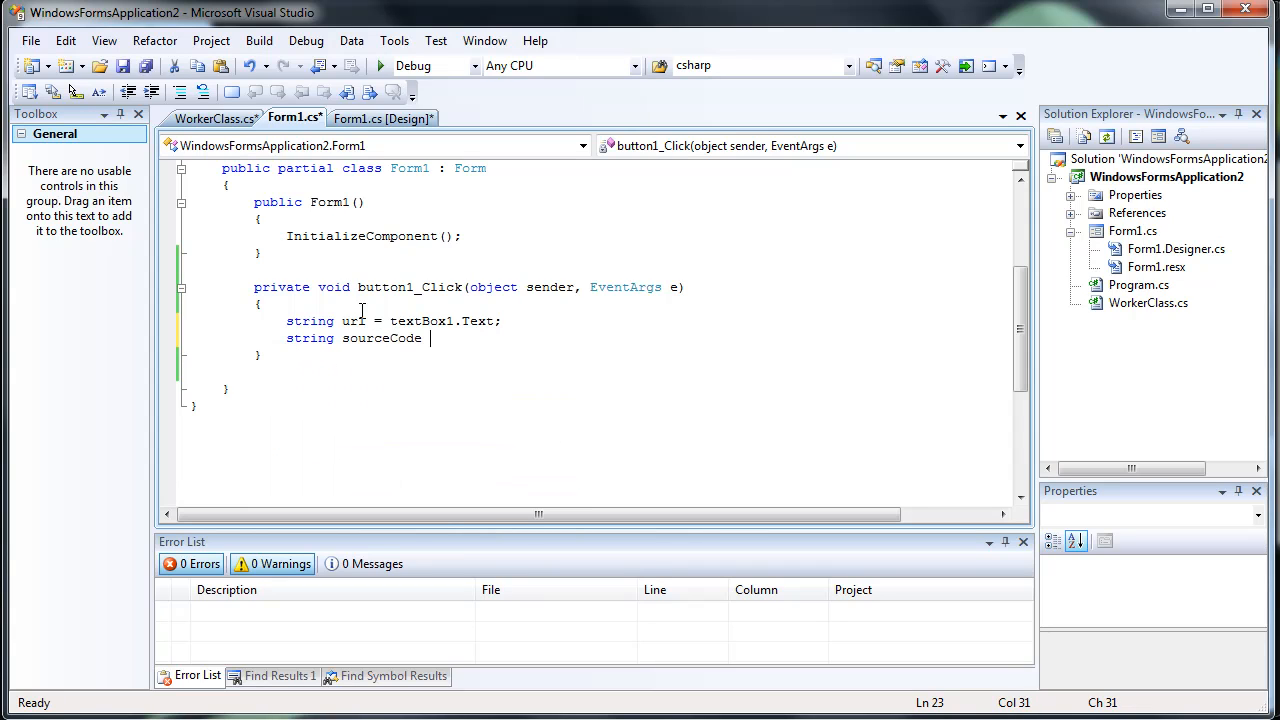
type("= WorkerClass")
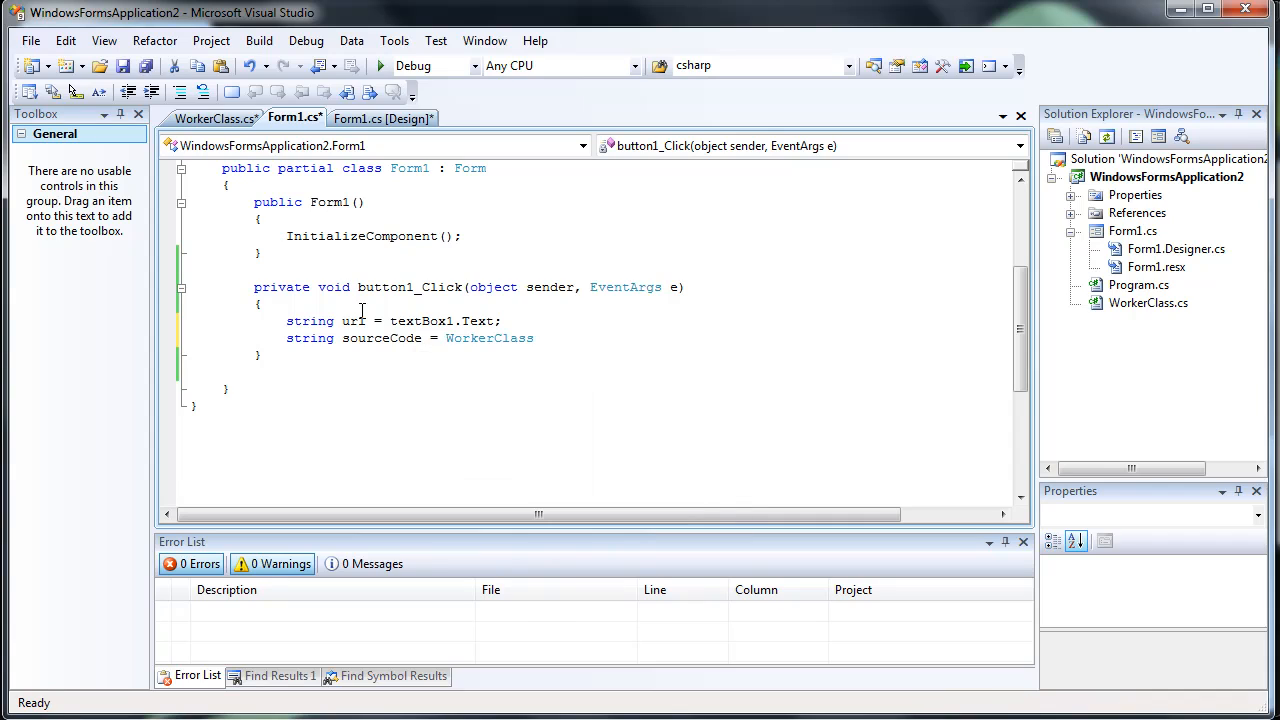
type(".getSourceCode(")
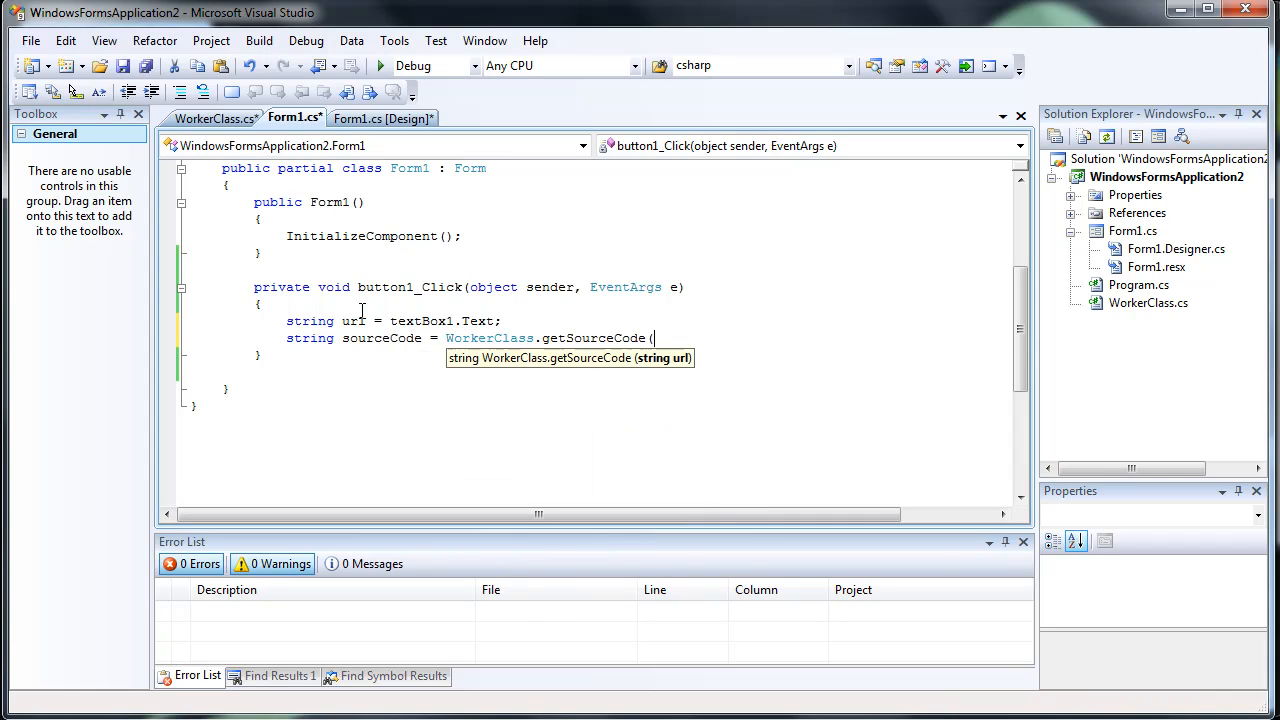
type("url);")
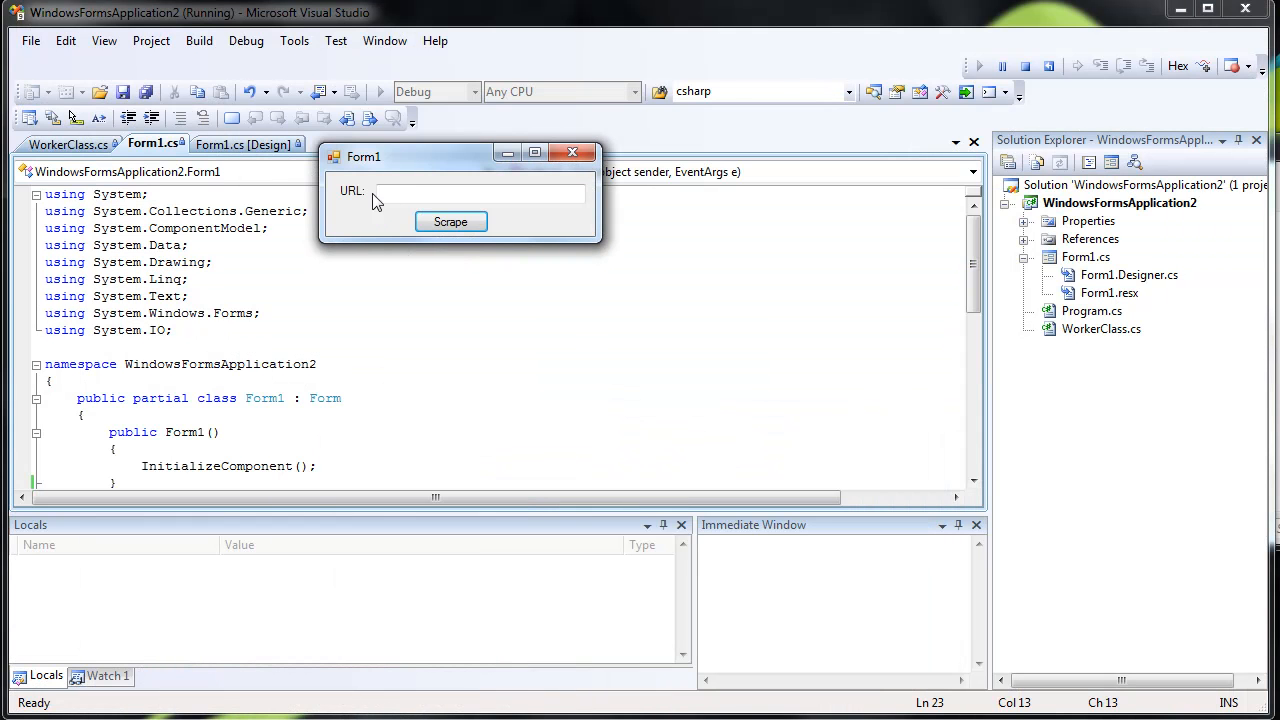
- Scrape, step over the download, inspect sourceCode's HTML in the Text Visualizer, then stop debugging
left_click(450, 221)
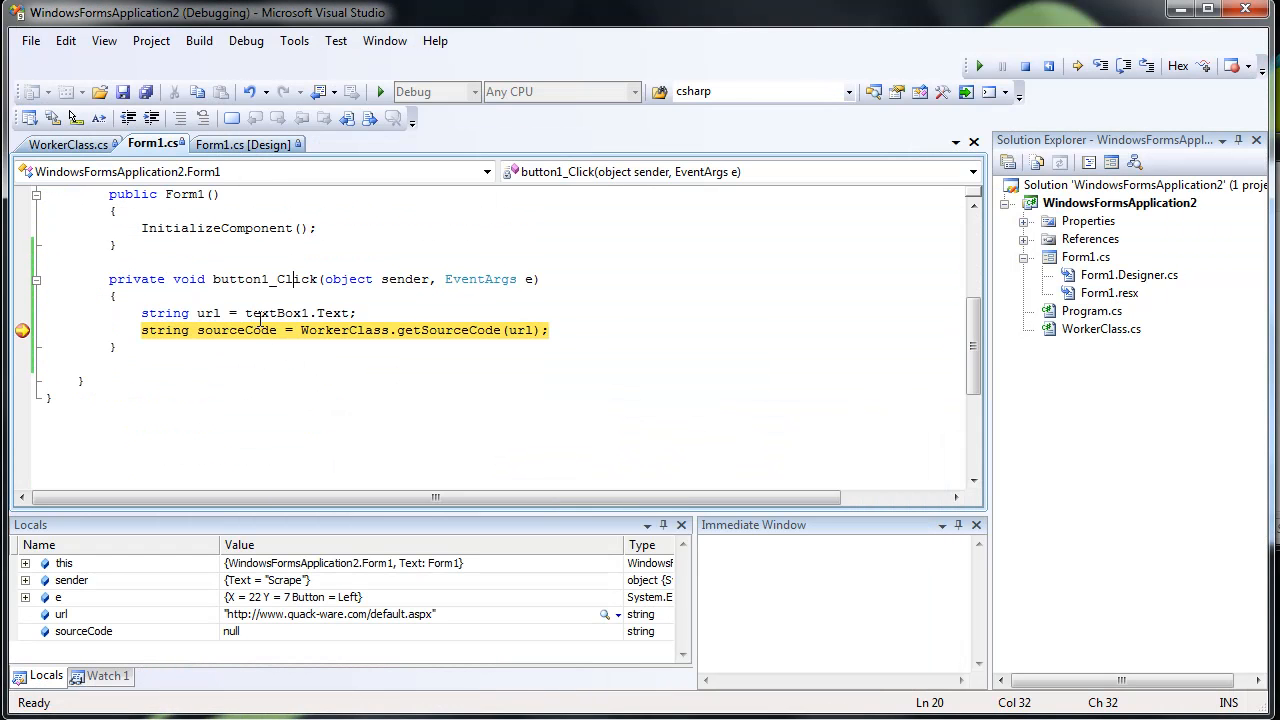
key("F10")
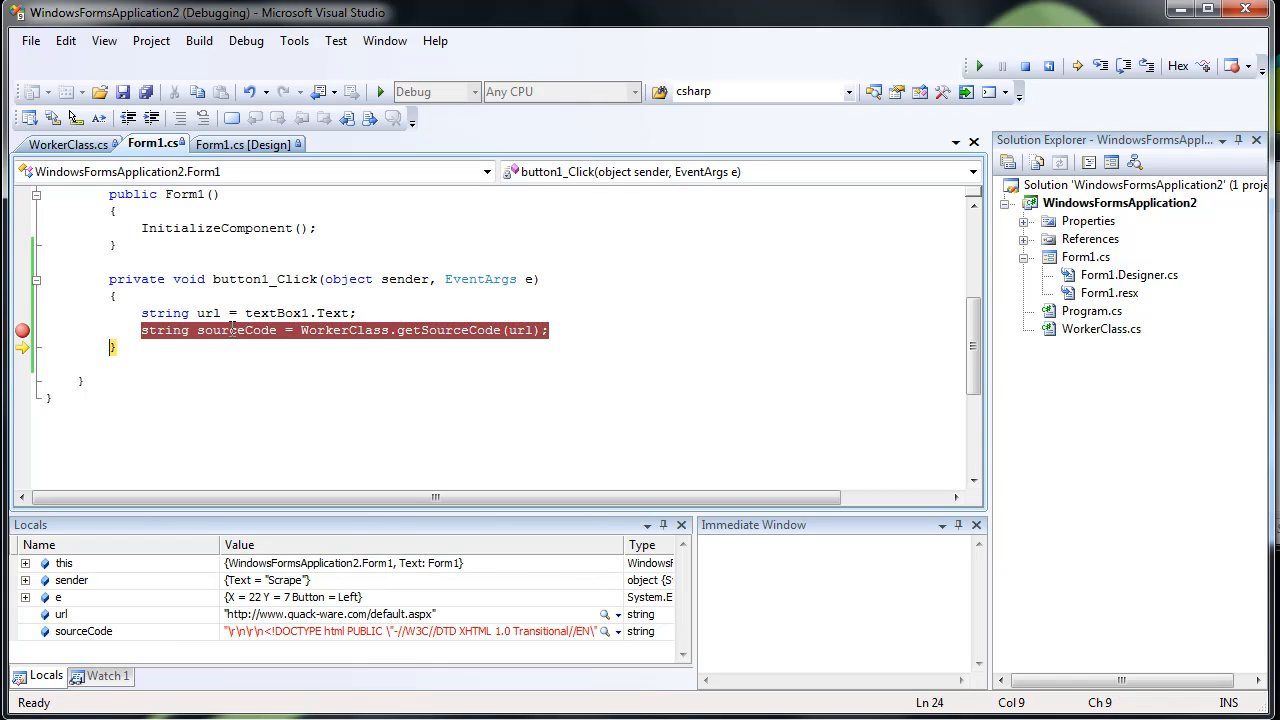
left_click(592, 631)
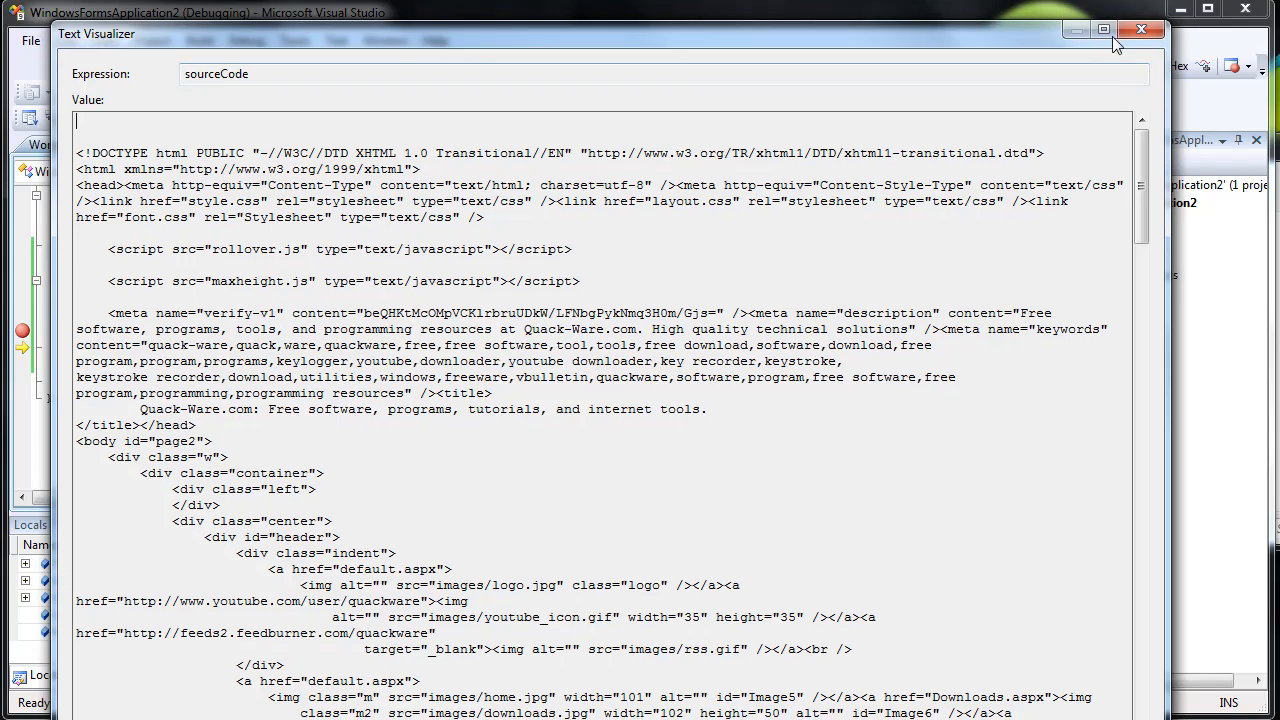
left_click(1129, 32)
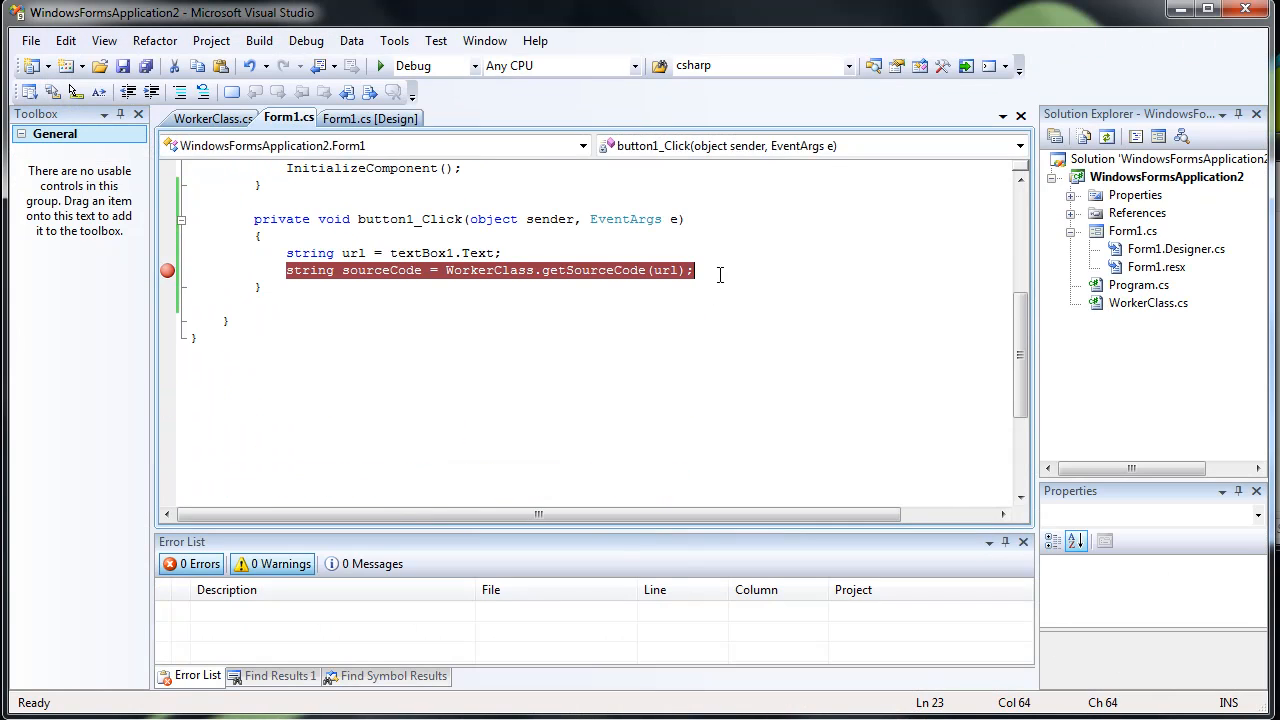
type("StreamWriter sw =")
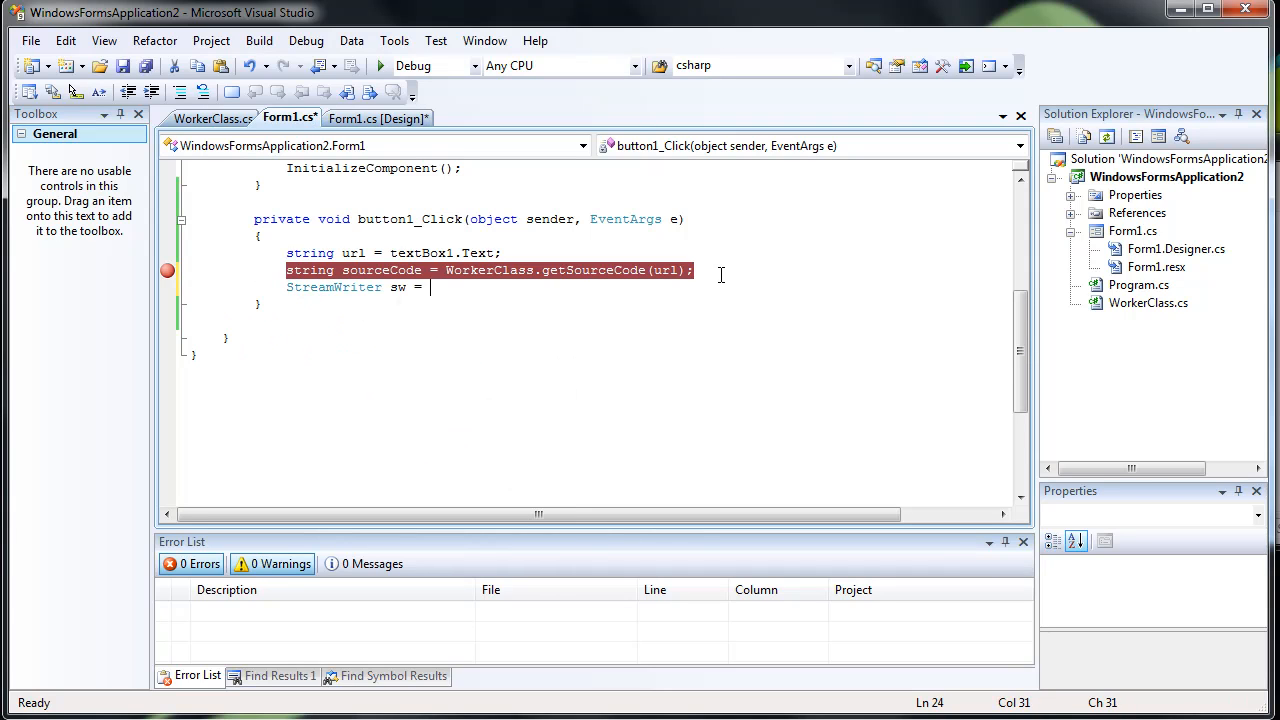
type("new StreamWriter(")
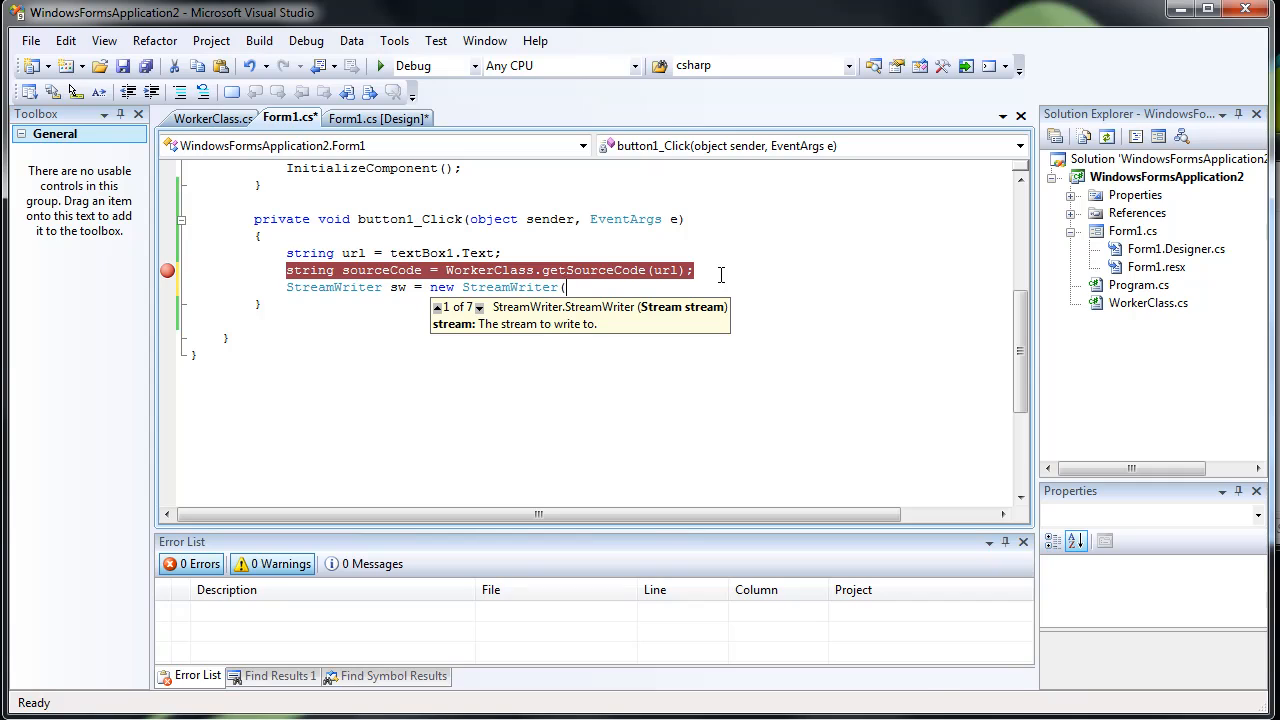
type("\"webs")
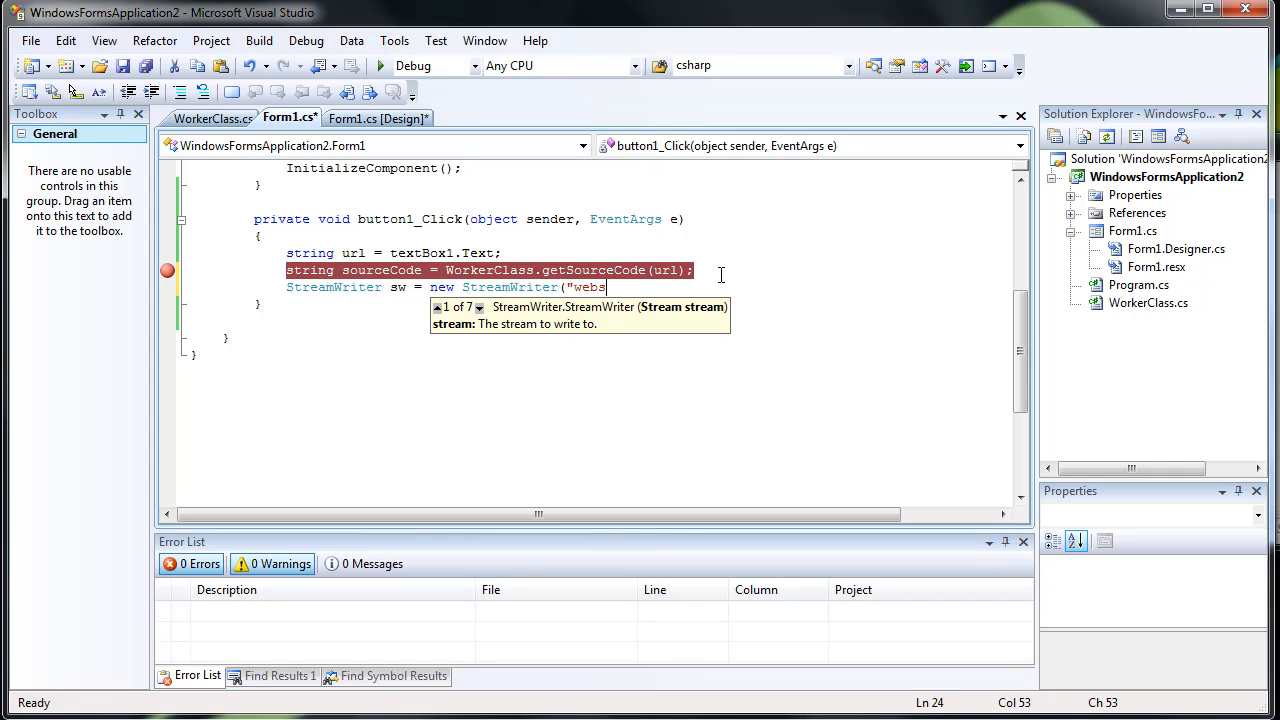
type("ite.html\"")
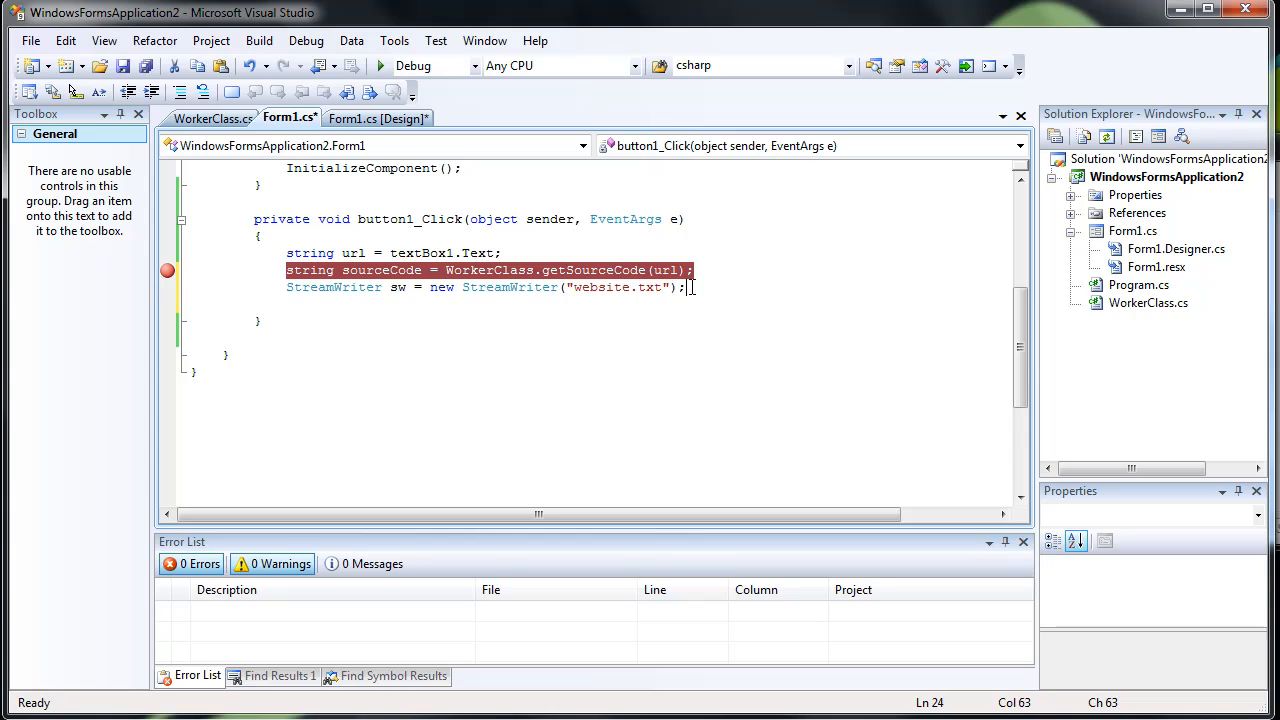
type("sw.wr")
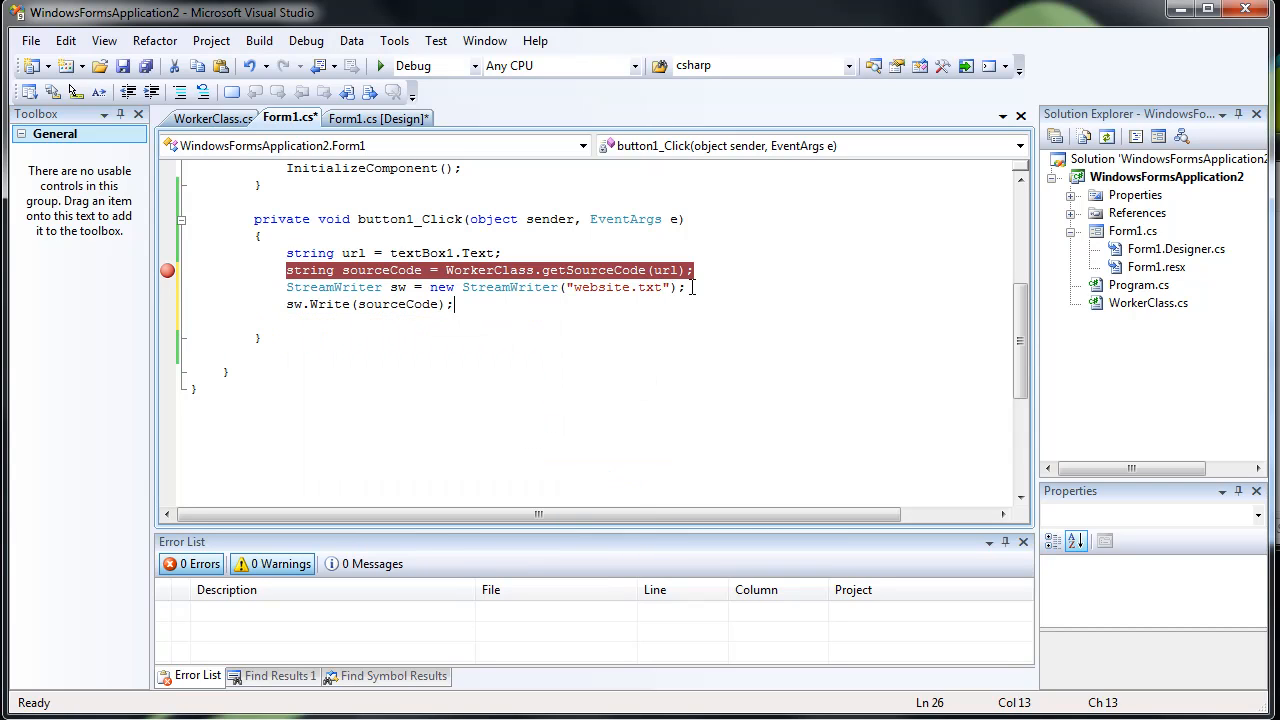
type("sw.Close();")
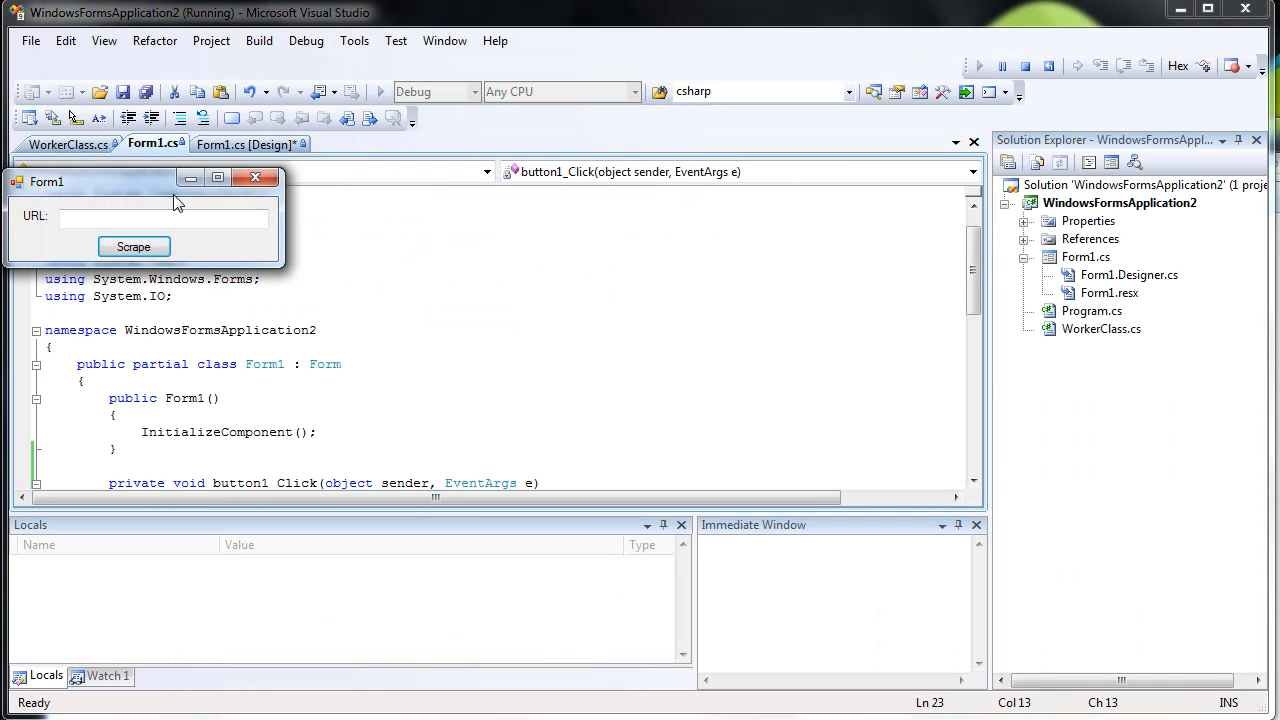
type("http://www.quack-ware.com/default.aspx")
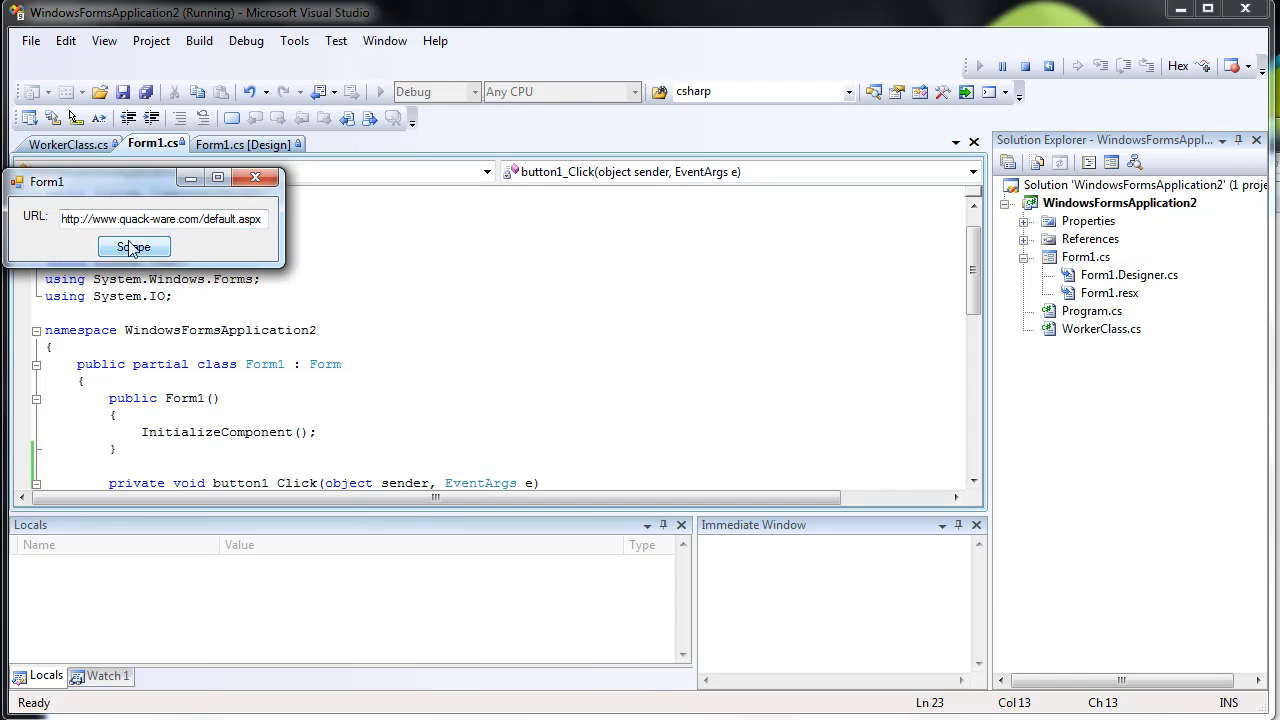
left_click(134, 247)
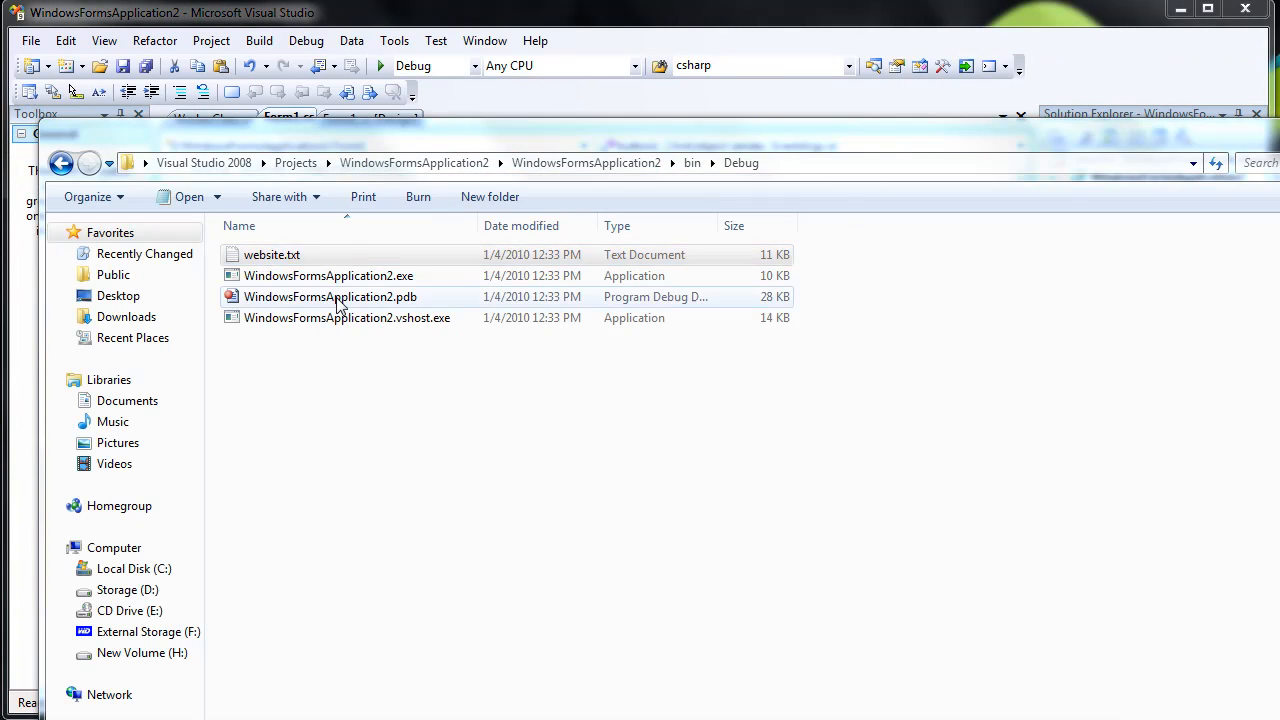
- Open the saved website.txt from the bin\Debug folder
double_click(272, 254)
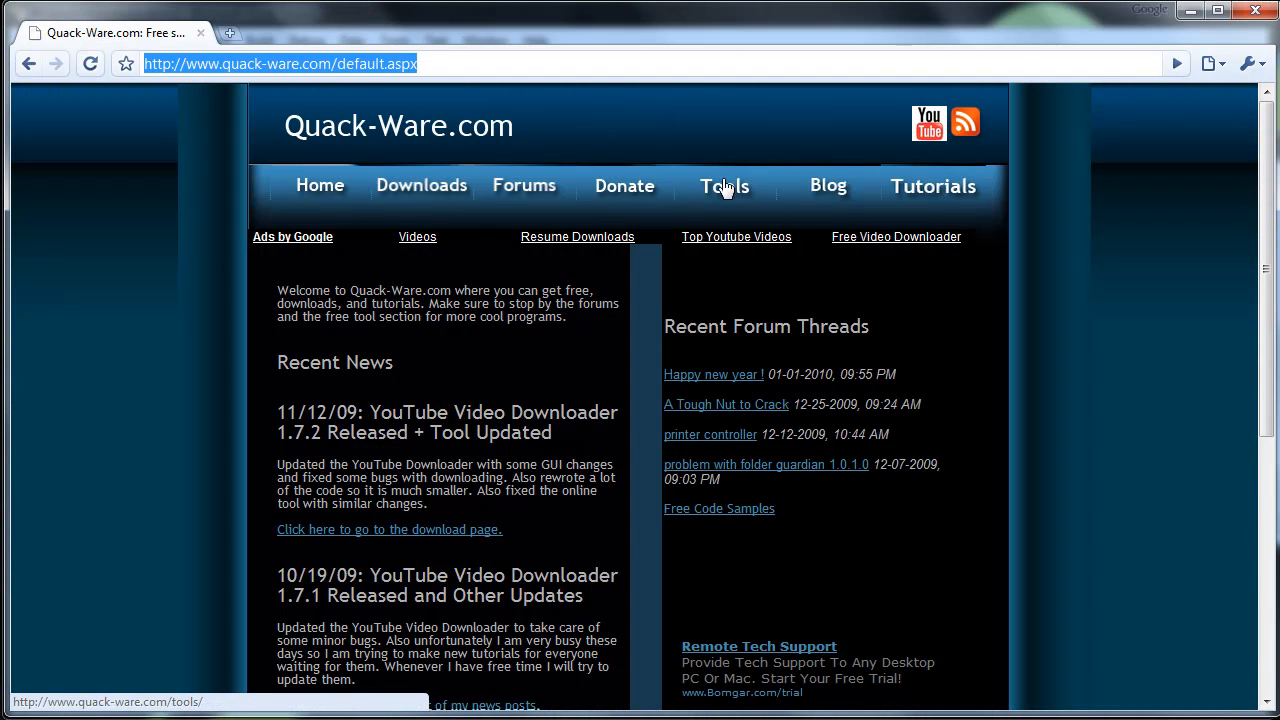
- Go to Quack-Ware's Tools page and open the Safe and Easy Music Finder
left_click(724, 185)
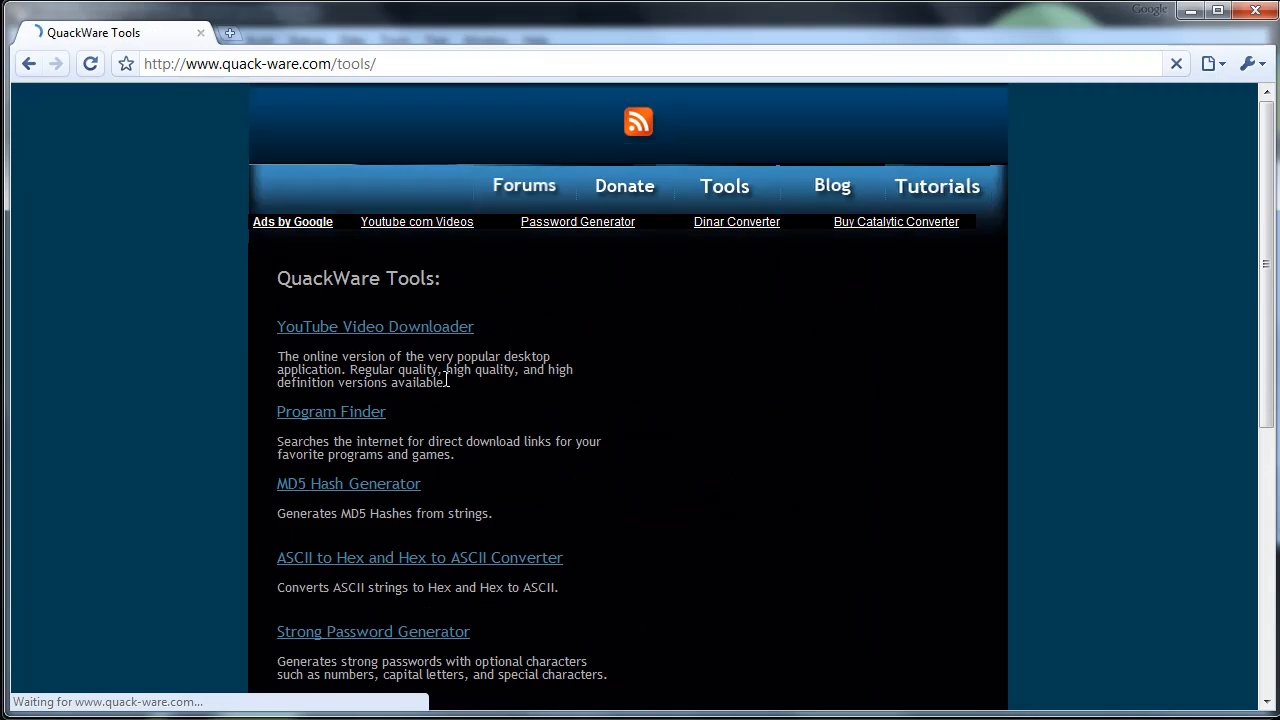
scroll("down", 3)
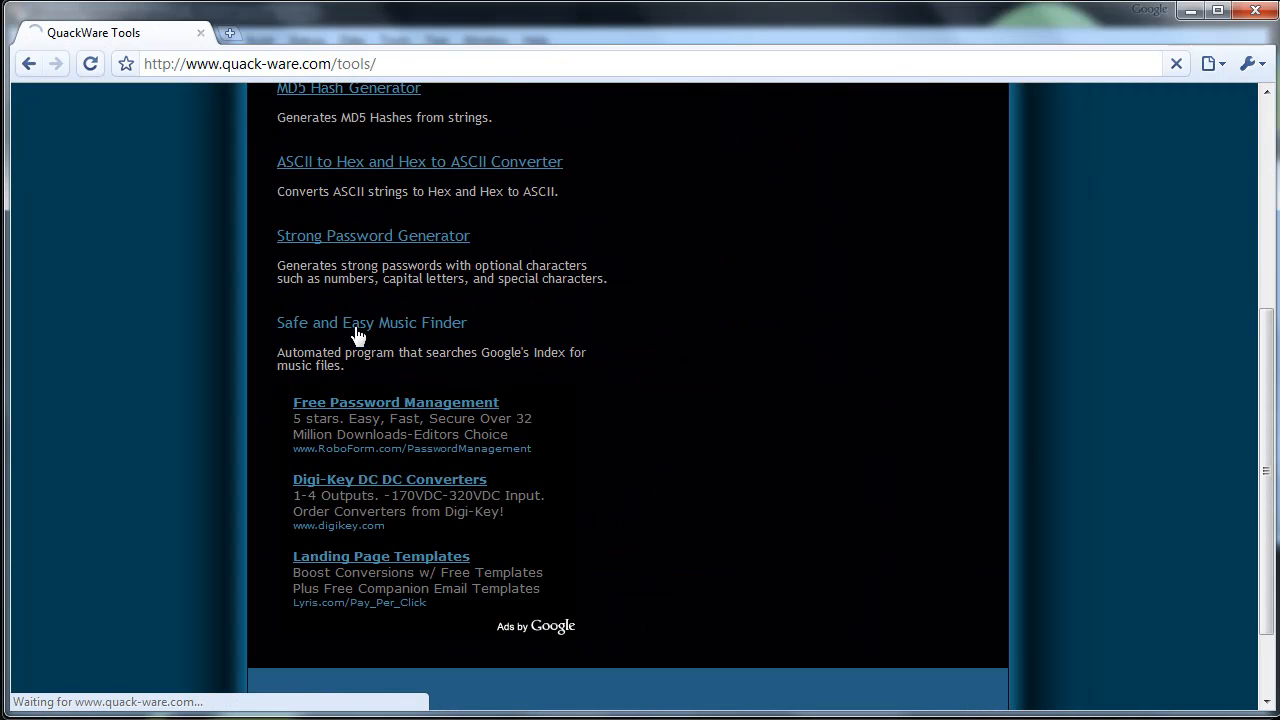
left_click(371, 322)
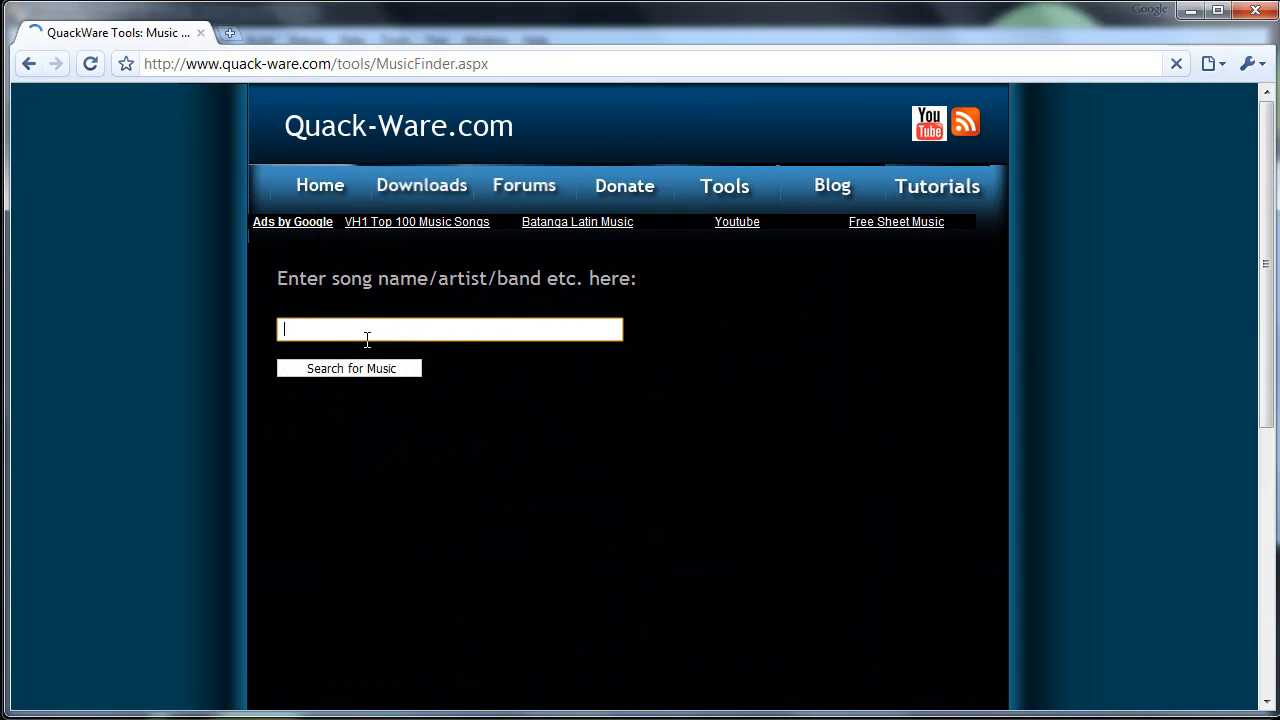
- Search for "Dispatch" and open the 'Index of /' result
type("\"d")
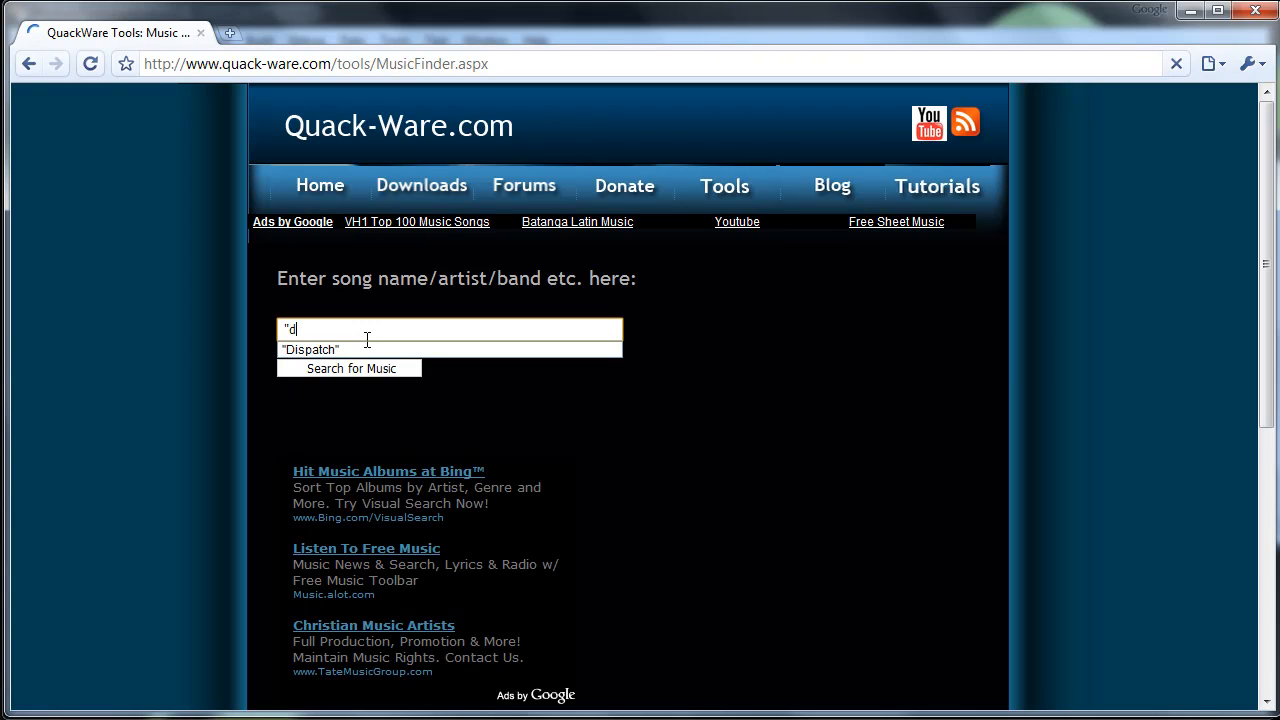
left_click(310, 349)
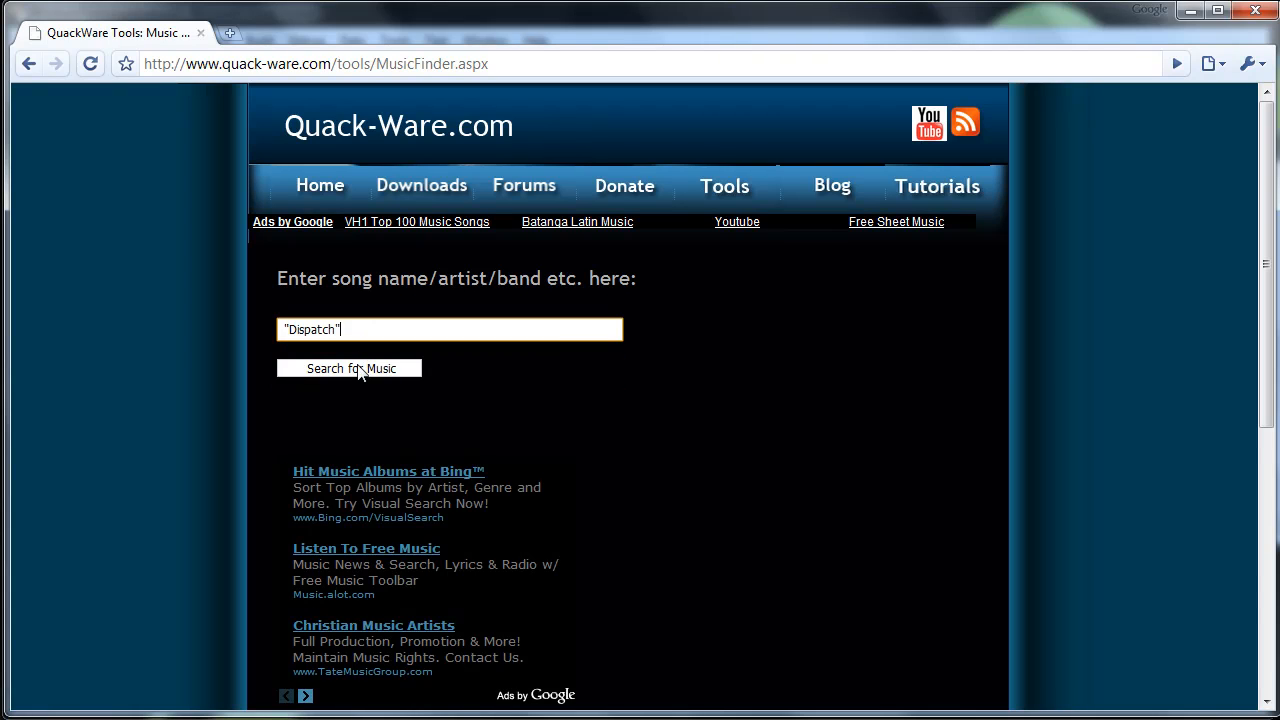
left_click(350, 368)
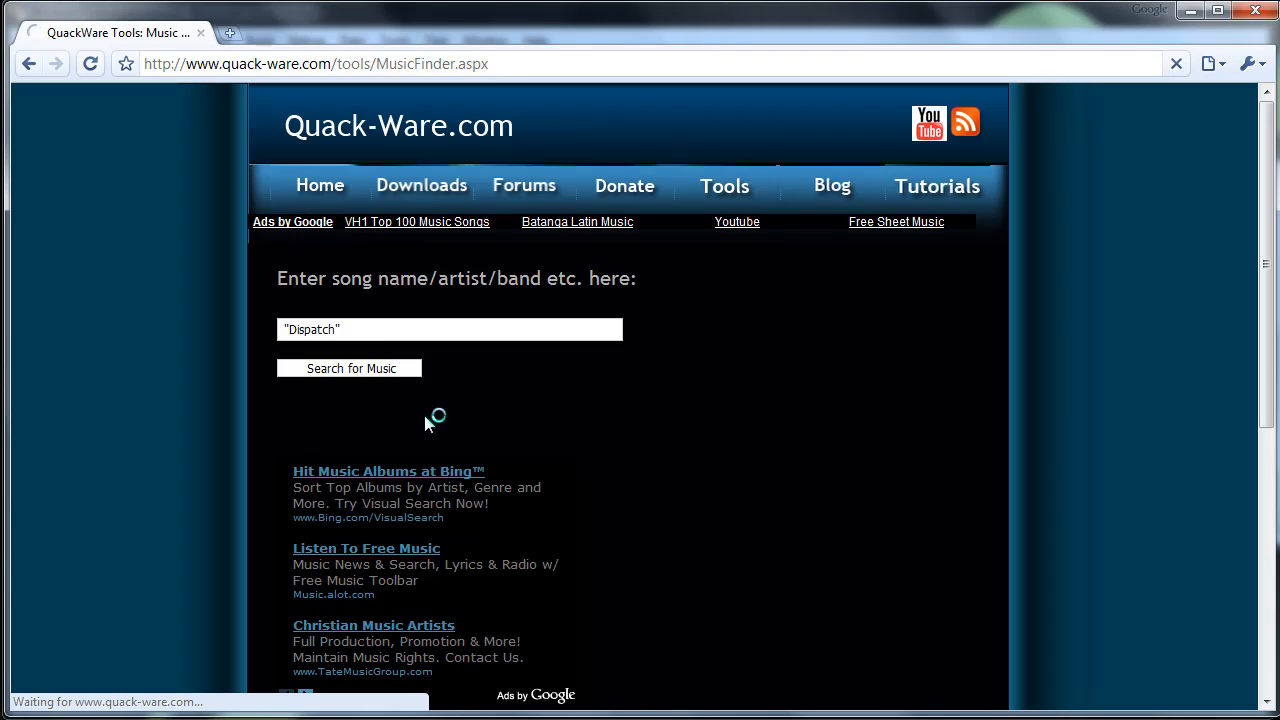
left_click(349, 368)
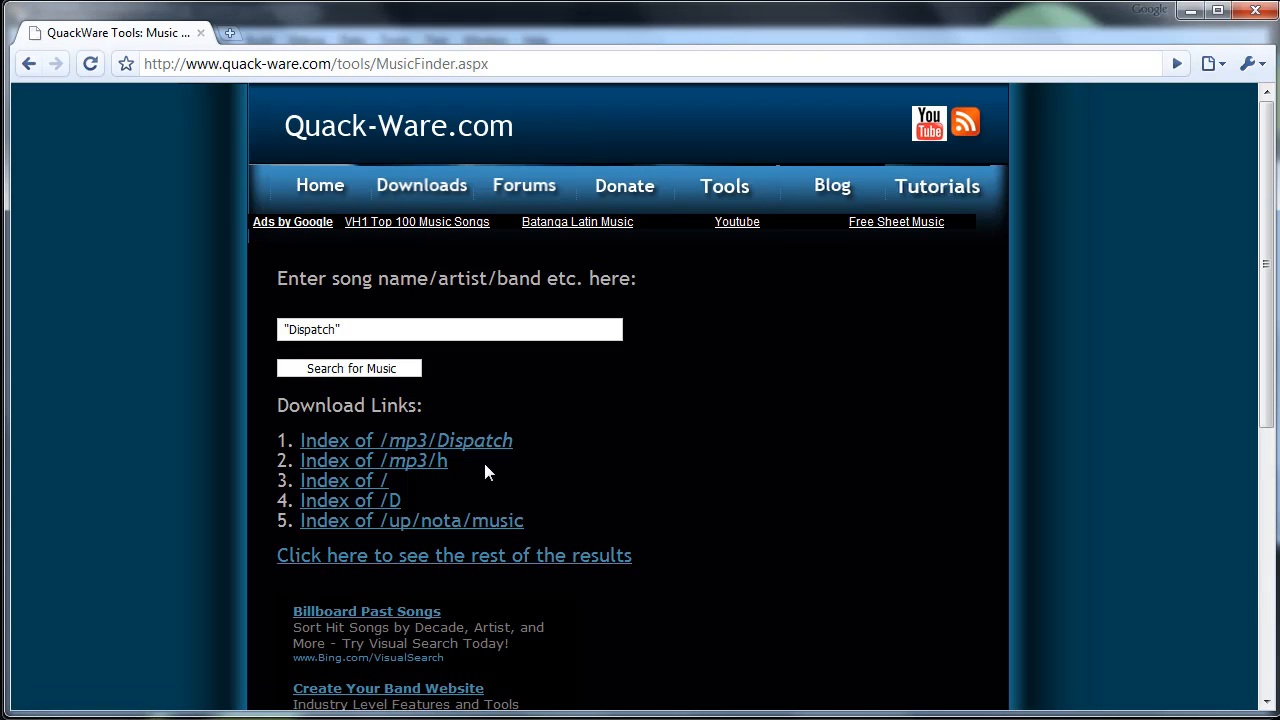
mouse_move(504, 485)
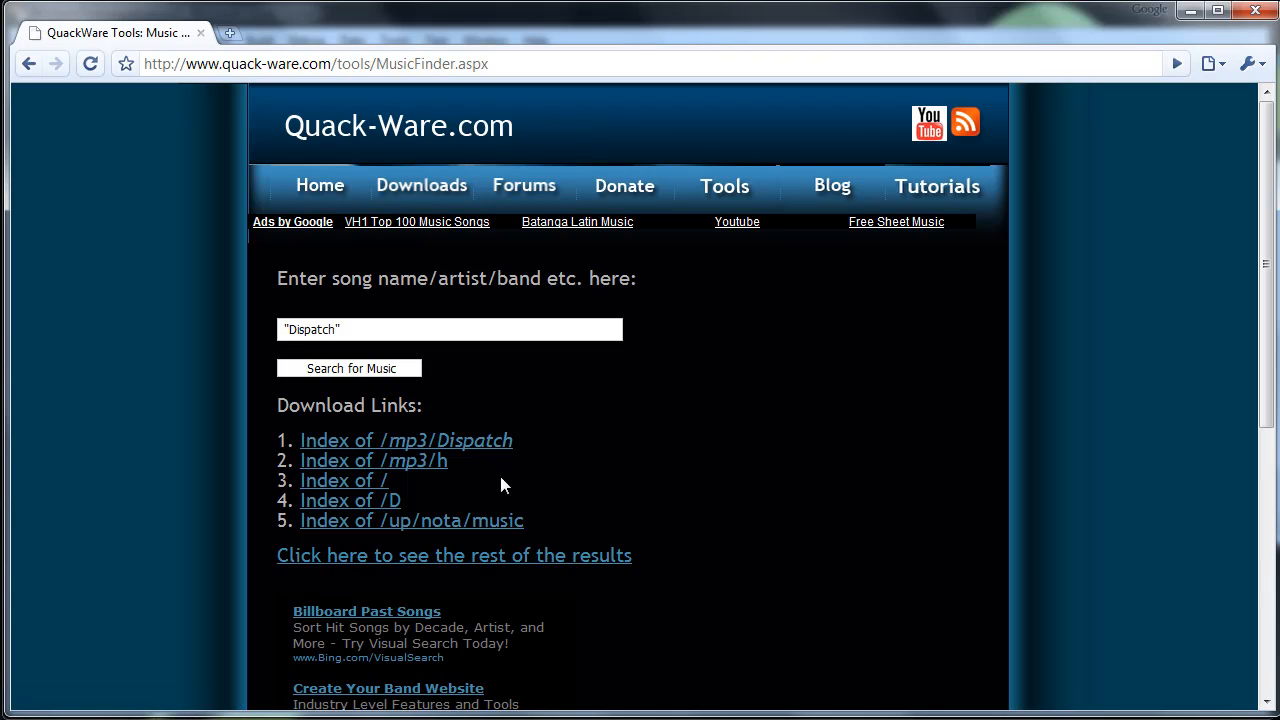
left_click(343, 480)
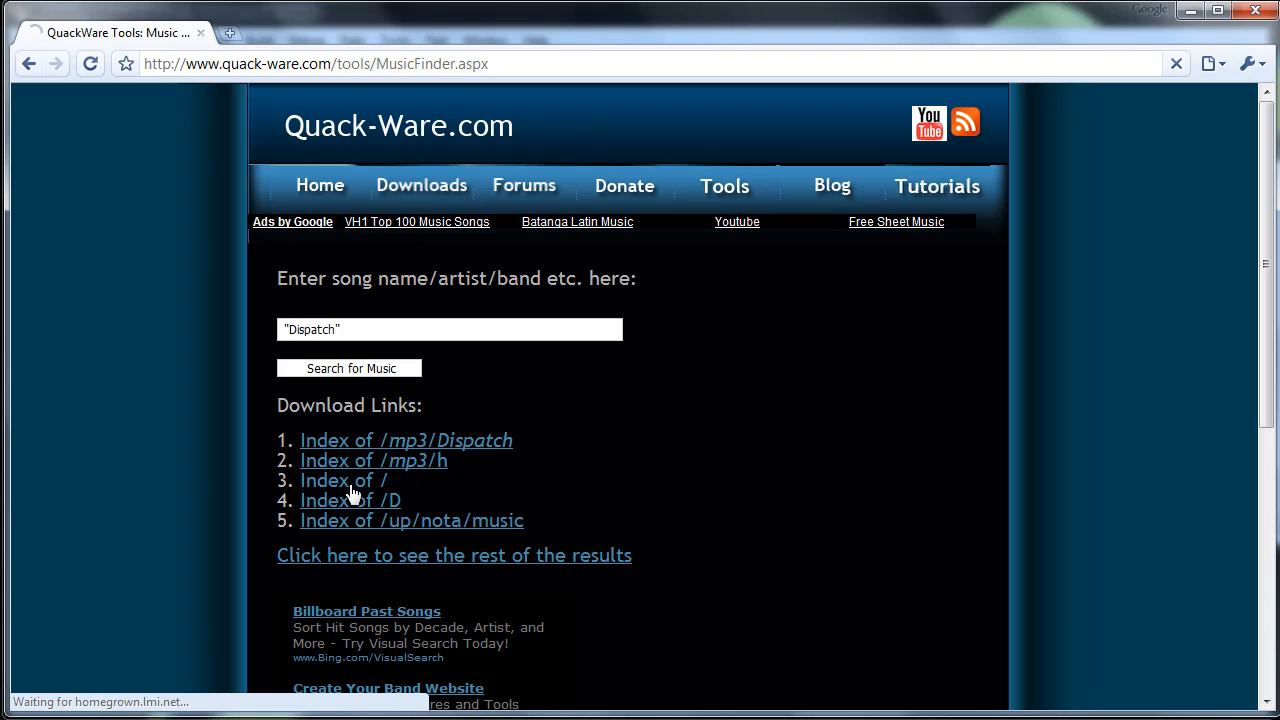
left_click(343, 480)
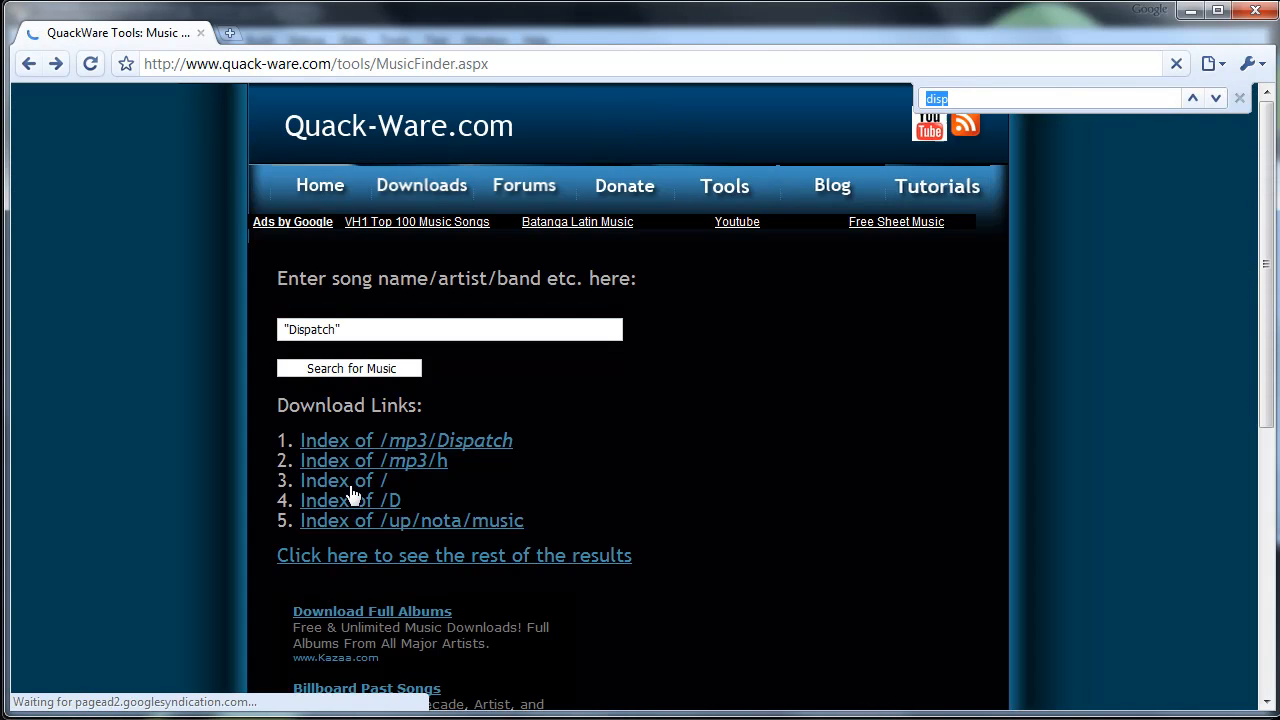
left_click(343, 480)
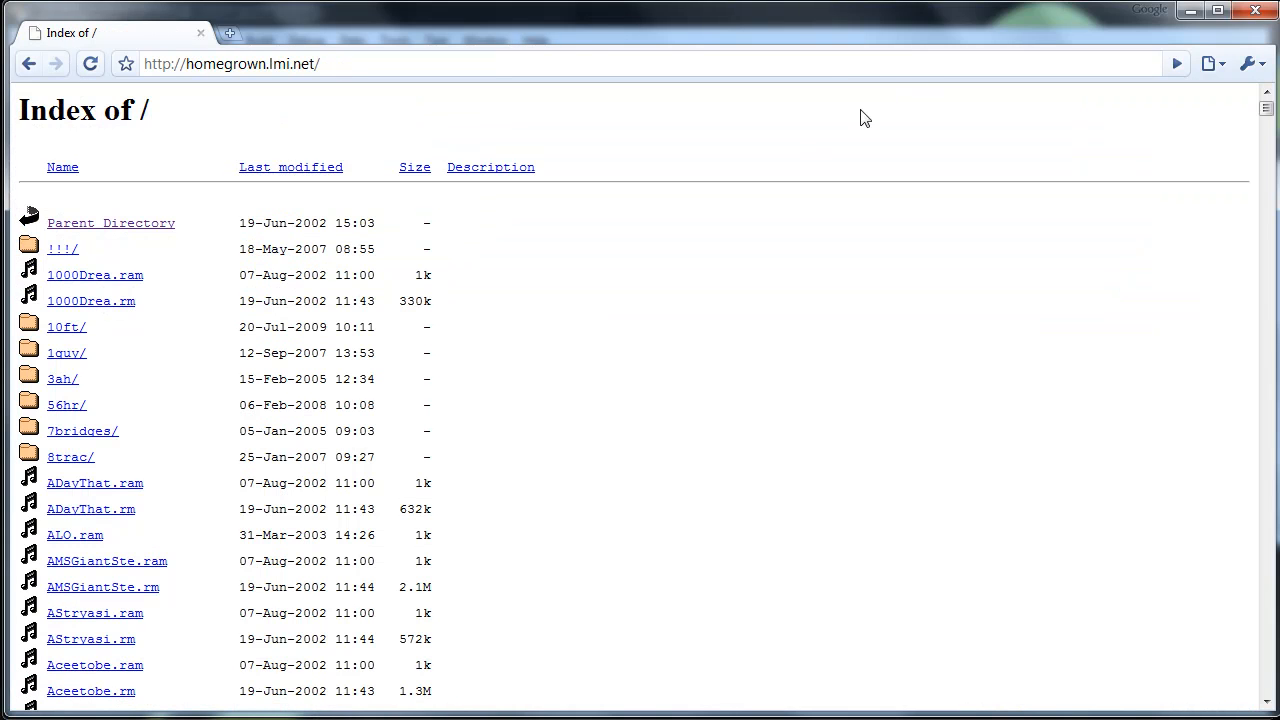
- Open the /dispatch/ mp3 folder listing and view its HTML source in a new tab
type("Dispat")
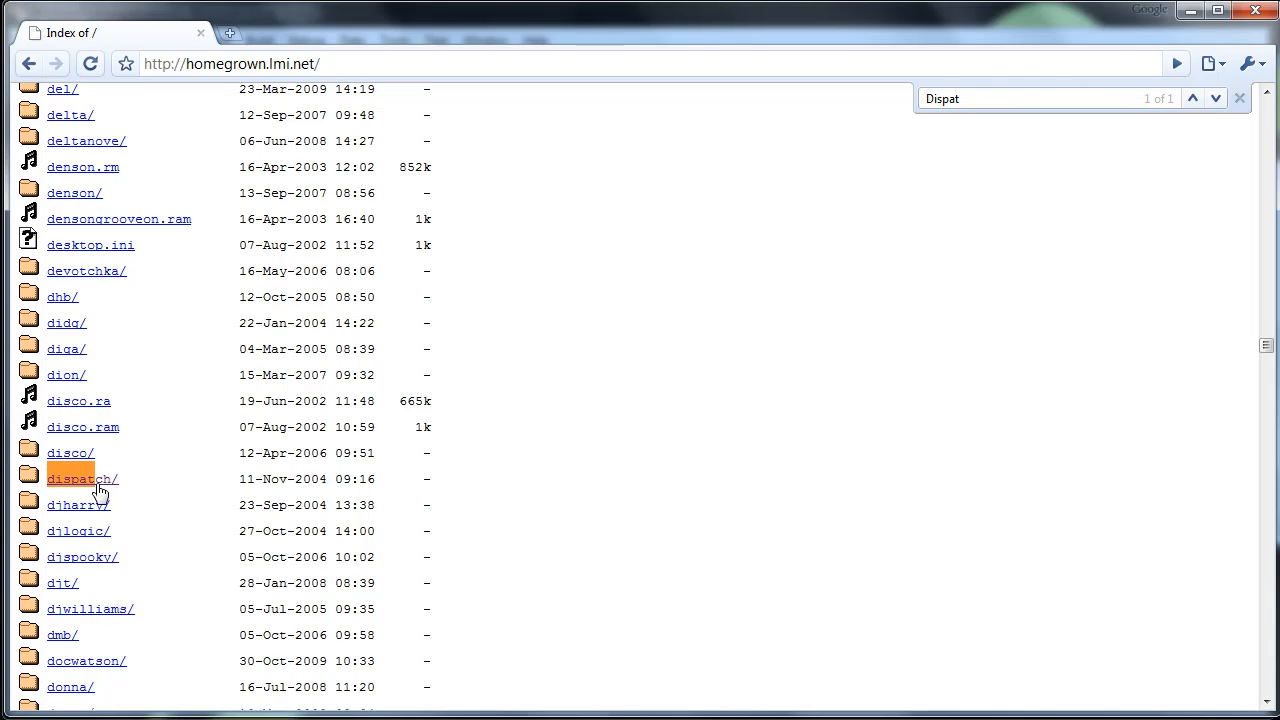
left_click(82, 478)
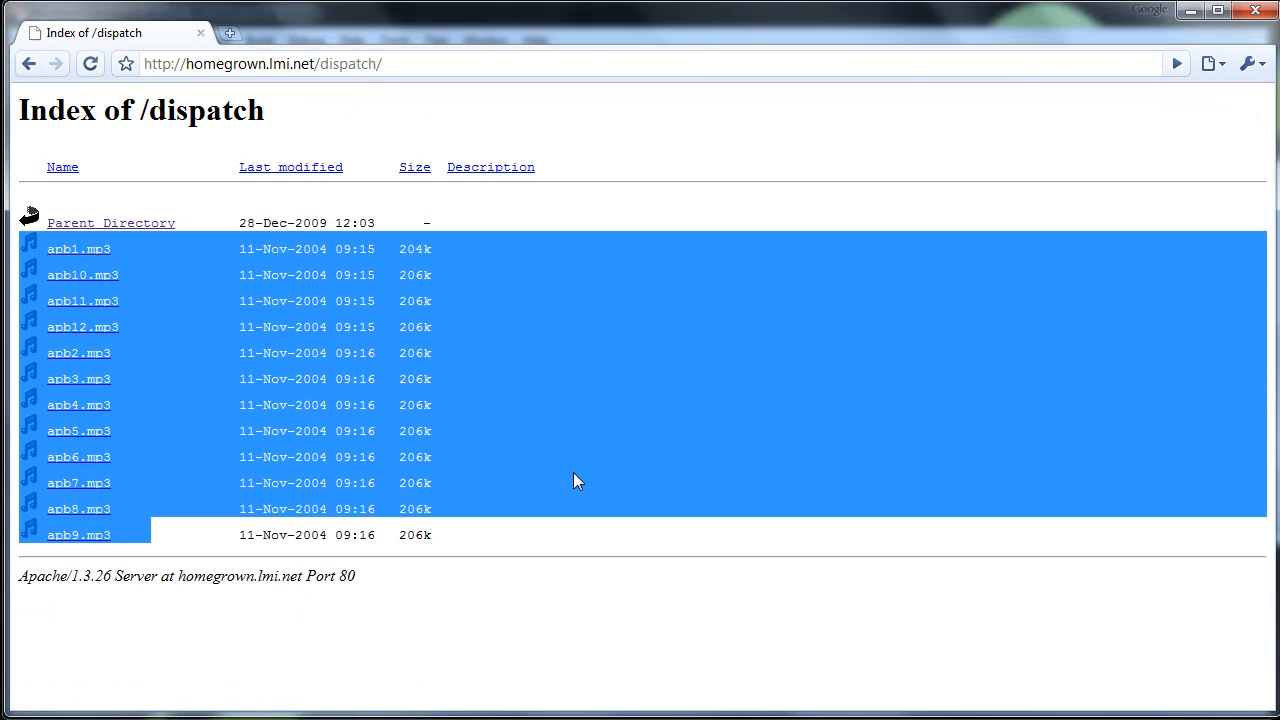
left_click(172, 300)
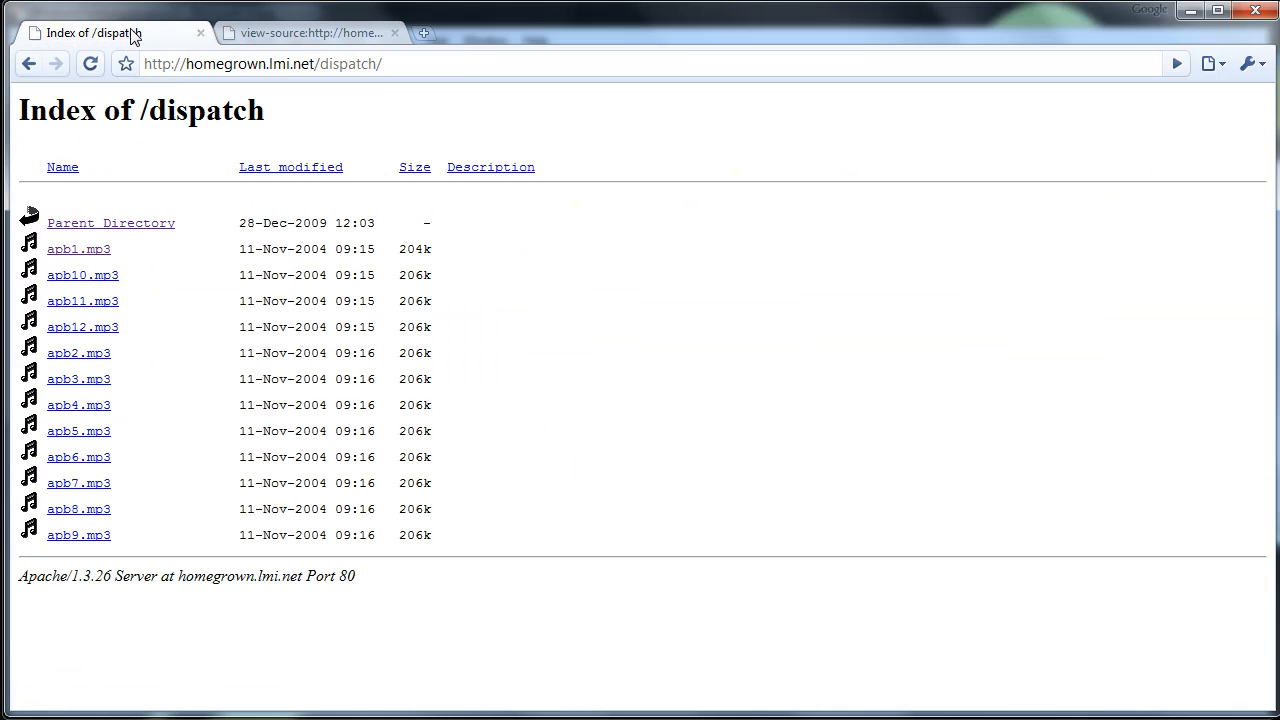
right_click(64, 245)
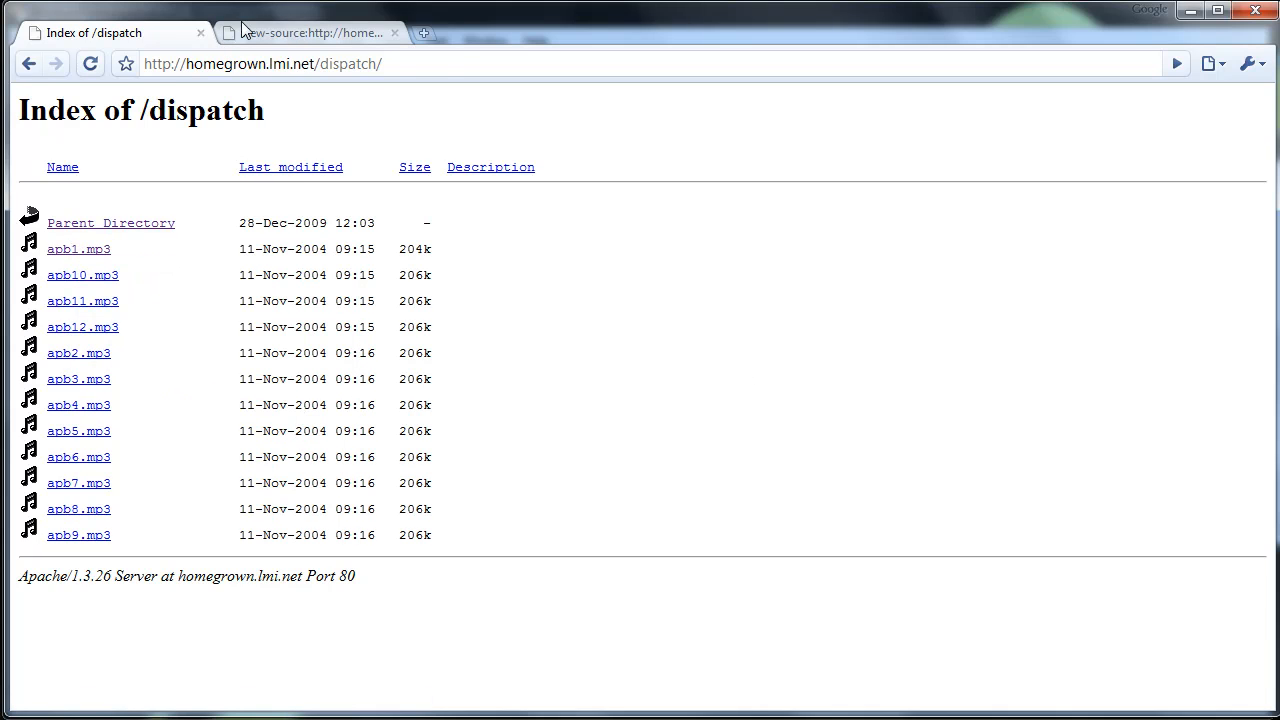
left_click(310, 33)
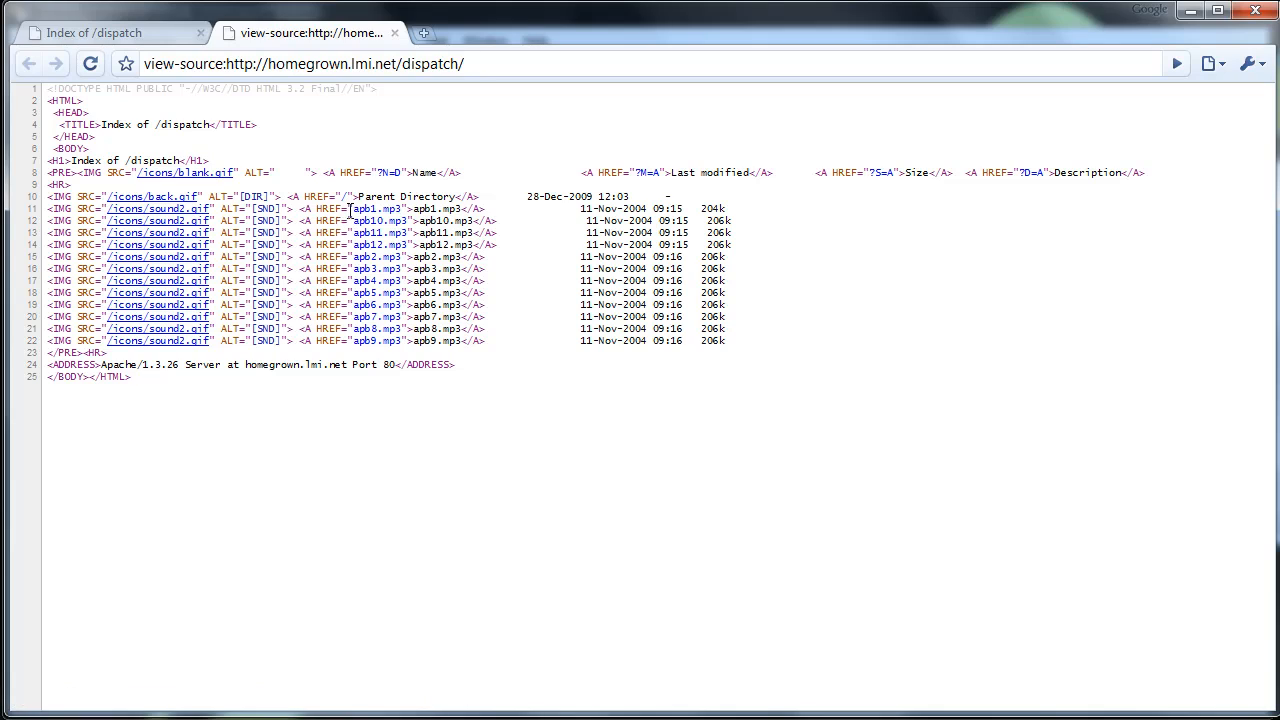
- Select the first mp3 file name and the [SND] marker before its link
double_click(377, 208)
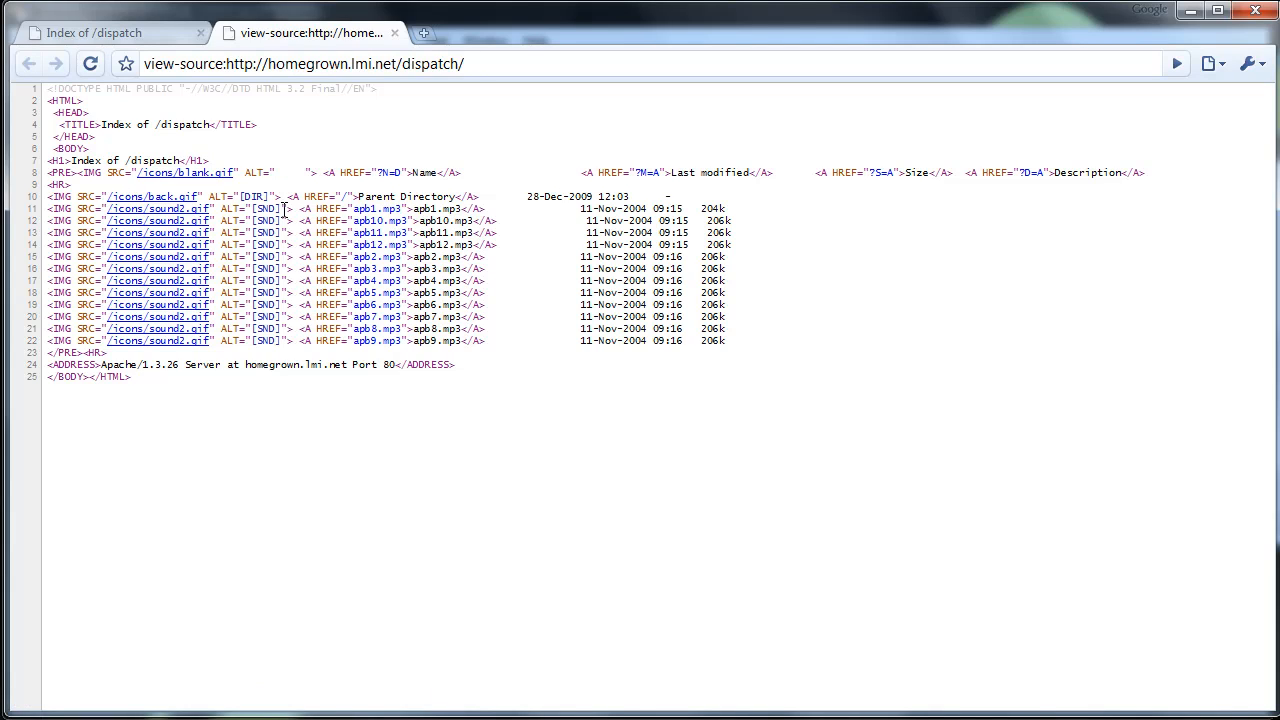
left_click_drag(290, 196, 350, 196)
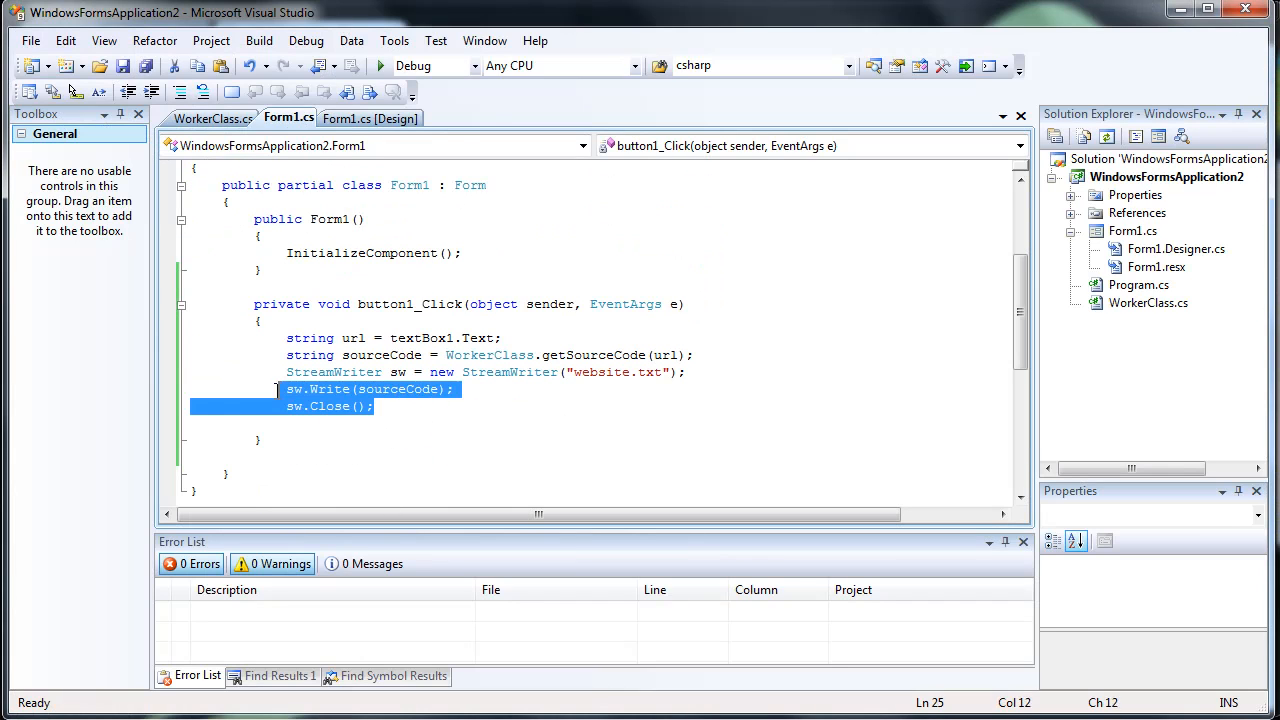
- Replace the StreamWriter code with int startIndex = sourceCode.IndexOf("[SND]")
key("Delete")
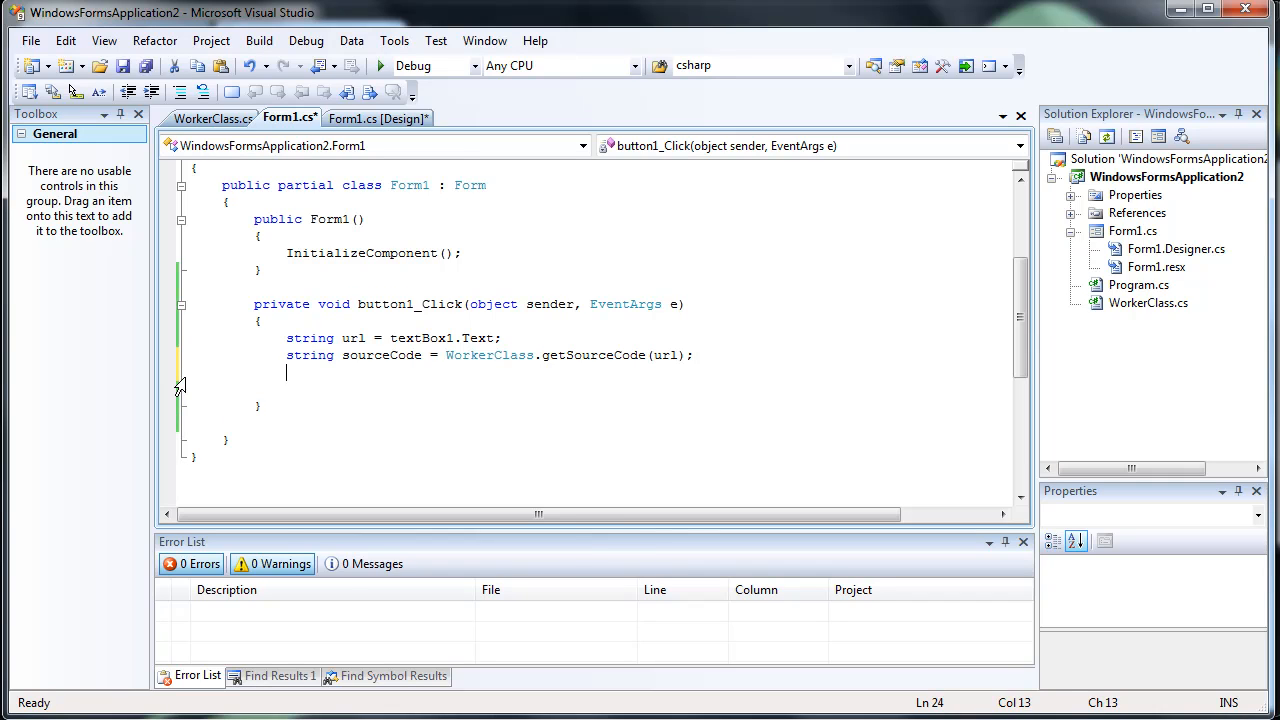
type("int star")
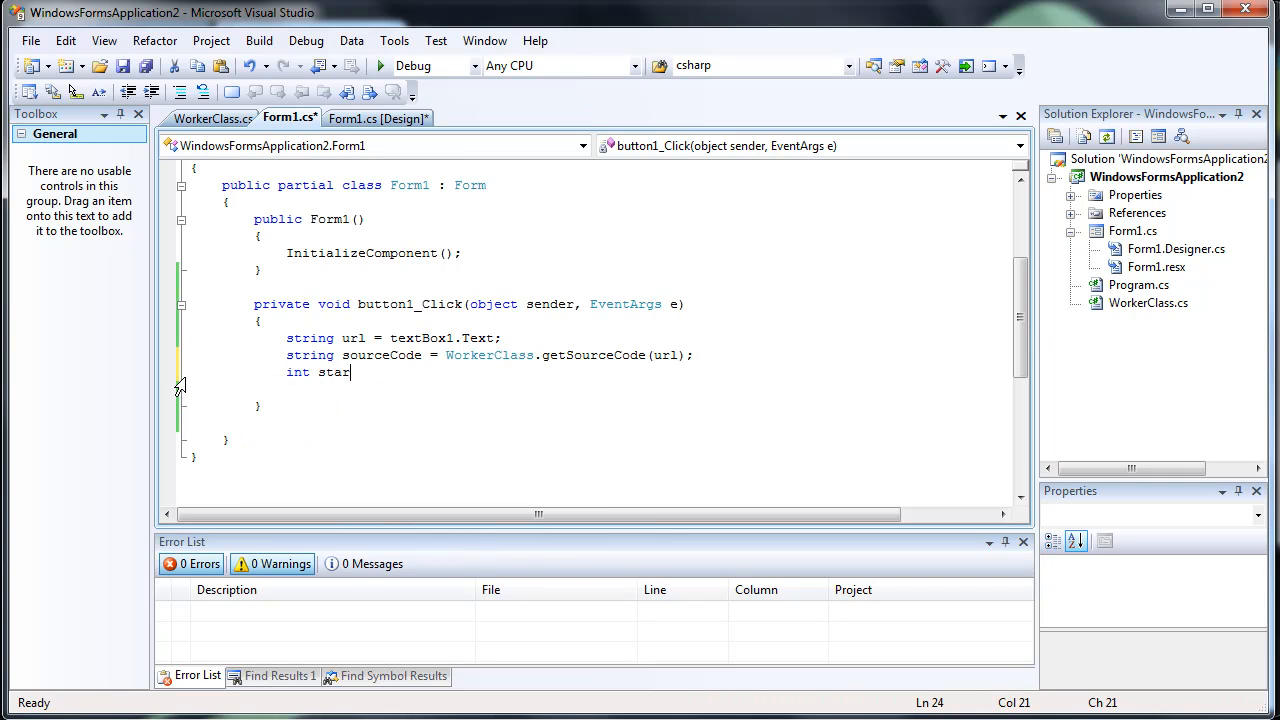
type("tIndex = sourceCode")
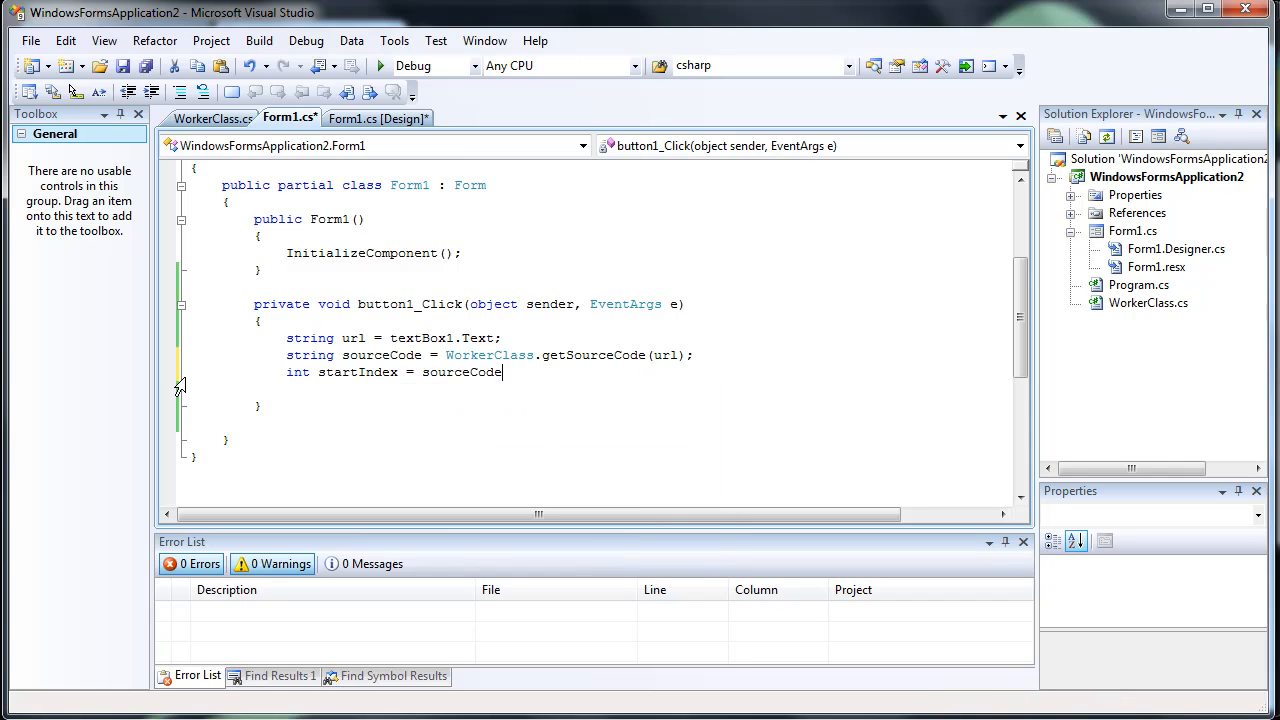
type(".IndexOf(")
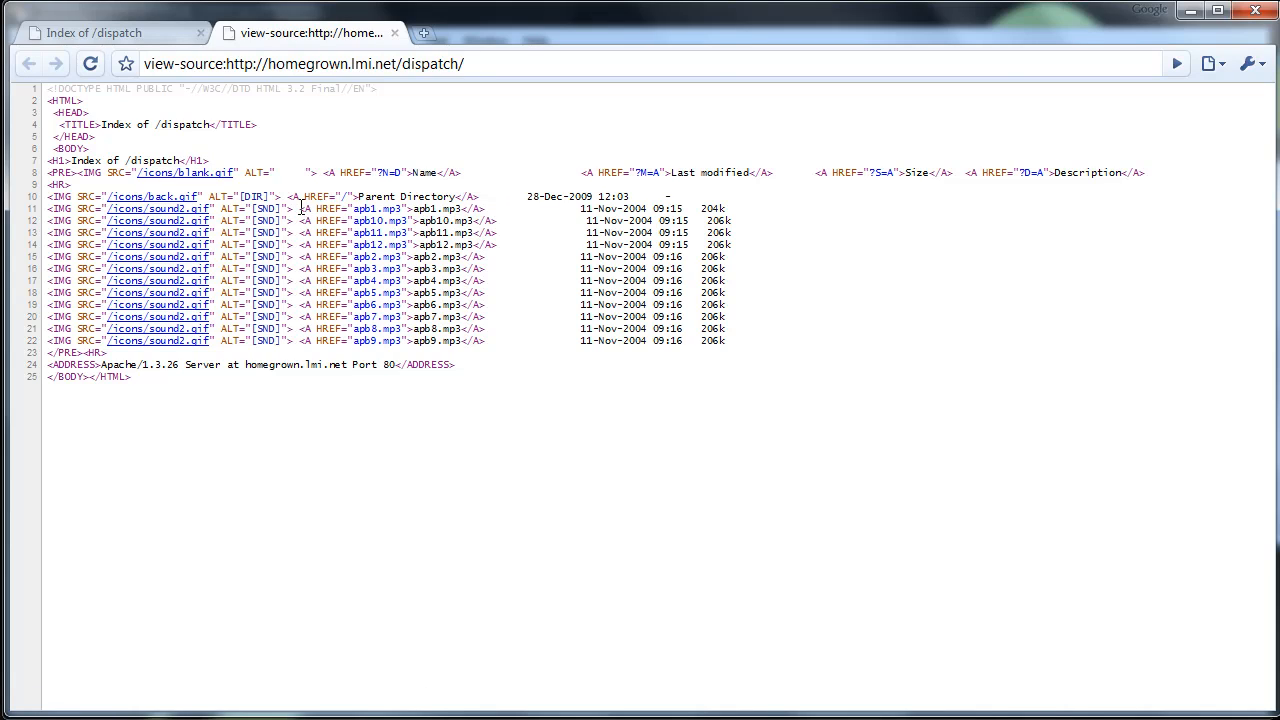
mouse_move(305, 210)
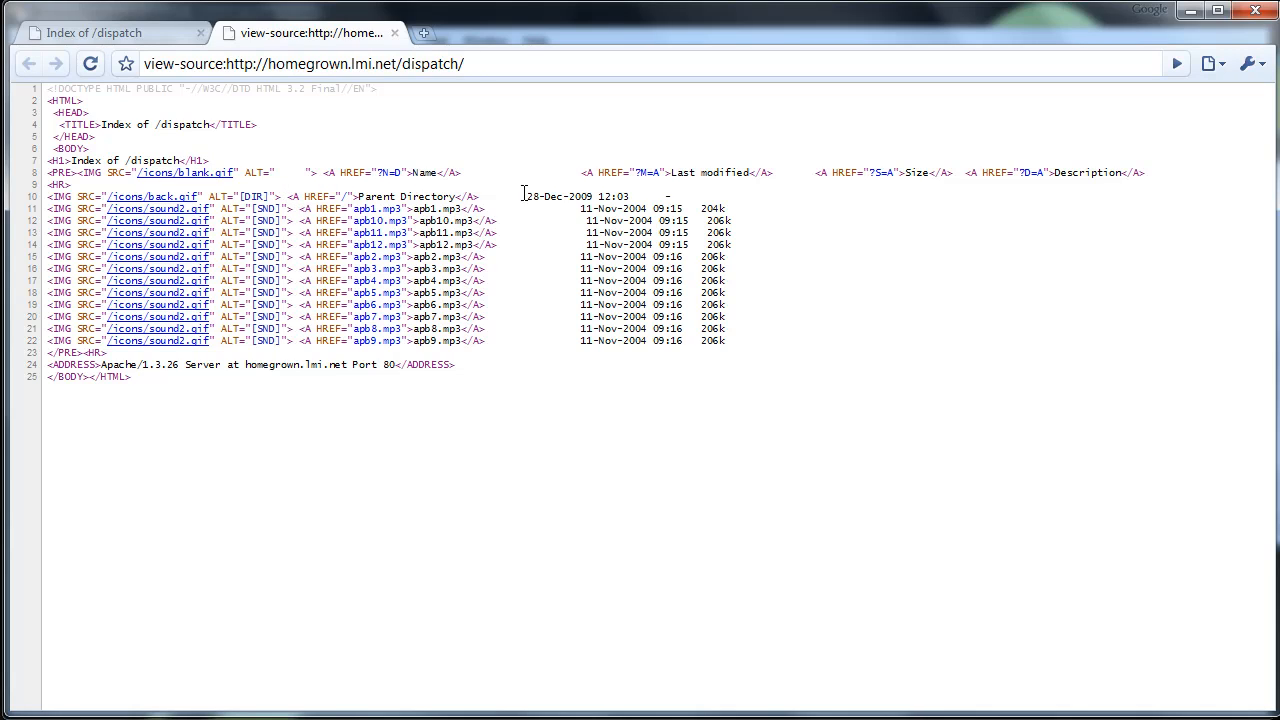
mouse_move(241, 216)
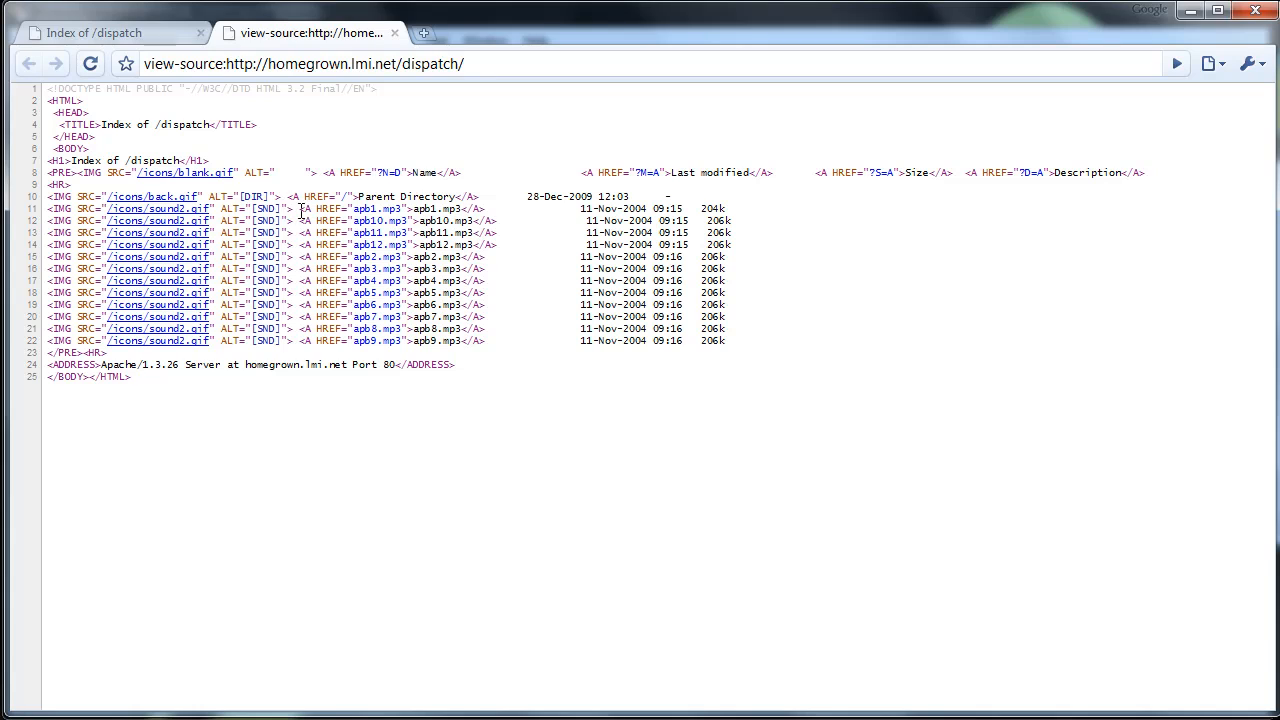
double_click(266, 208)
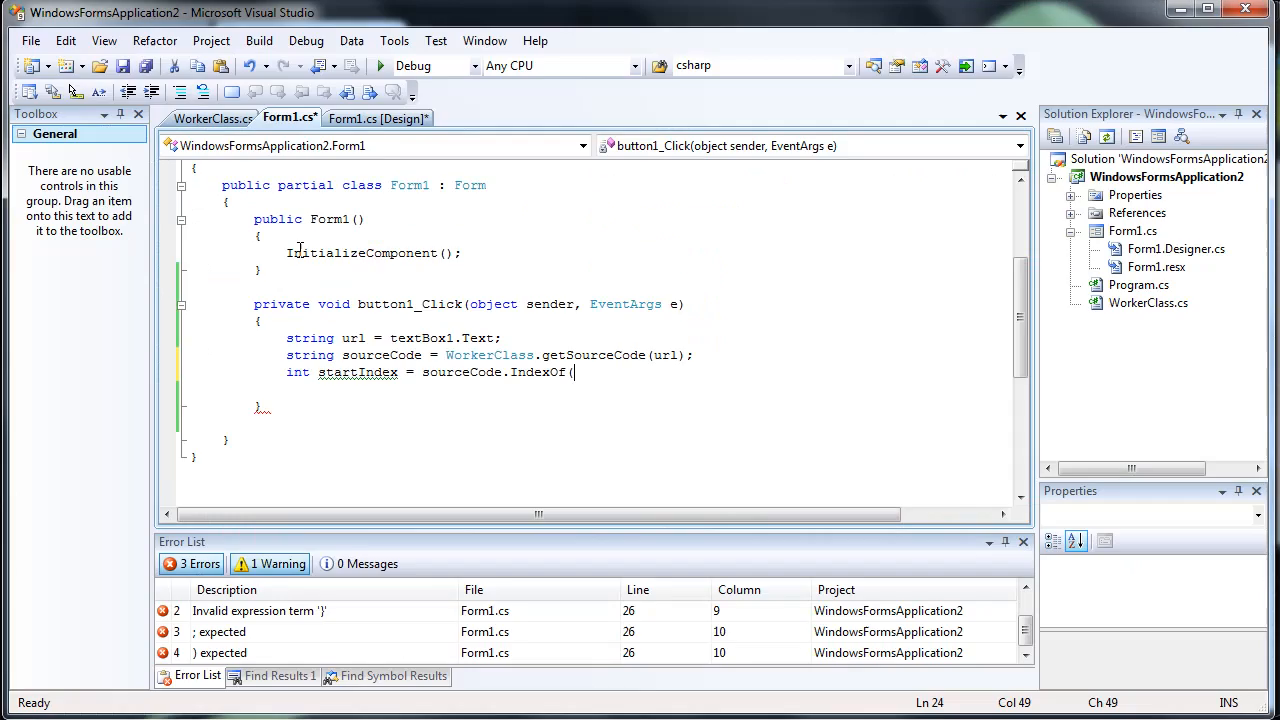
type("\"[SND]\");")
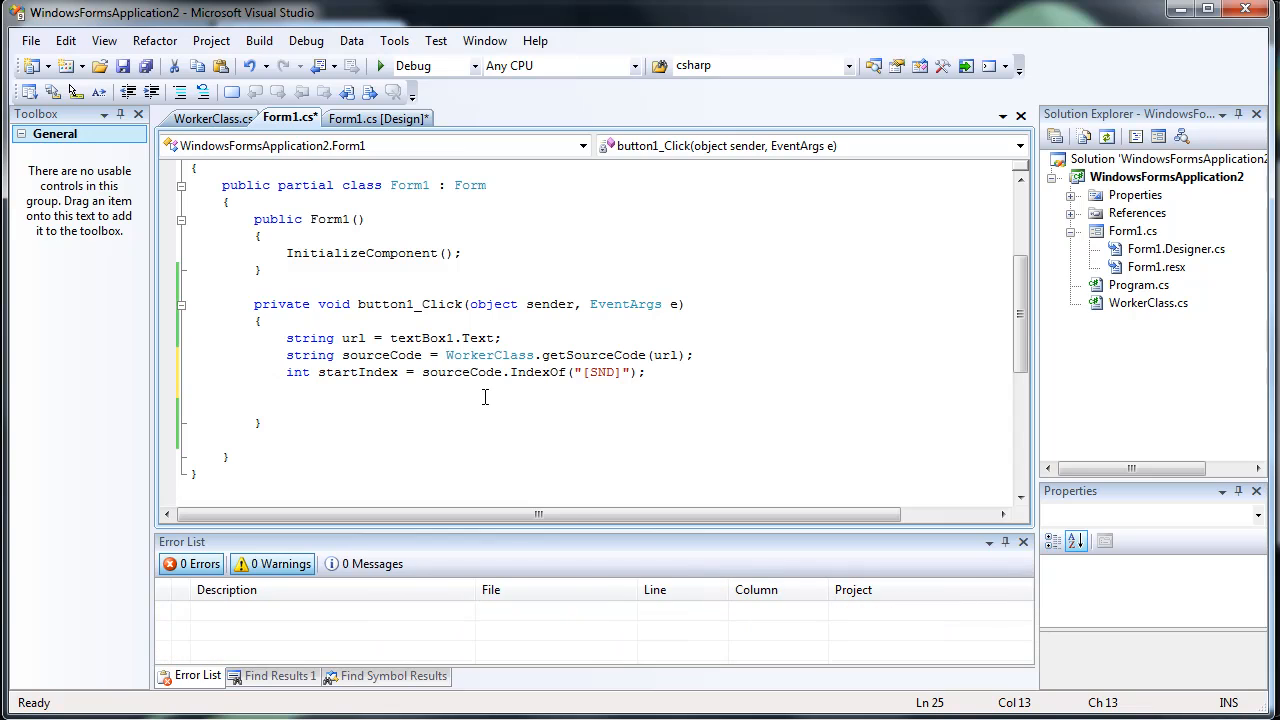
- Trim sourceCode with Substring(startIndex, sourceCode.Length - startIndex)
type("sourceCode = sourceCode.Substring(")
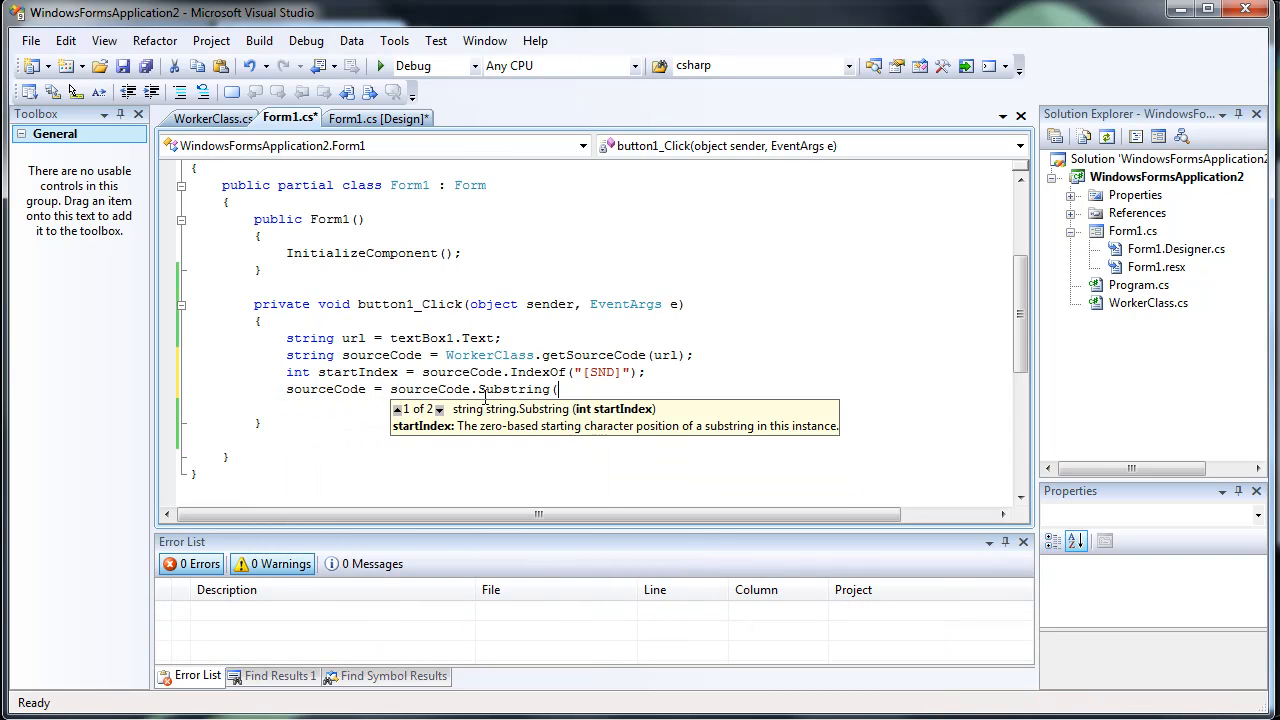
type("startIndex")
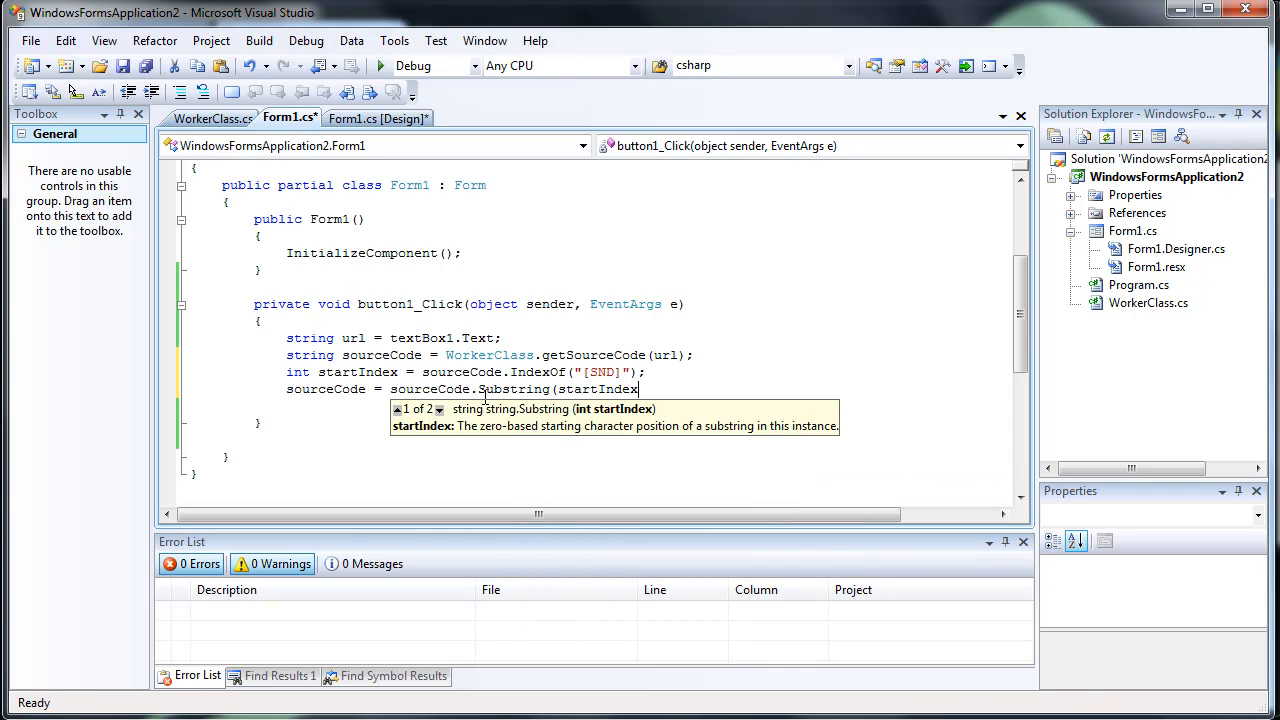
type(",")
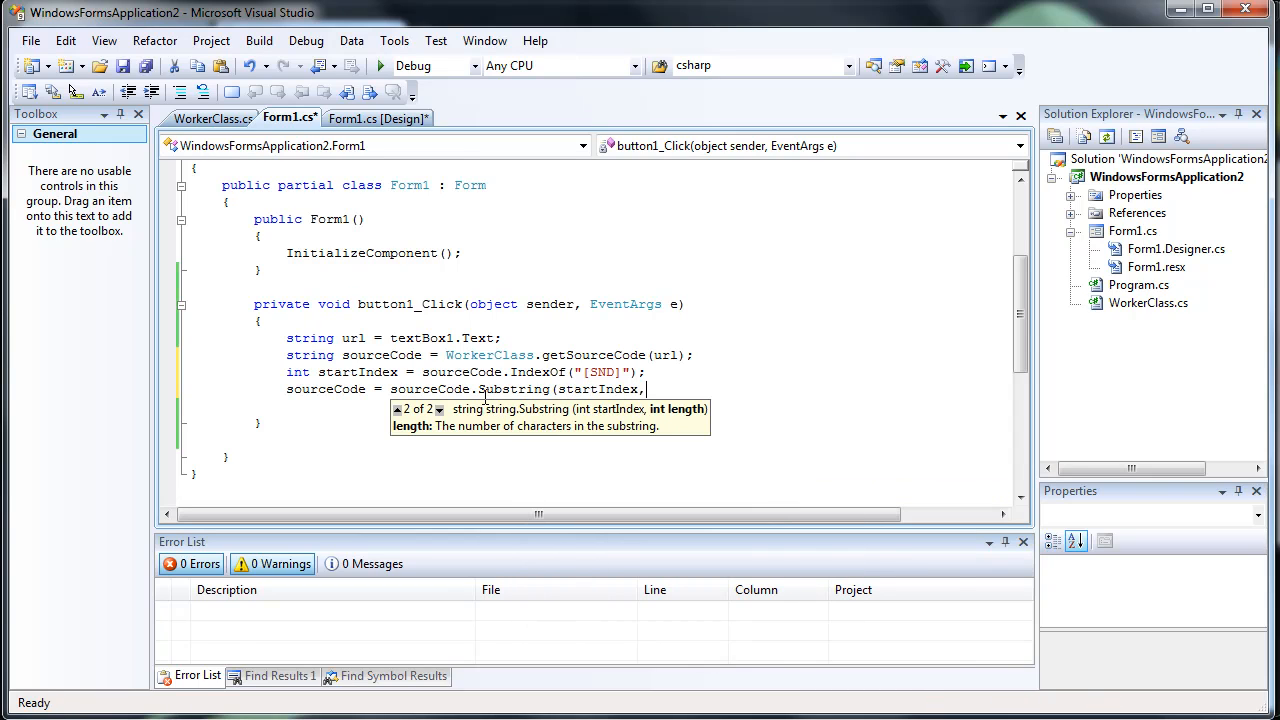
type("sourceCode.")
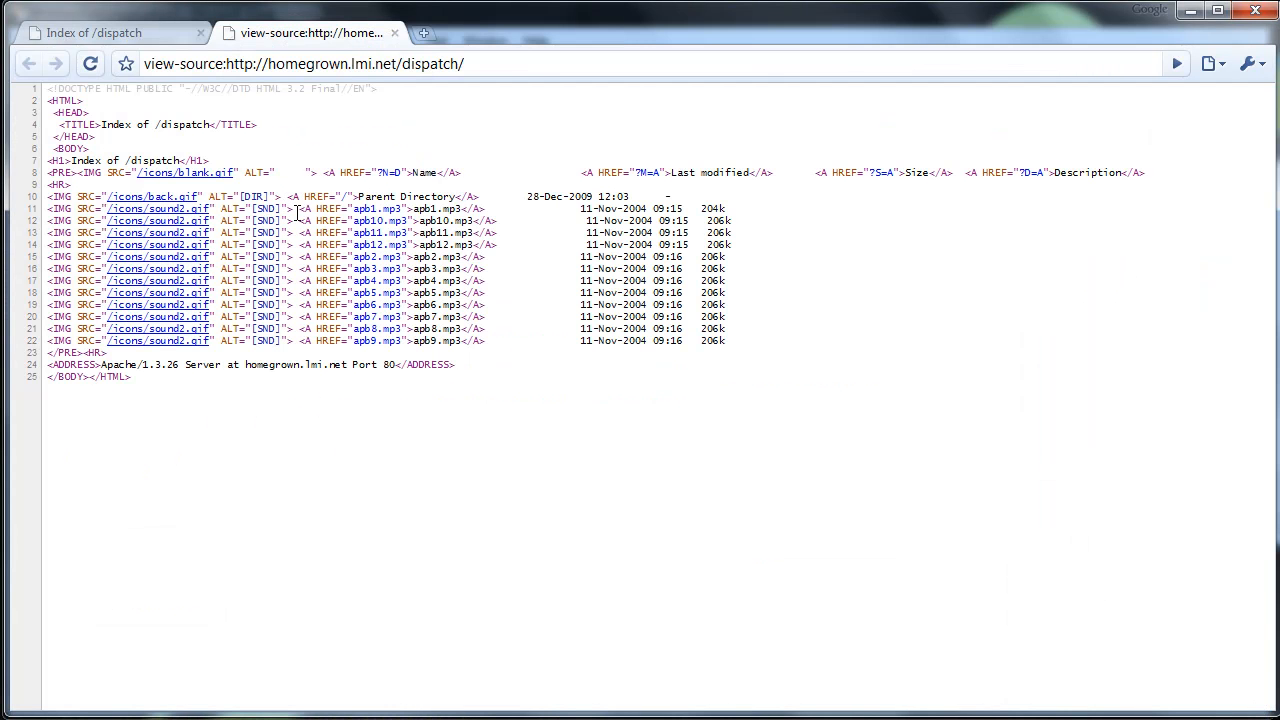
left_click_drag(48, 88, 300, 210)
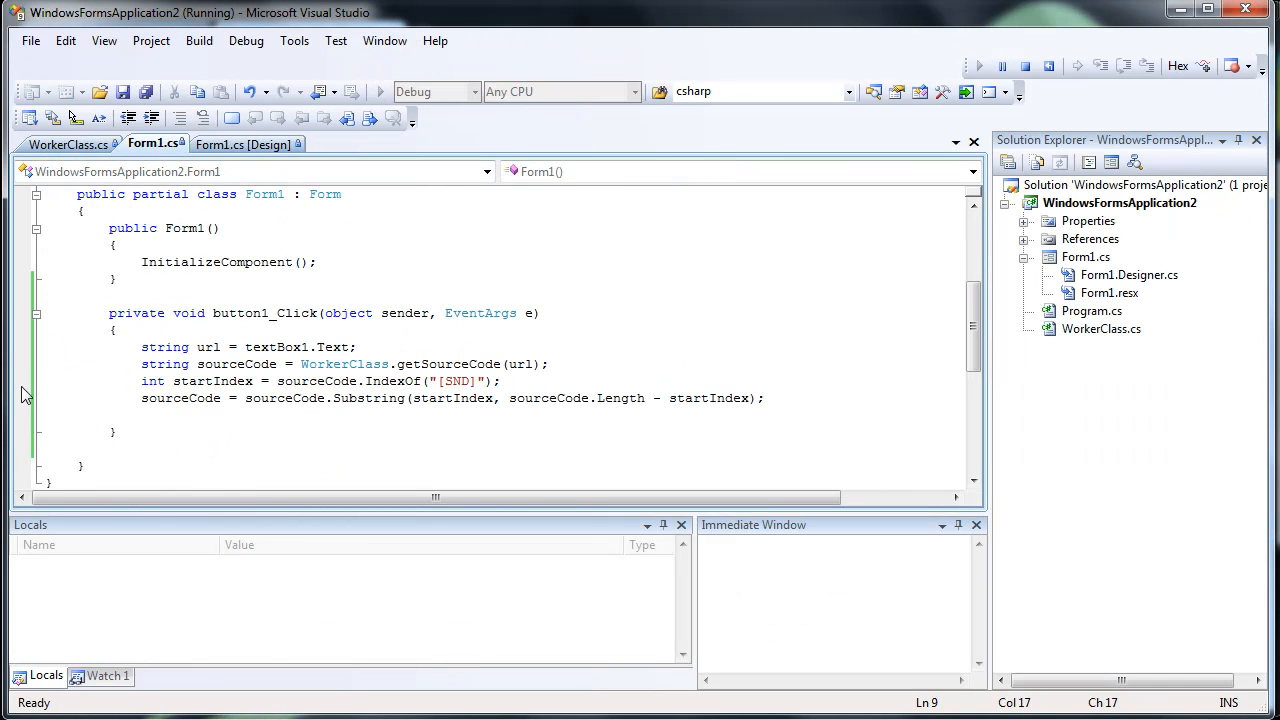
- Break on the startIndex line, run Scrape, and confirm sourceCode begins at [SND]
left_click(24, 386)
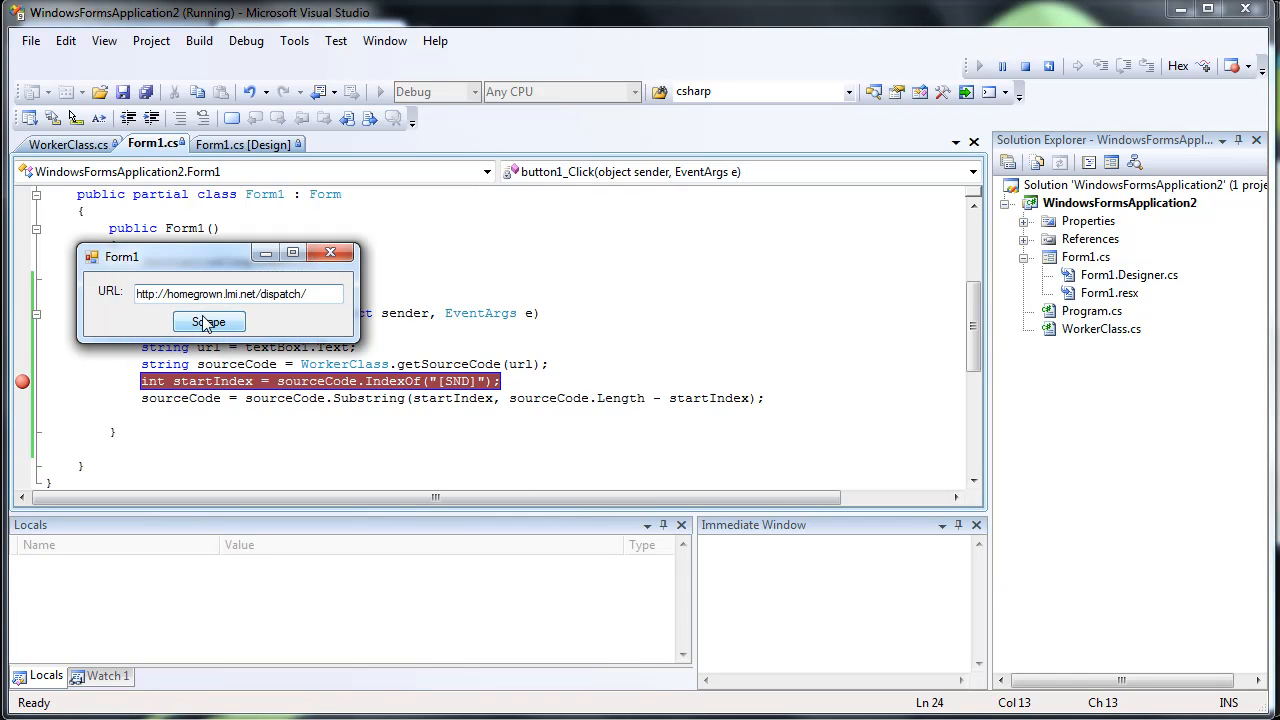
left_click(208, 322)
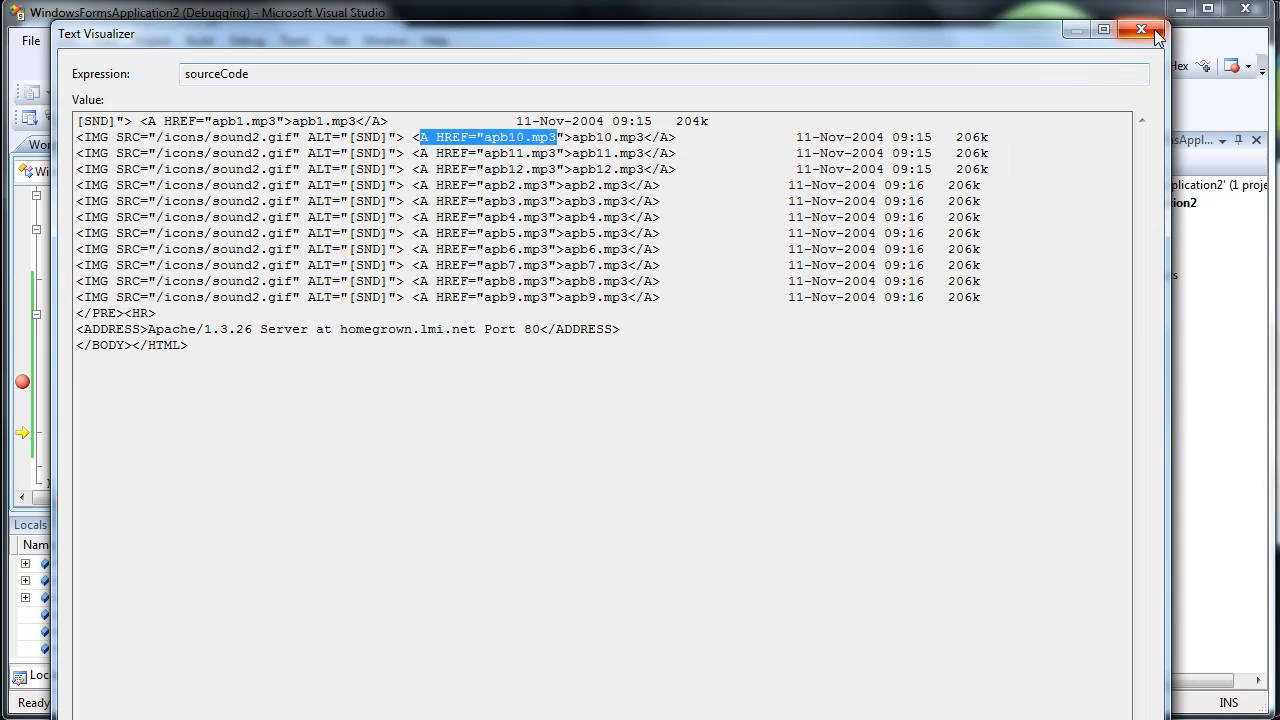
left_click(1135, 31)
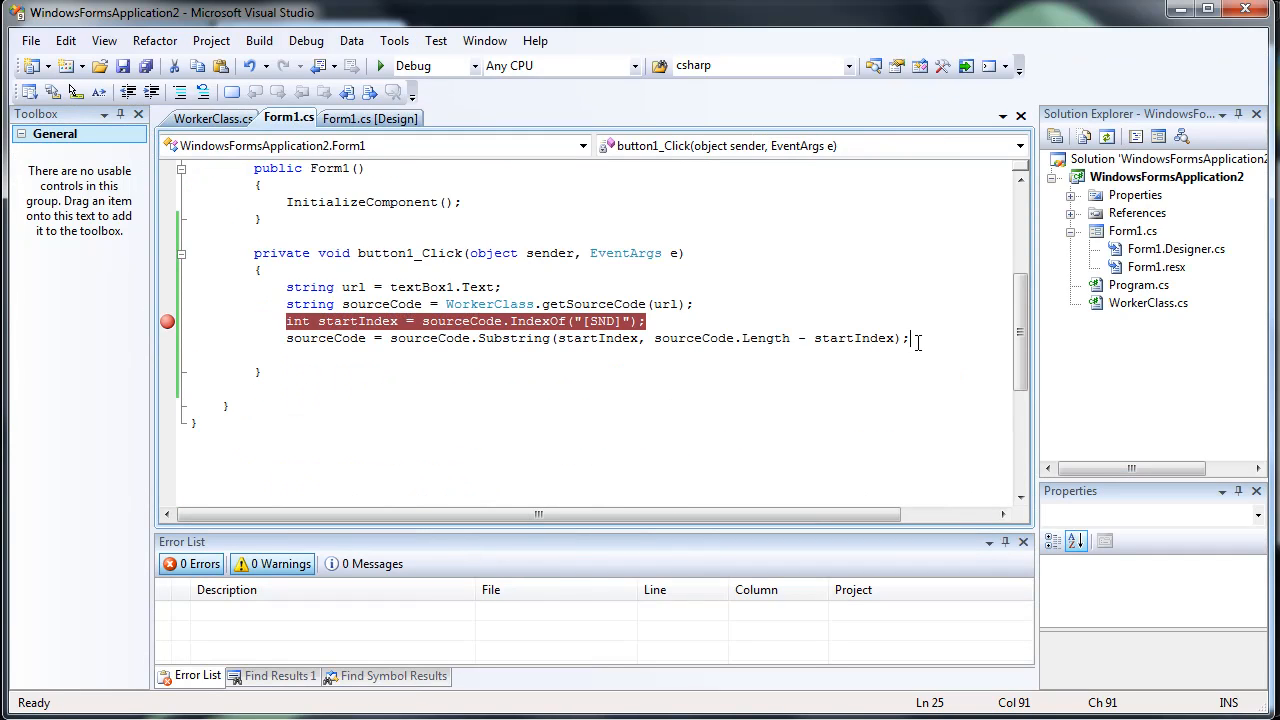
type("startIndex = sourceCode.IndexOf(\"<")
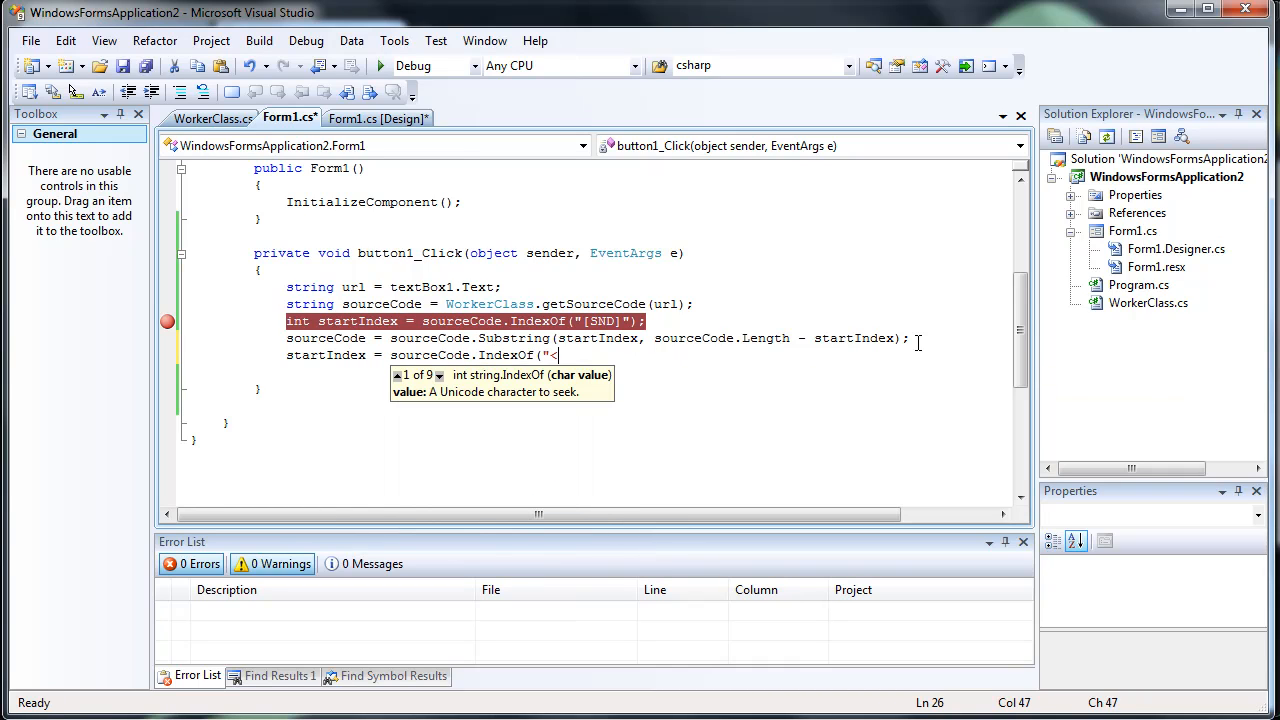
- Find startIndex after "<A HREF=" and an endIndex via sourceCode.IndexOf
type("A HREF")
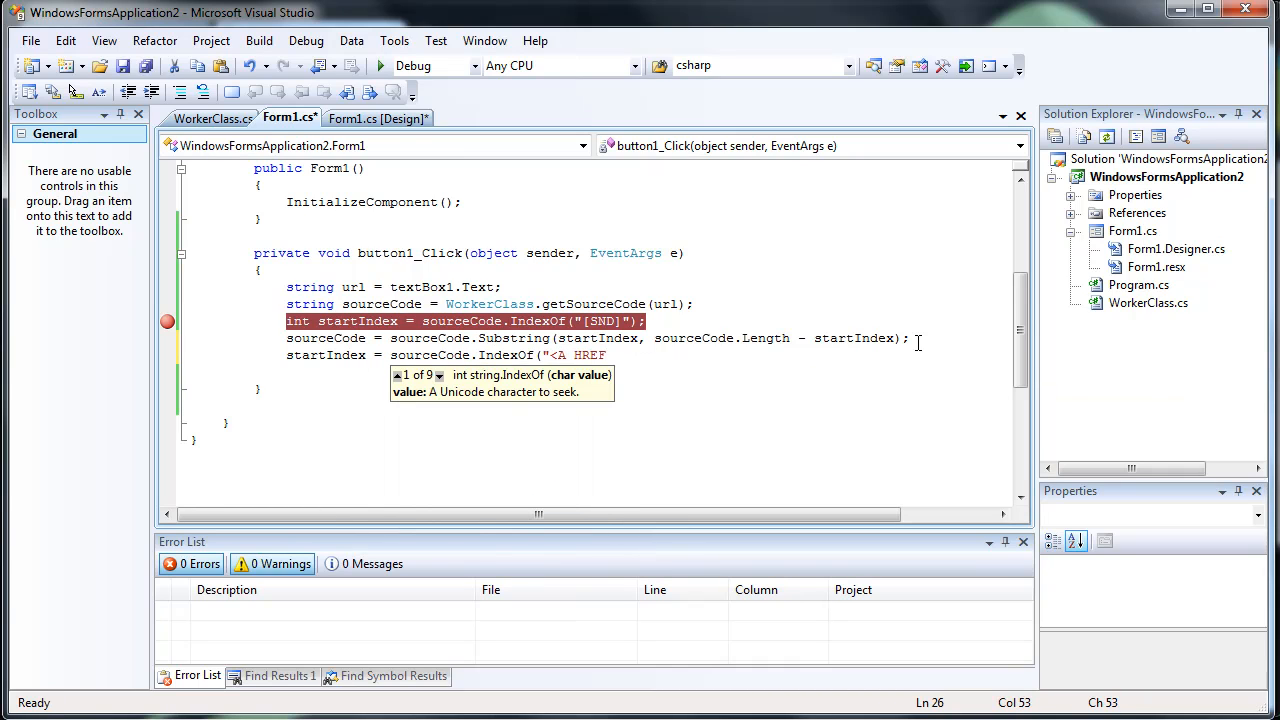
type("\");\"")
type("end")
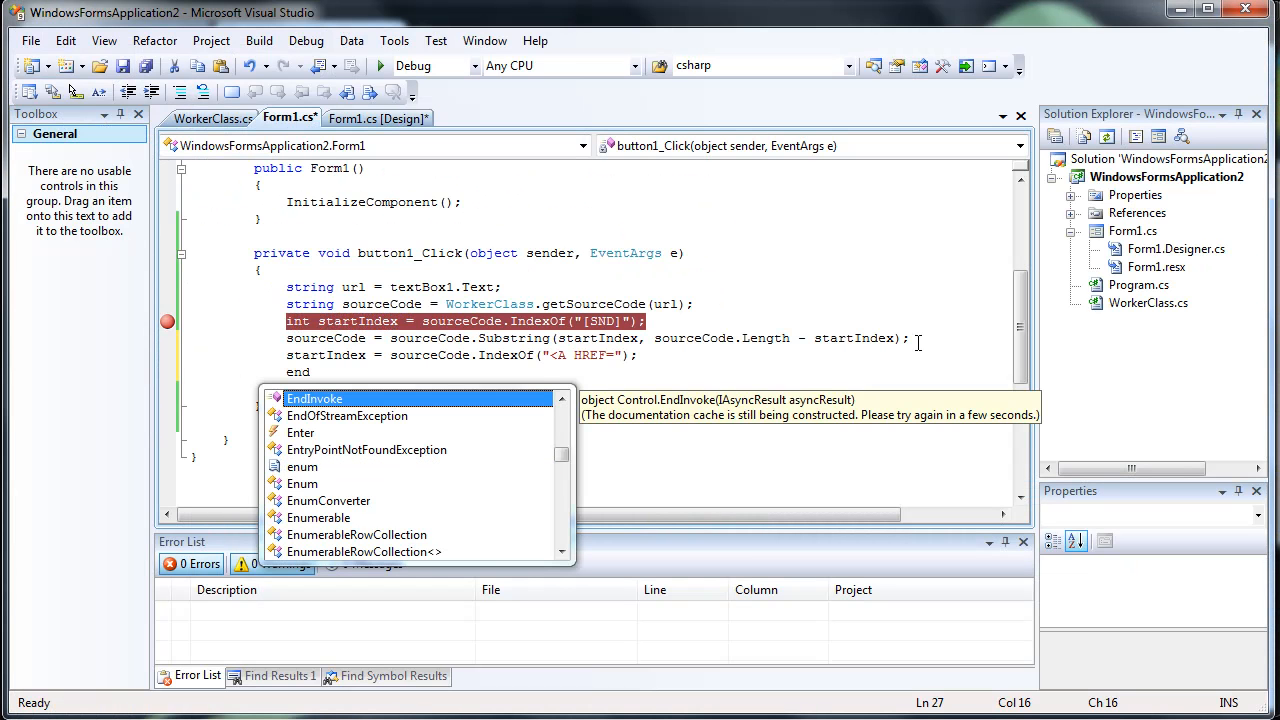
type("int endIN")
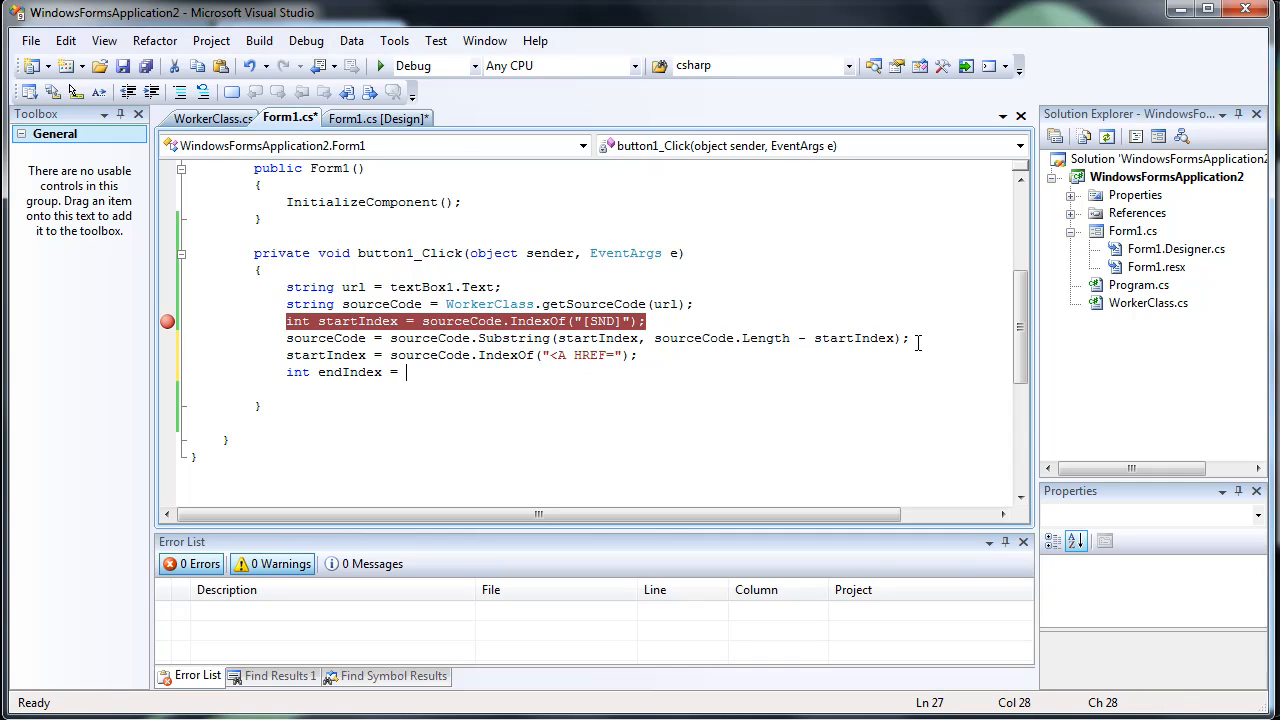
type("s")
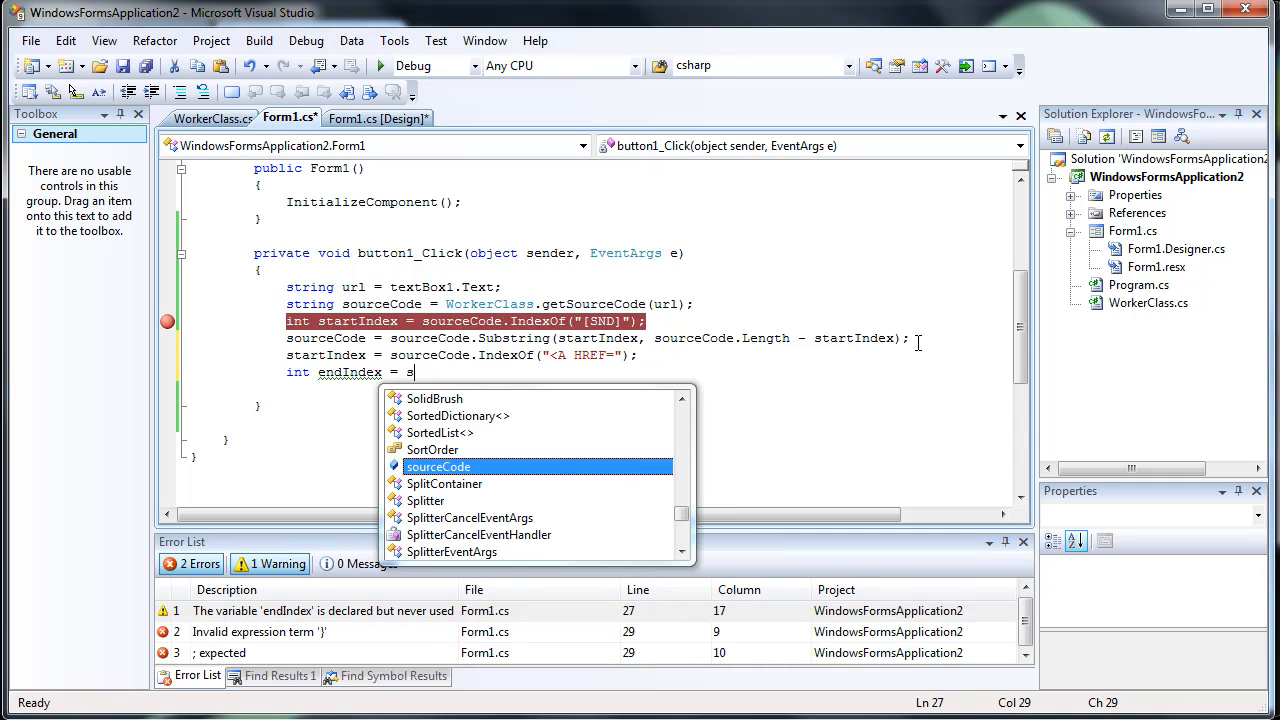
type("ourceCode.IndexOf(\".mp3\", startIndex);")
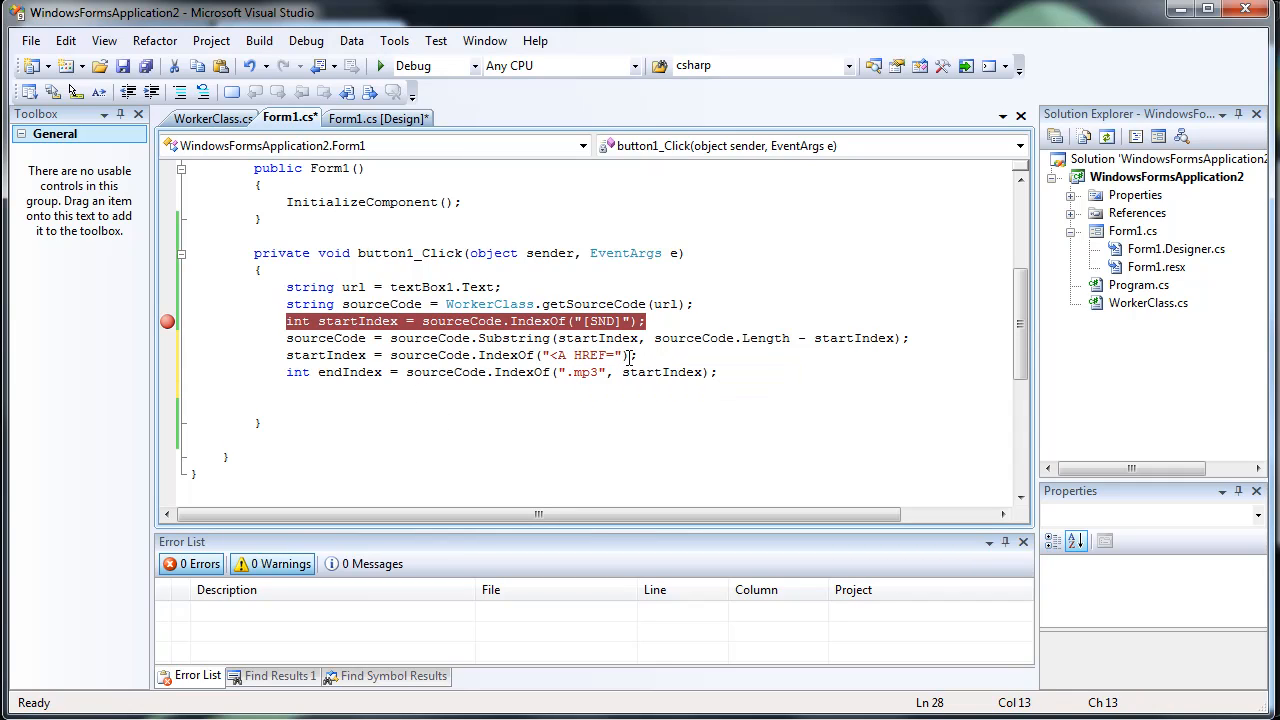
mouse_move(558, 355)
type(" + 9")
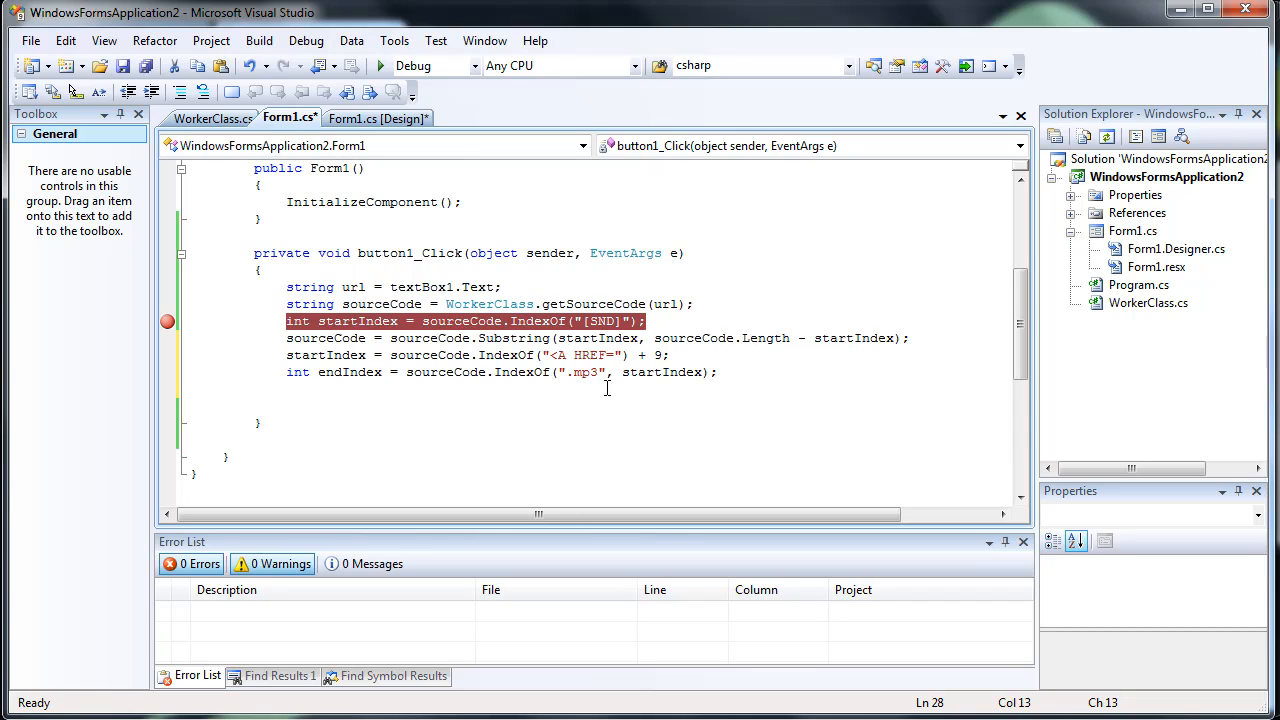
- Add string link = sourceCode.Substring(startIndex, endIndex - startIndex);
left_click_drag(549, 355, 618, 355)
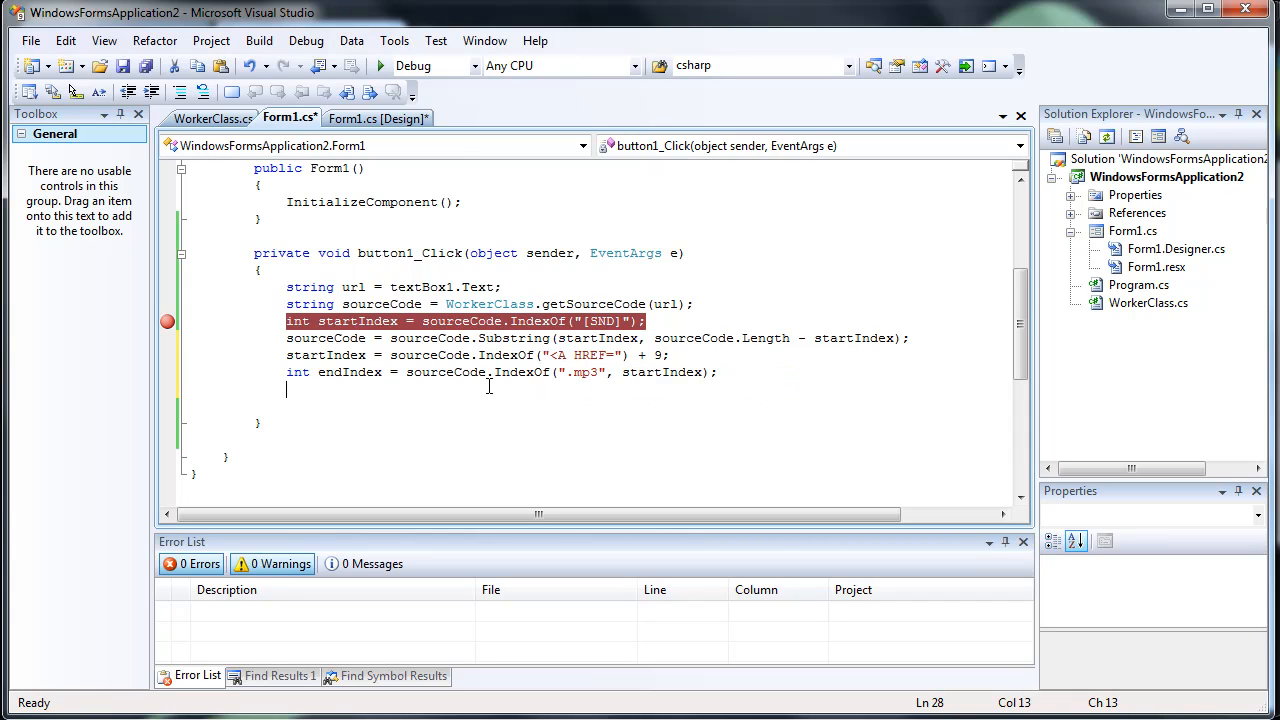
type("string link =")
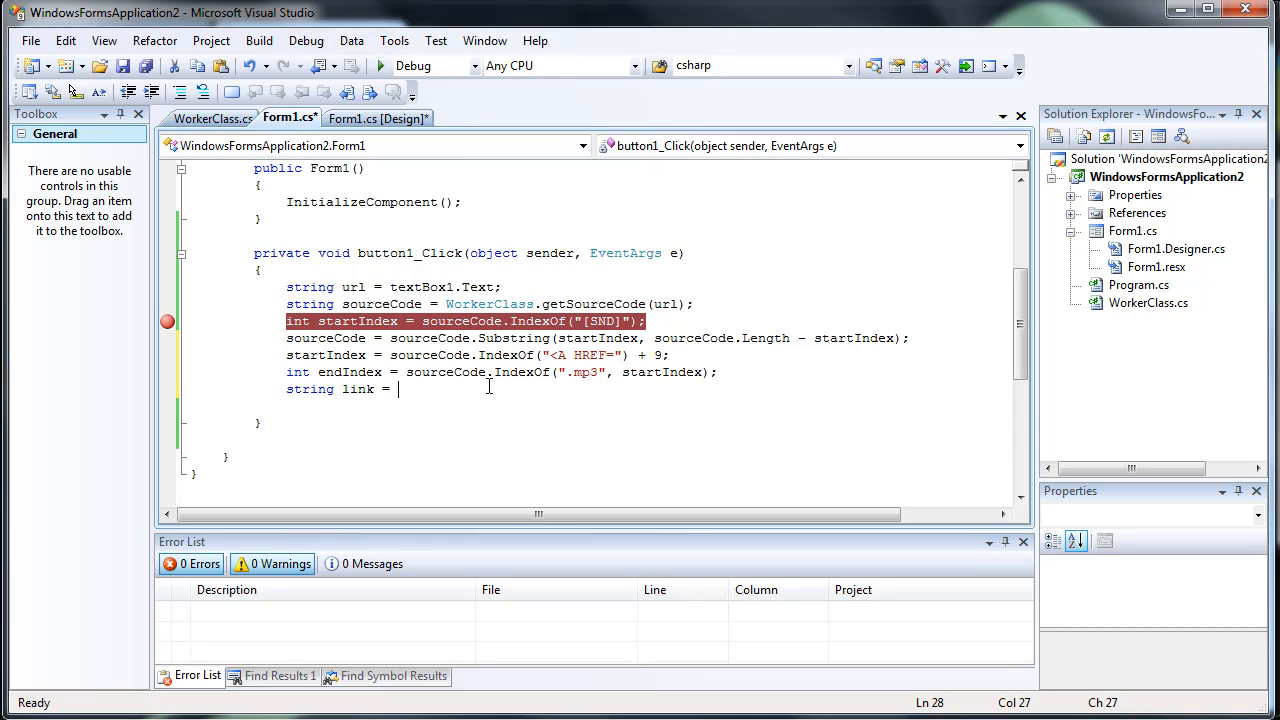
type("sourceCode.Substring(")
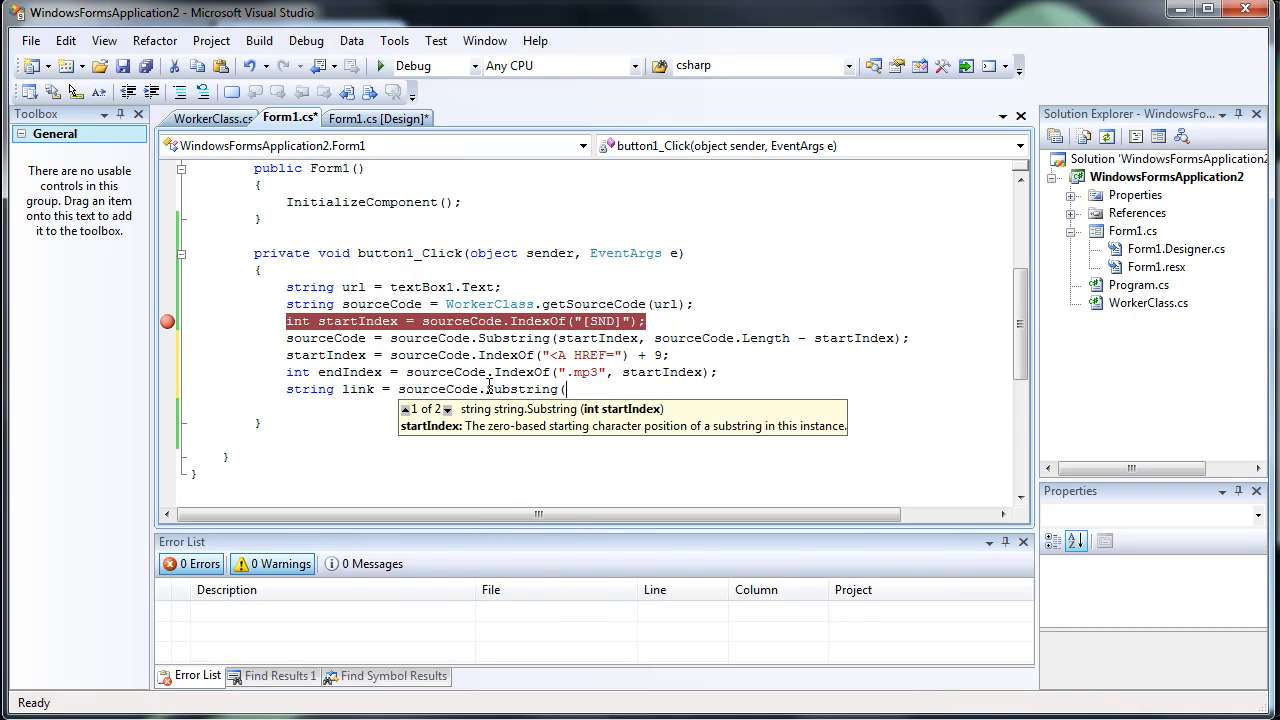
type("startIndex,")
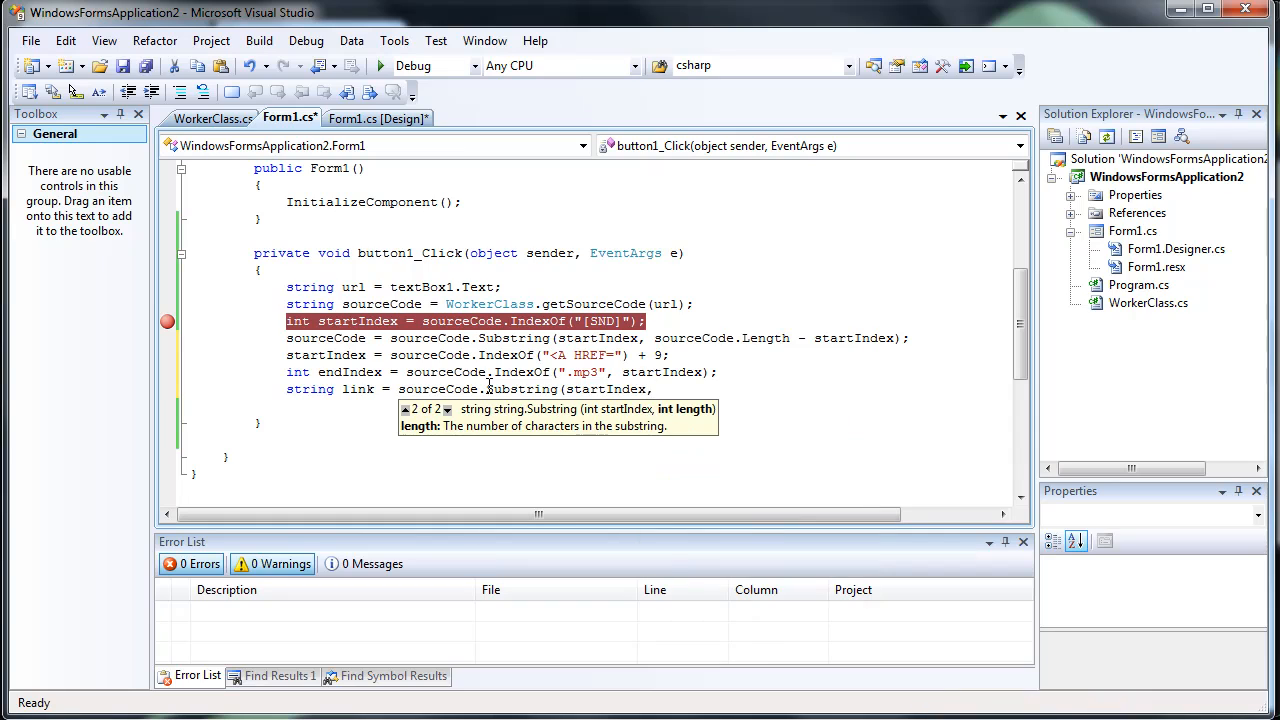
type("endIndex - startIndex);")
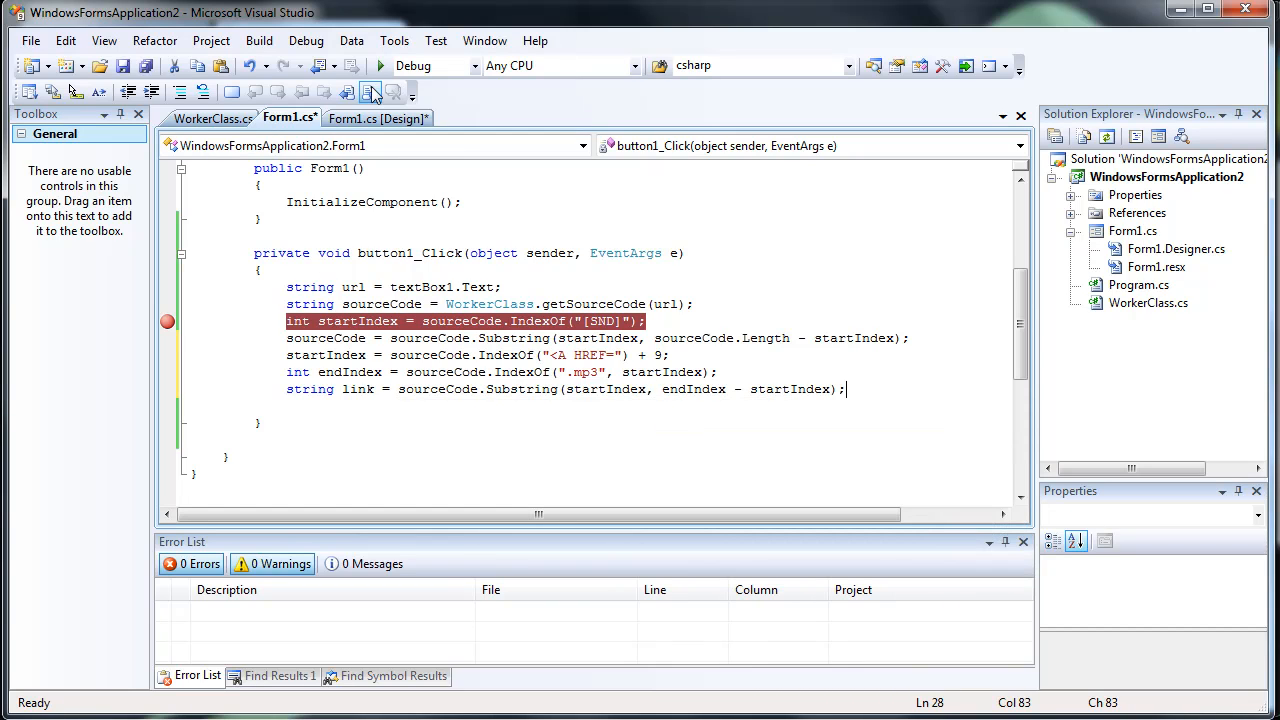
left_click(374, 91)
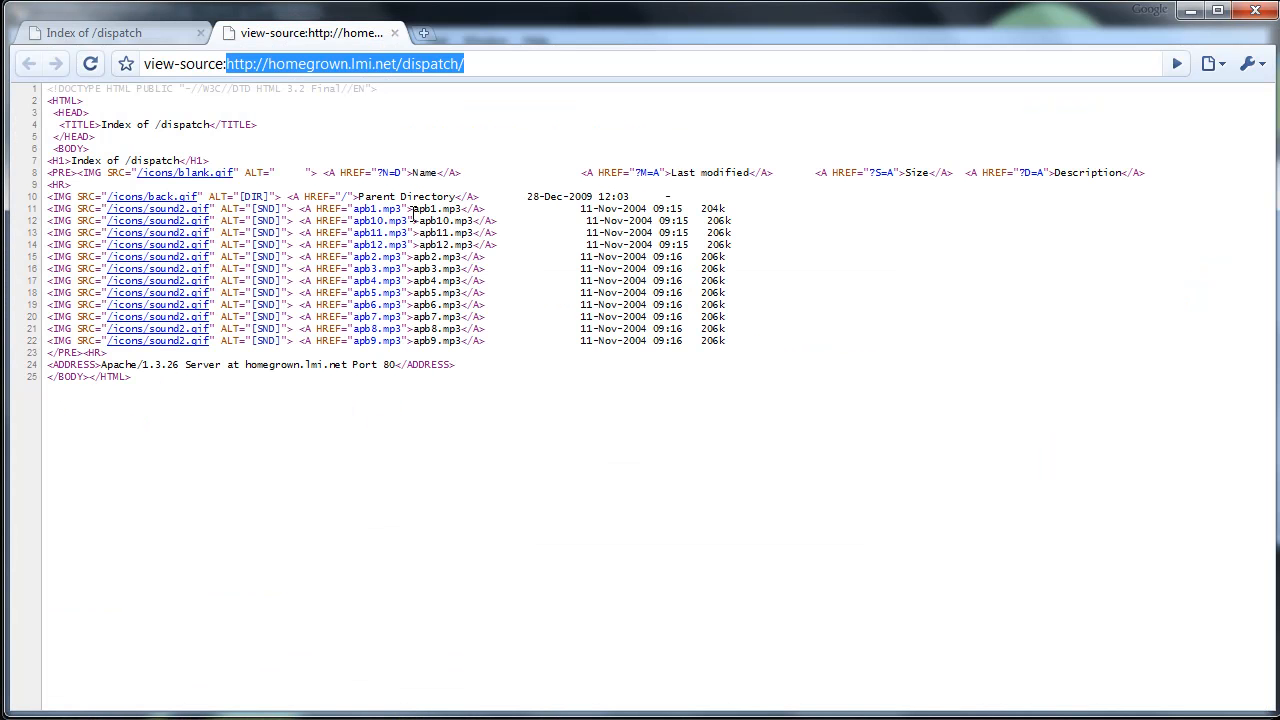
- Confirm apb1.mp3 is the first mp3 in the page source, then return to Visual Studio
double_click(435, 208)
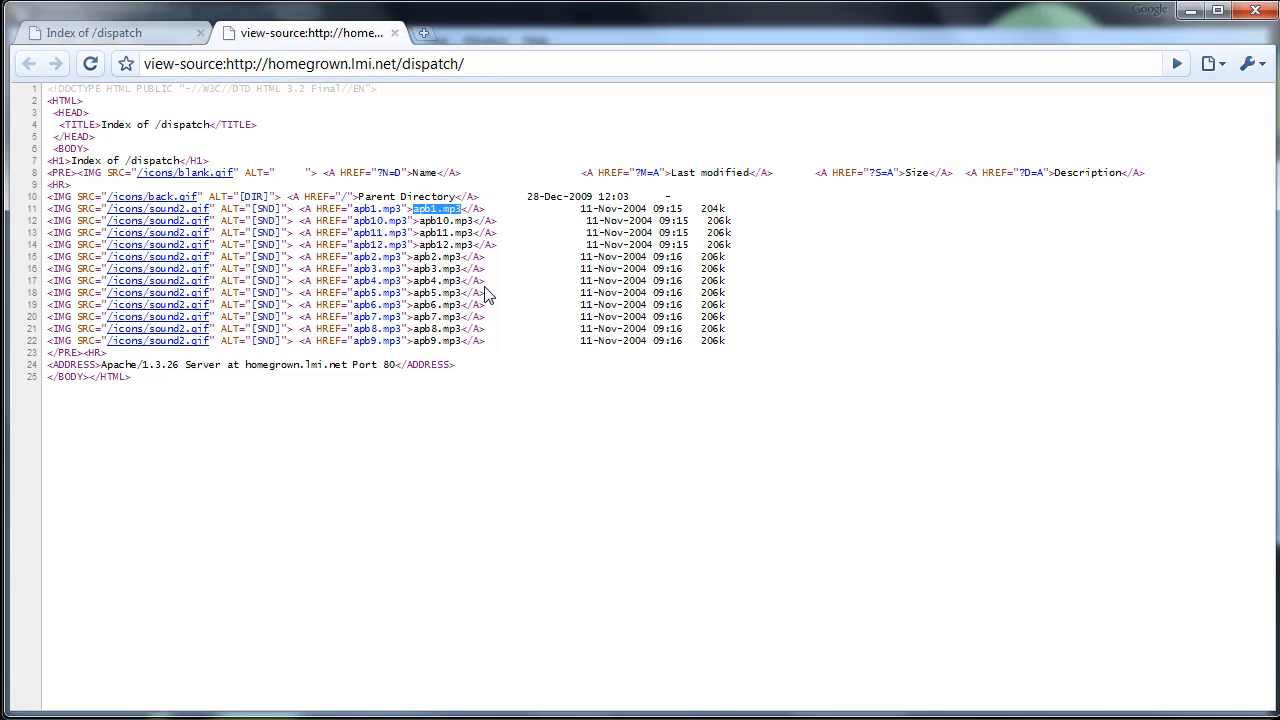
key("alt+tab")
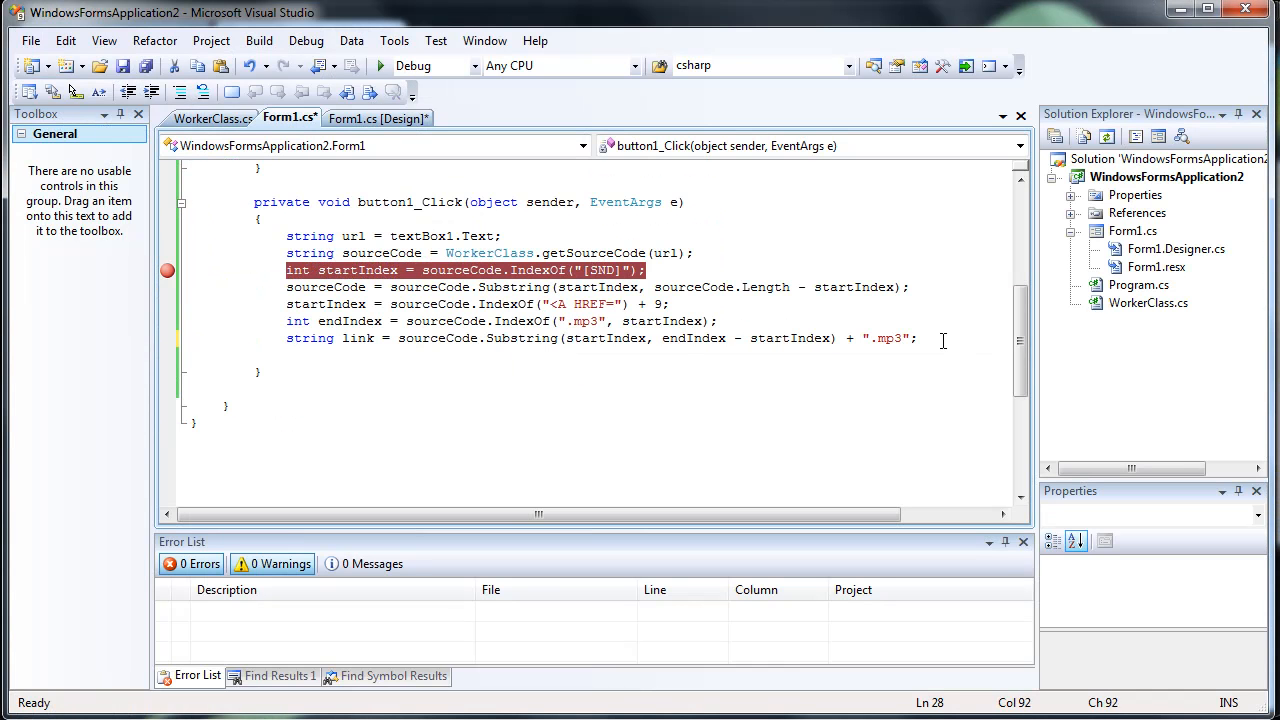
- Add the line link = url + link; to prefix the page URL
type("link = url")
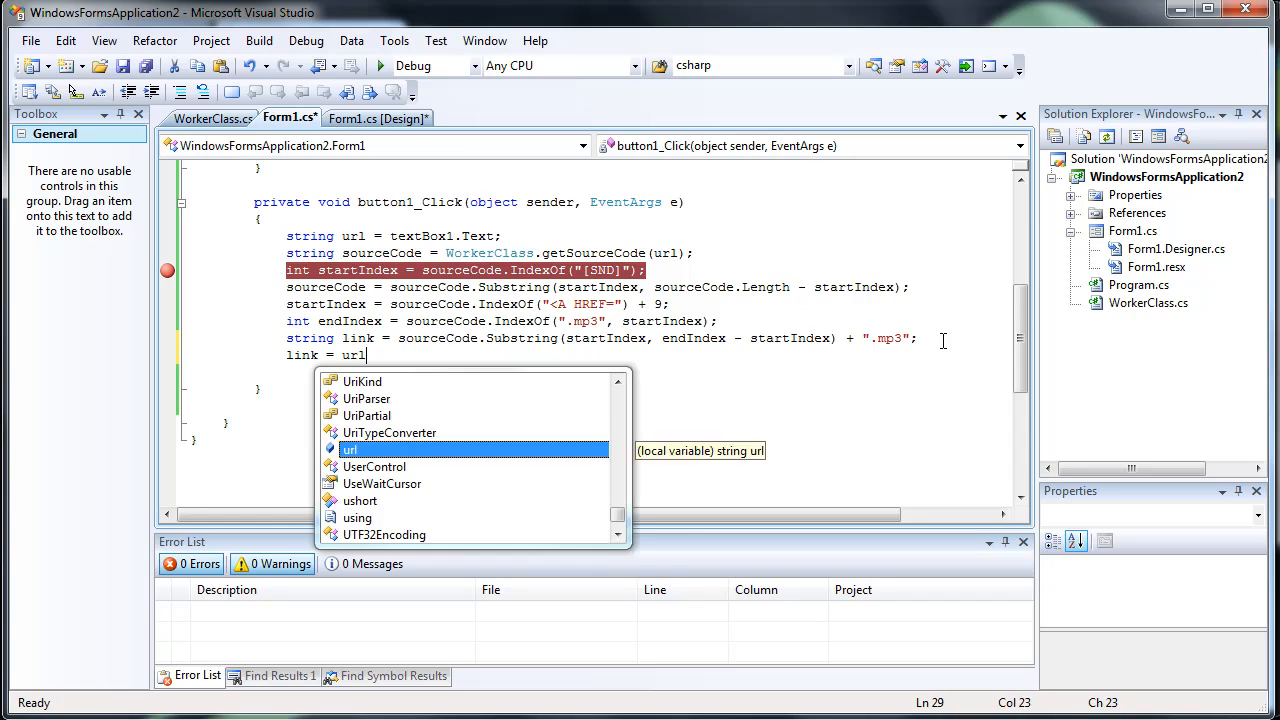
type("+")
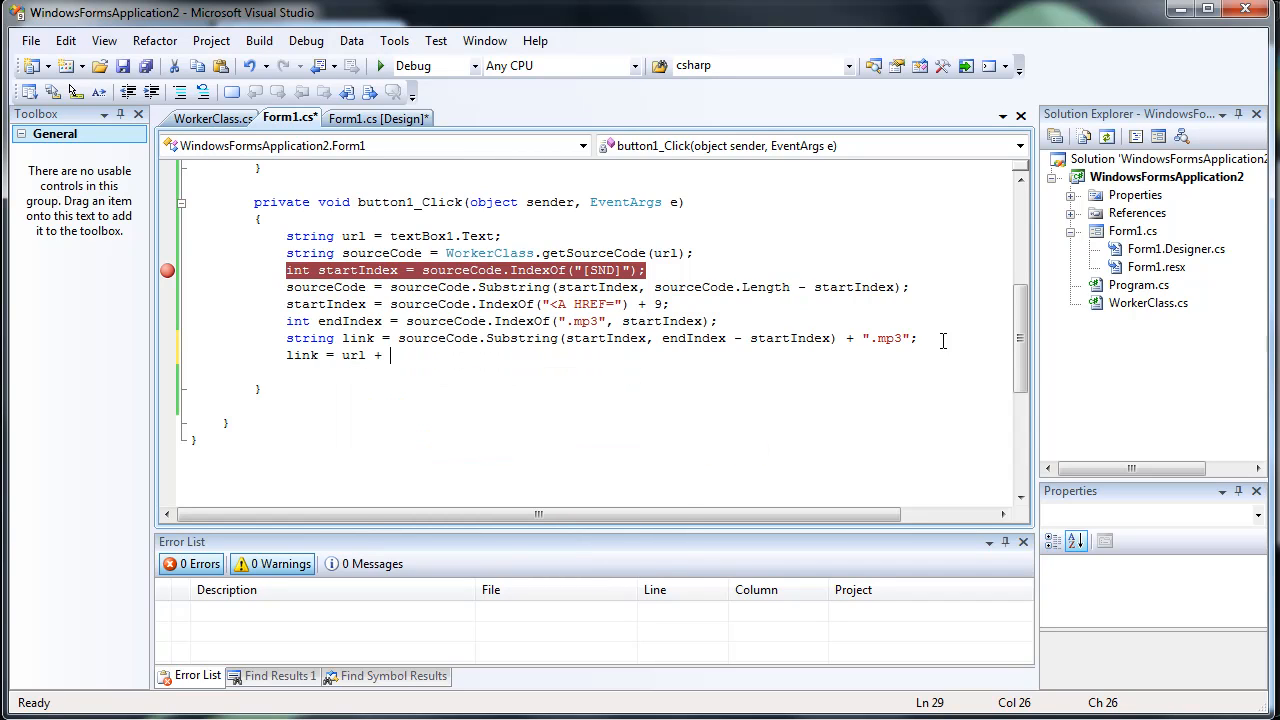
type("link;")
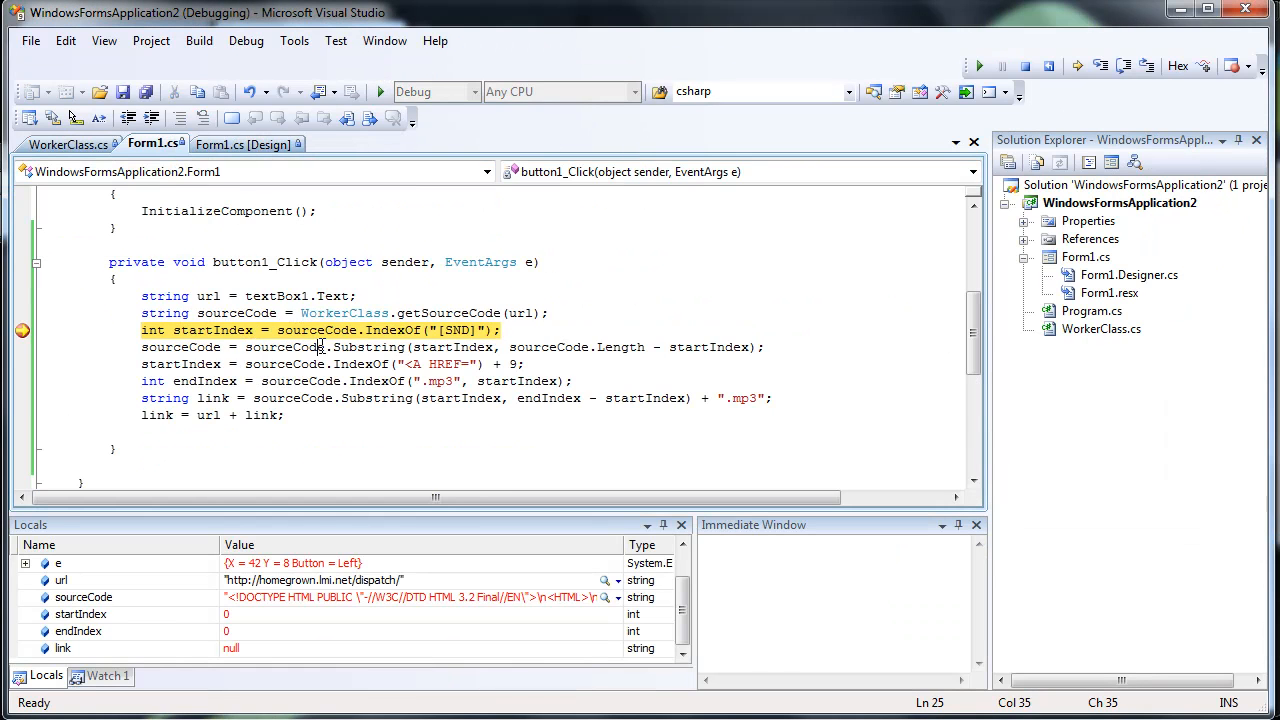
key("F10")
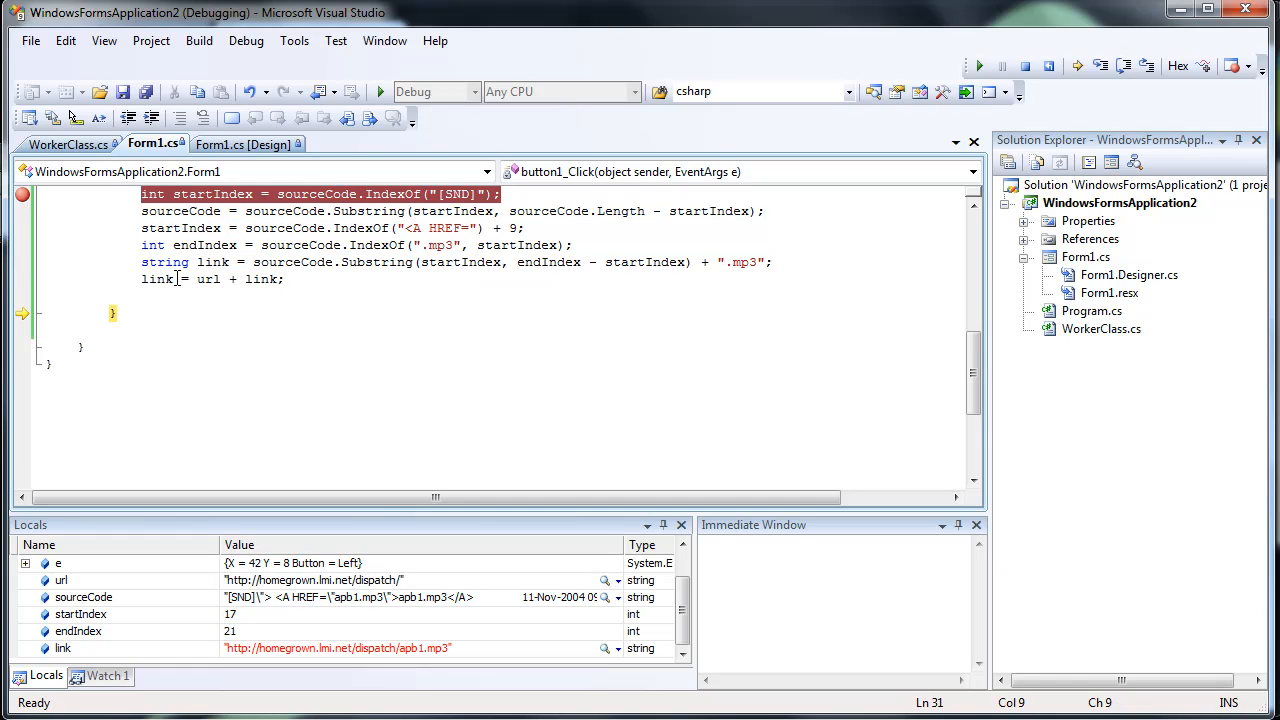
left_click(602, 648)
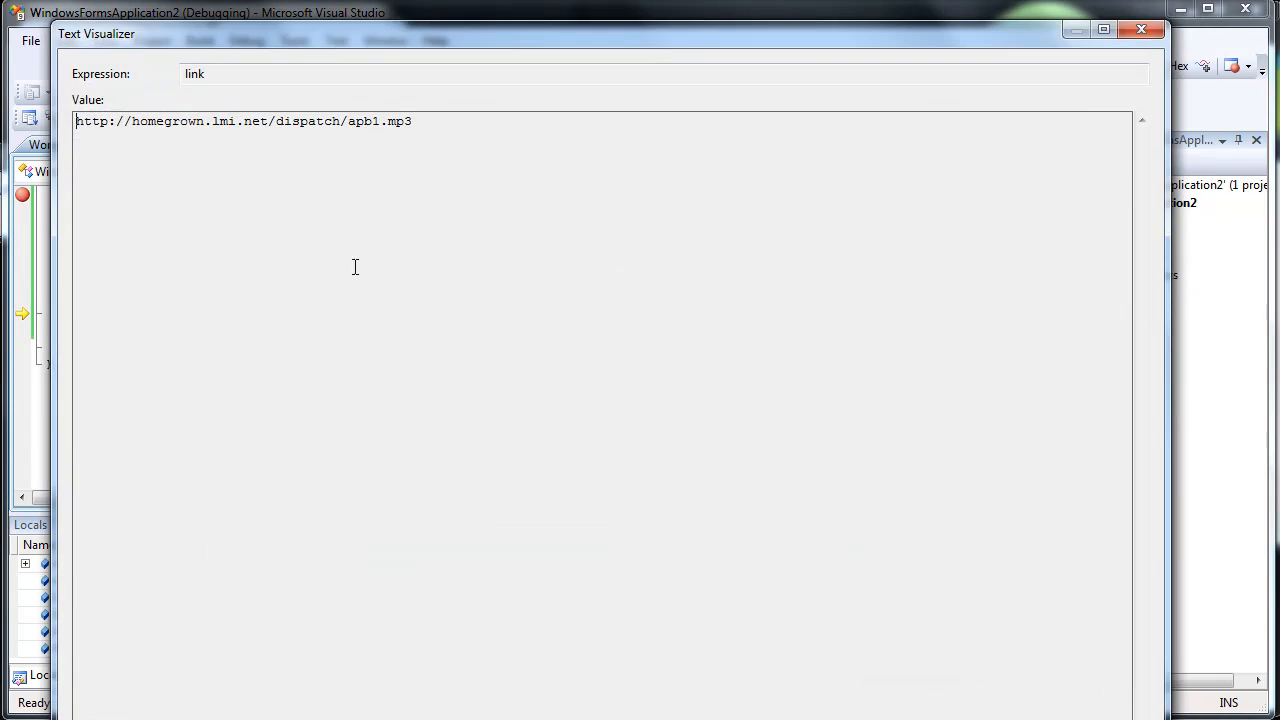
left_click(1140, 30)
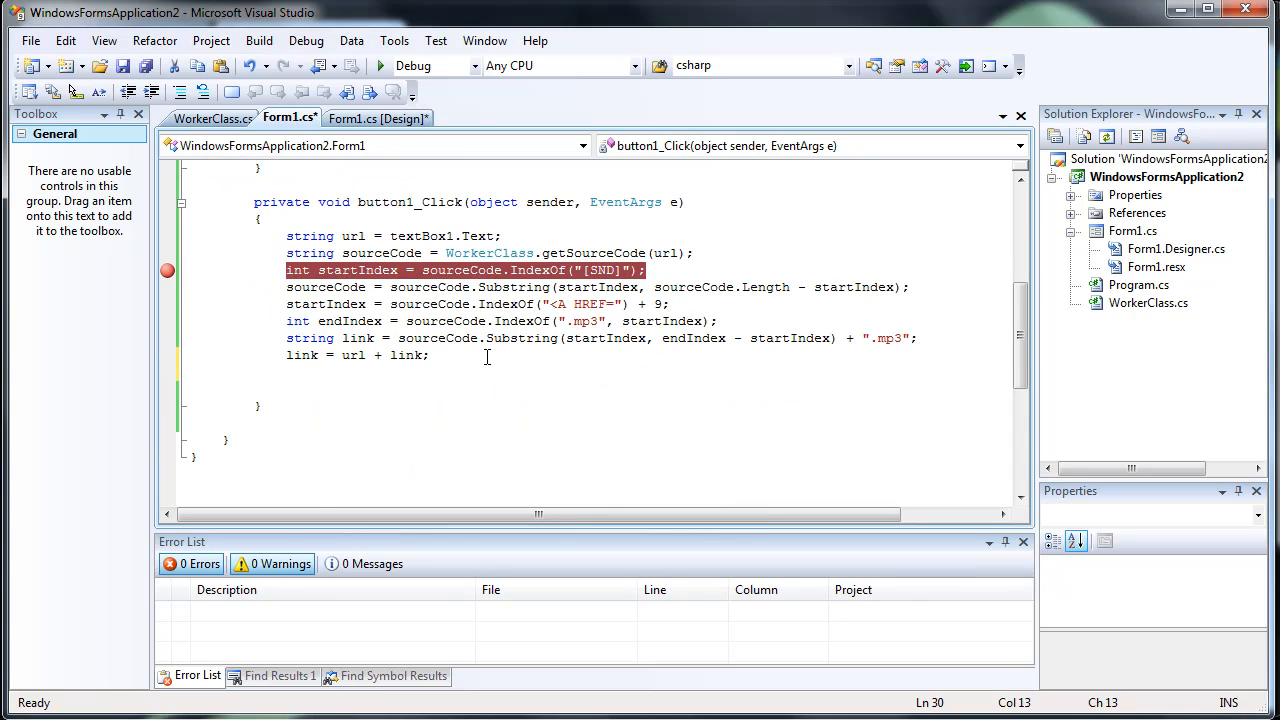
- Replace a mistaken File statement with WebClient wc = new WebClient();
type("File")
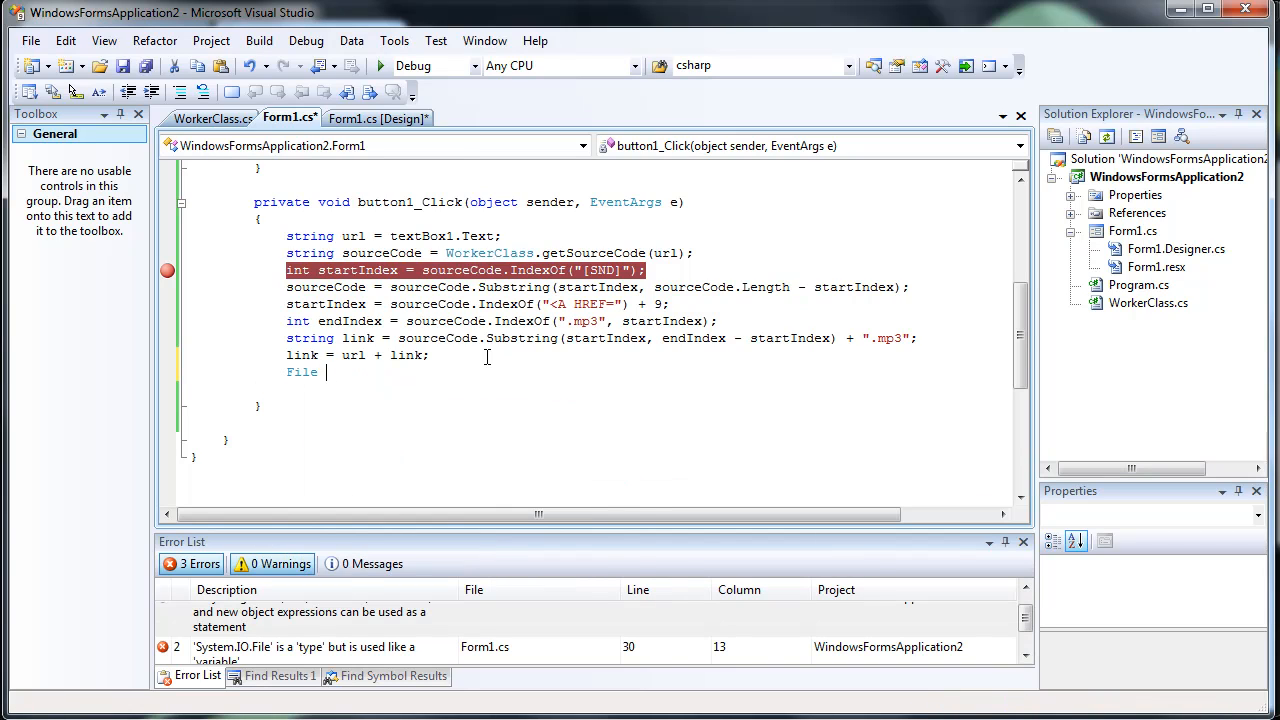
key("BackSpace")
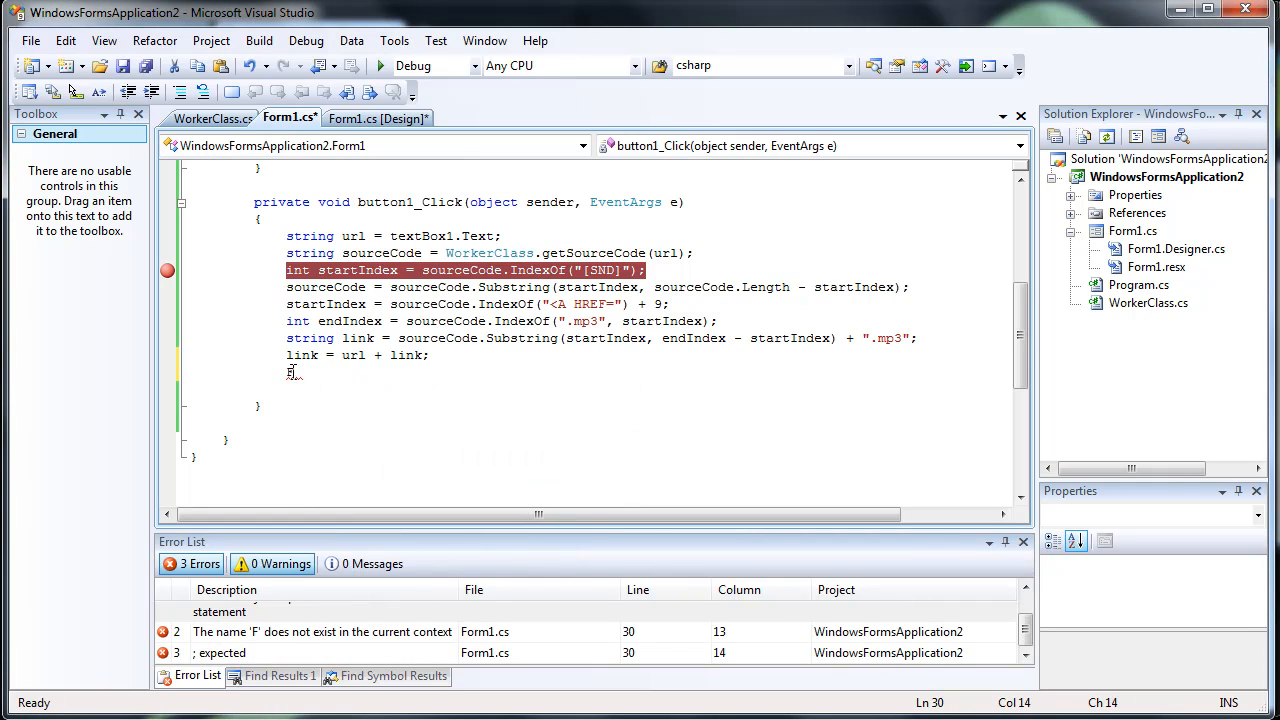
type("WebClient")
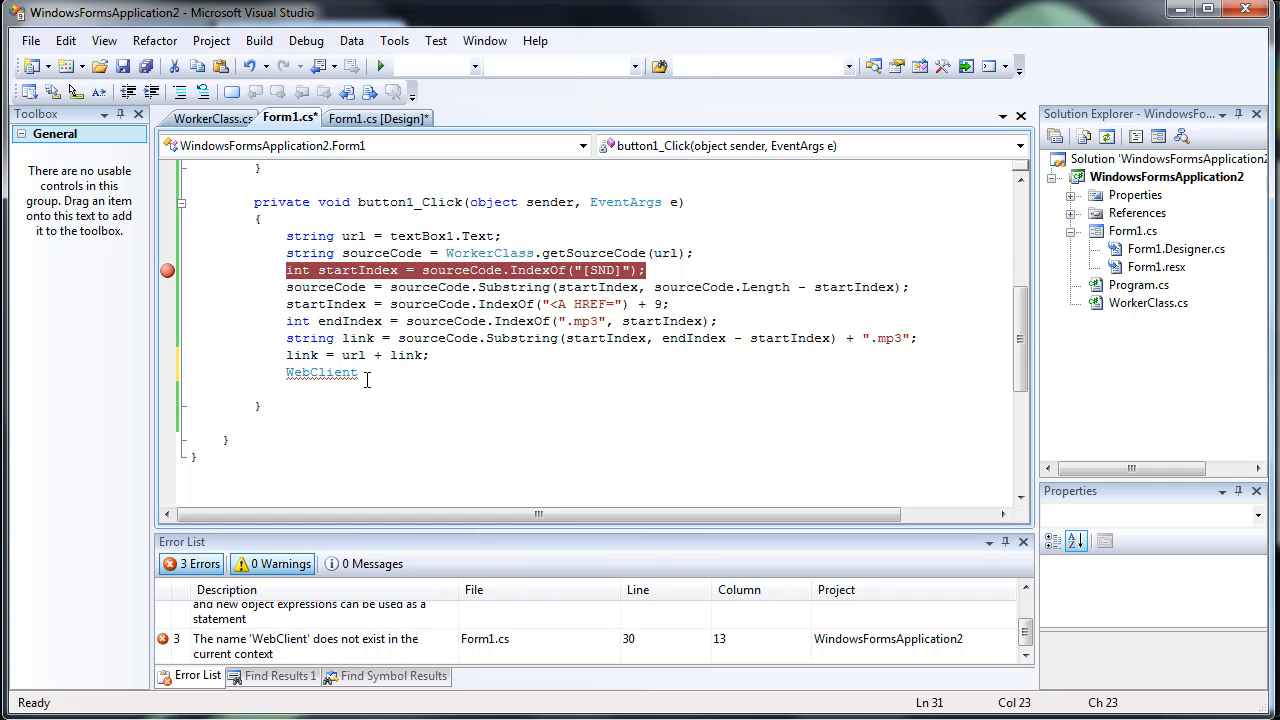
type("wc = new WebClient")
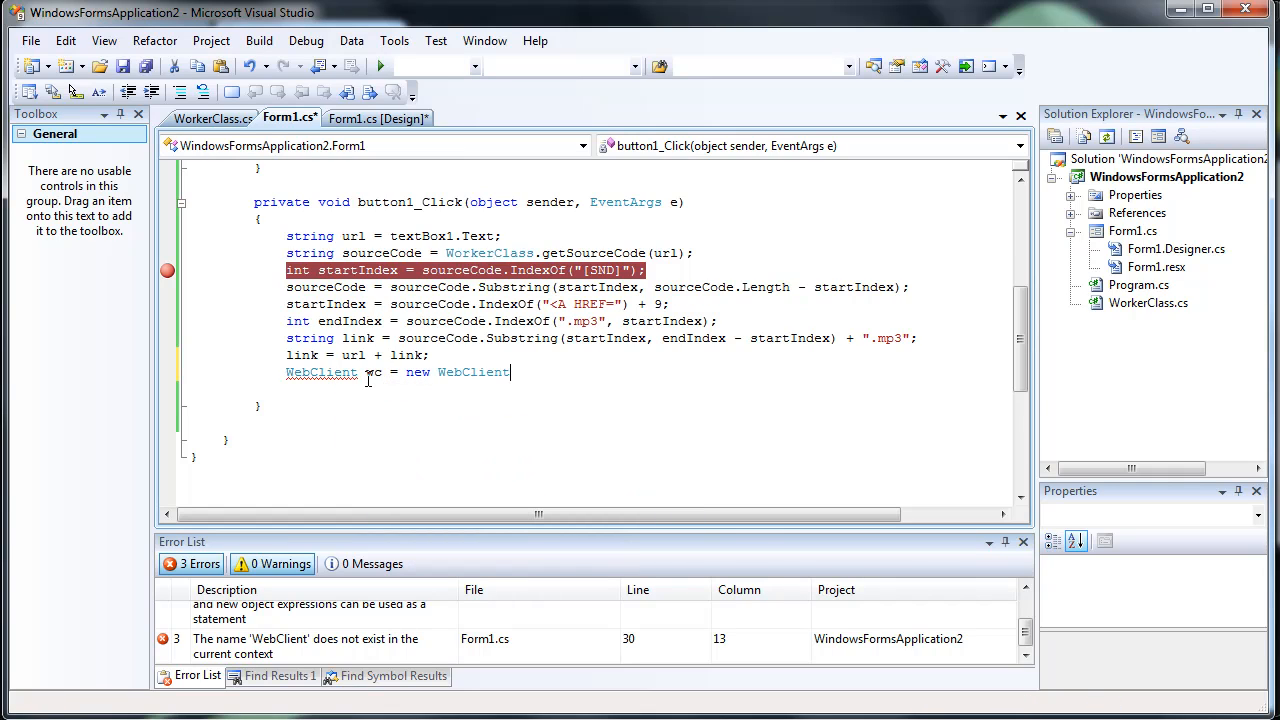
type("();")
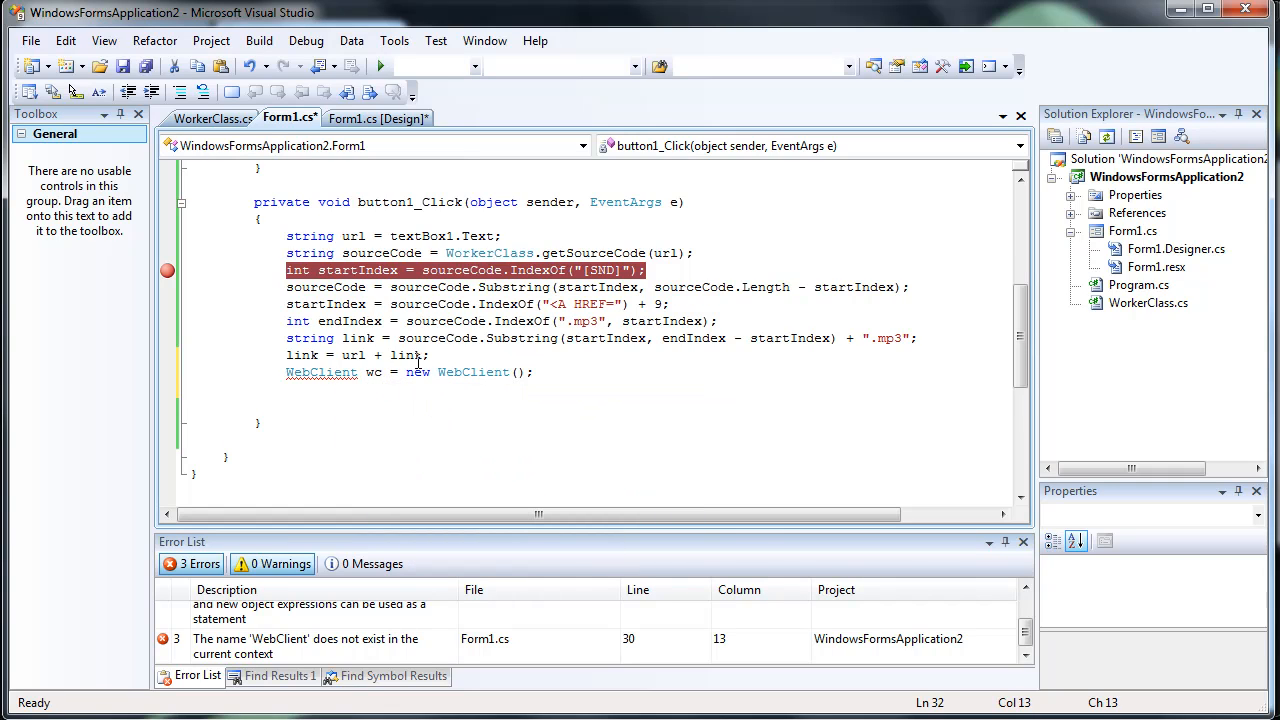
- Call wc.DownloadFileAsync(link, "song1.mp3") to download the song
type("wc.downloa")
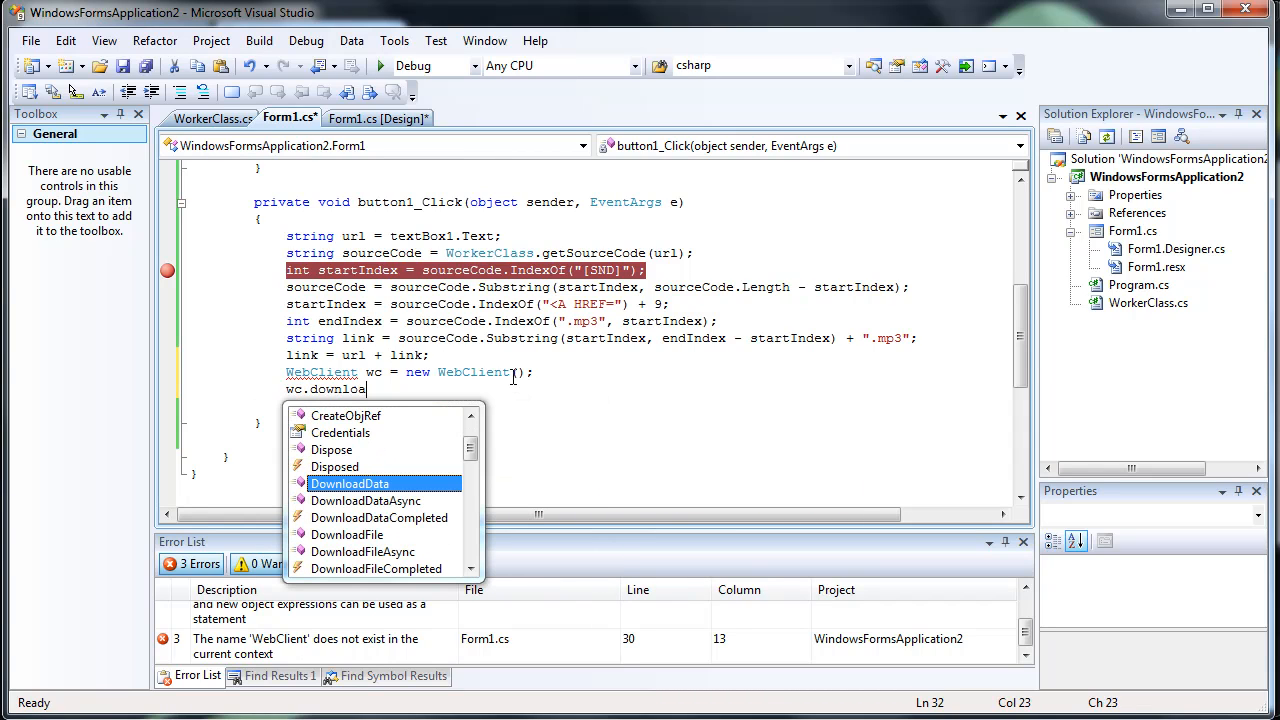
type("filea")
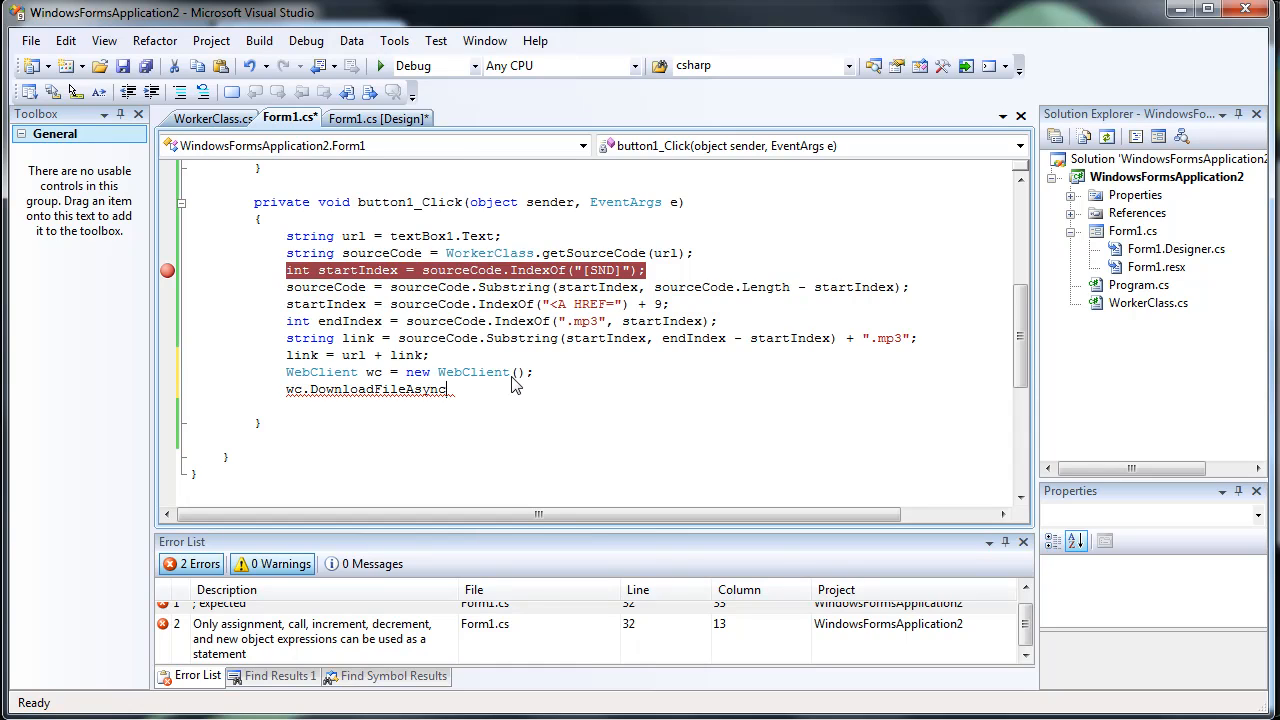
type("(link,);")
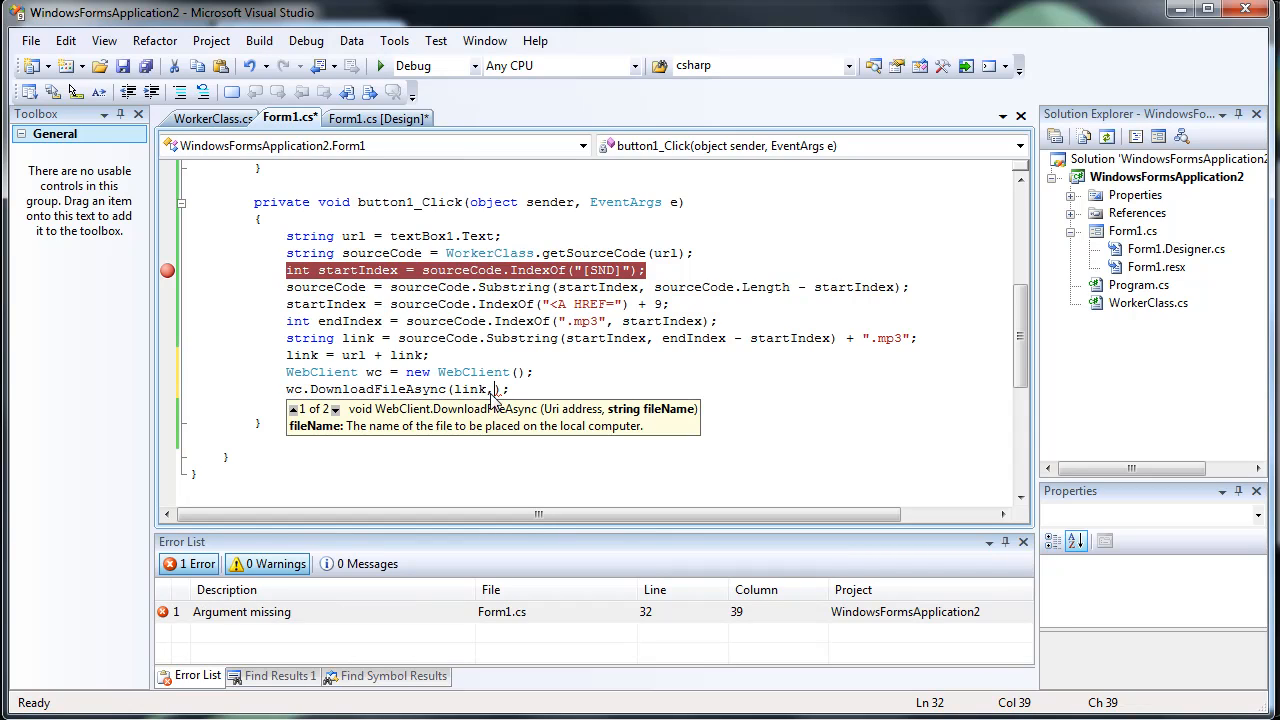
type("\"song\"")
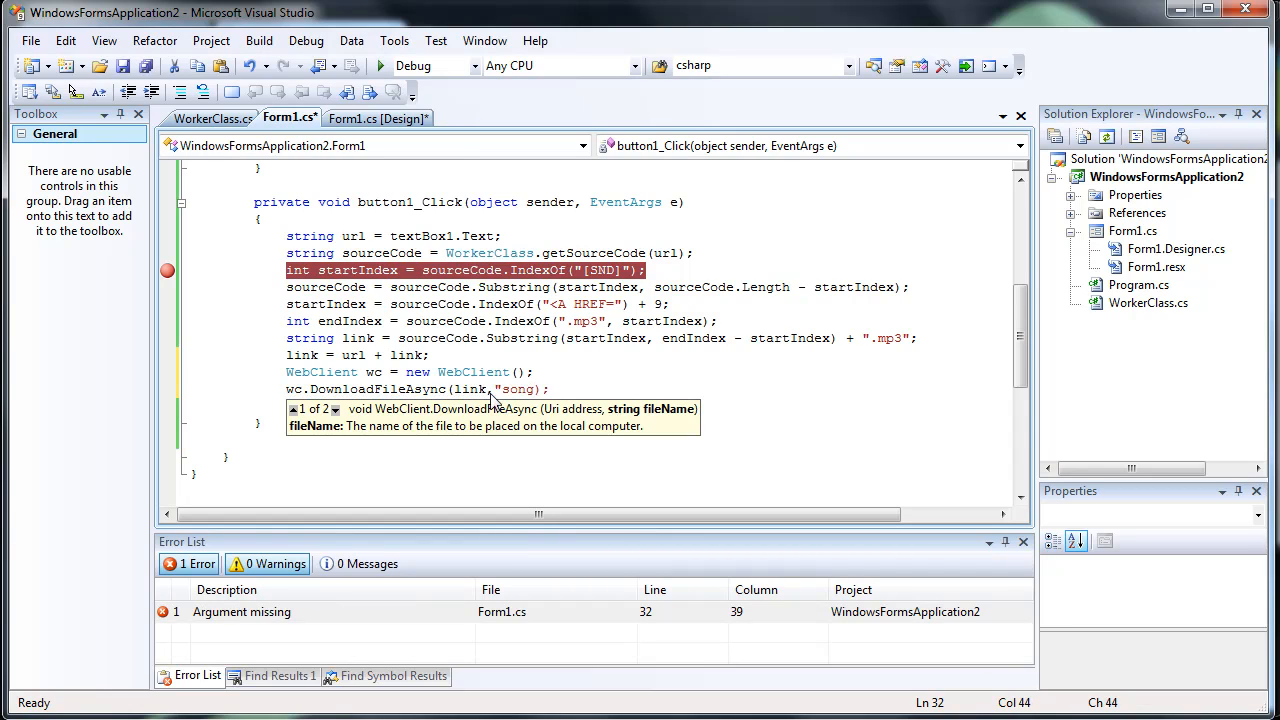
type("1.mp3\"")
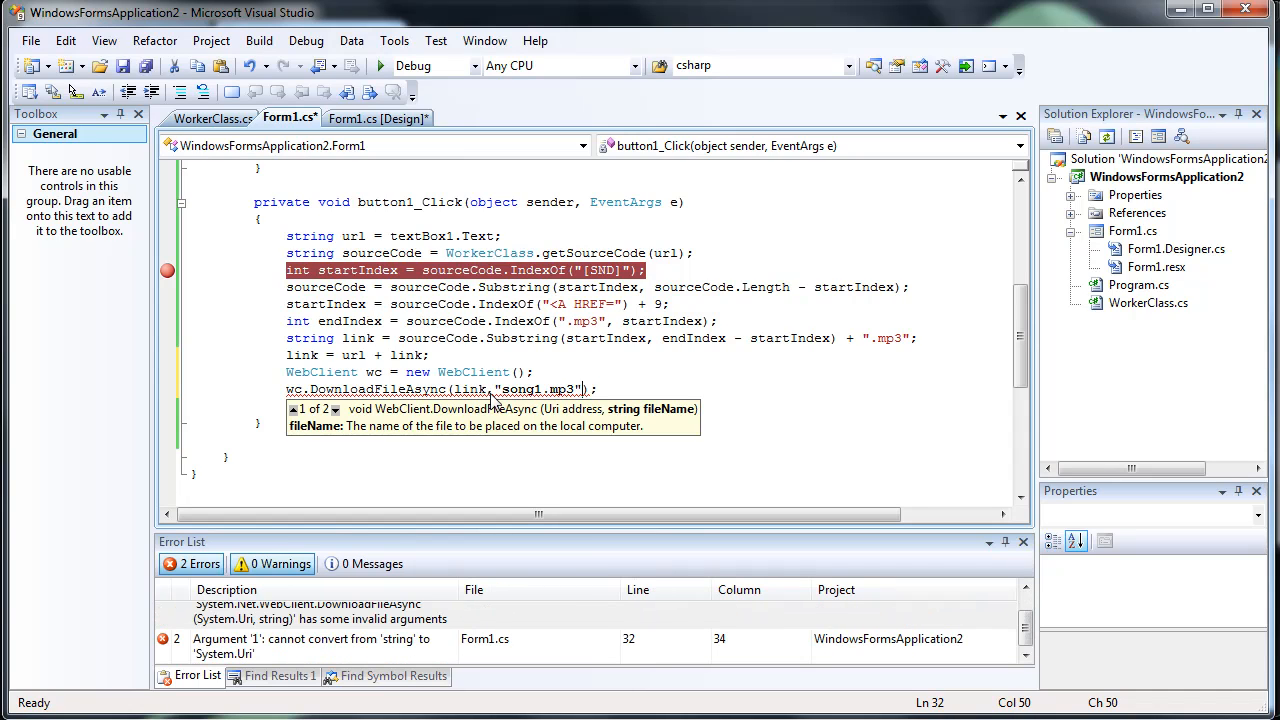
mouse_move(479, 389)
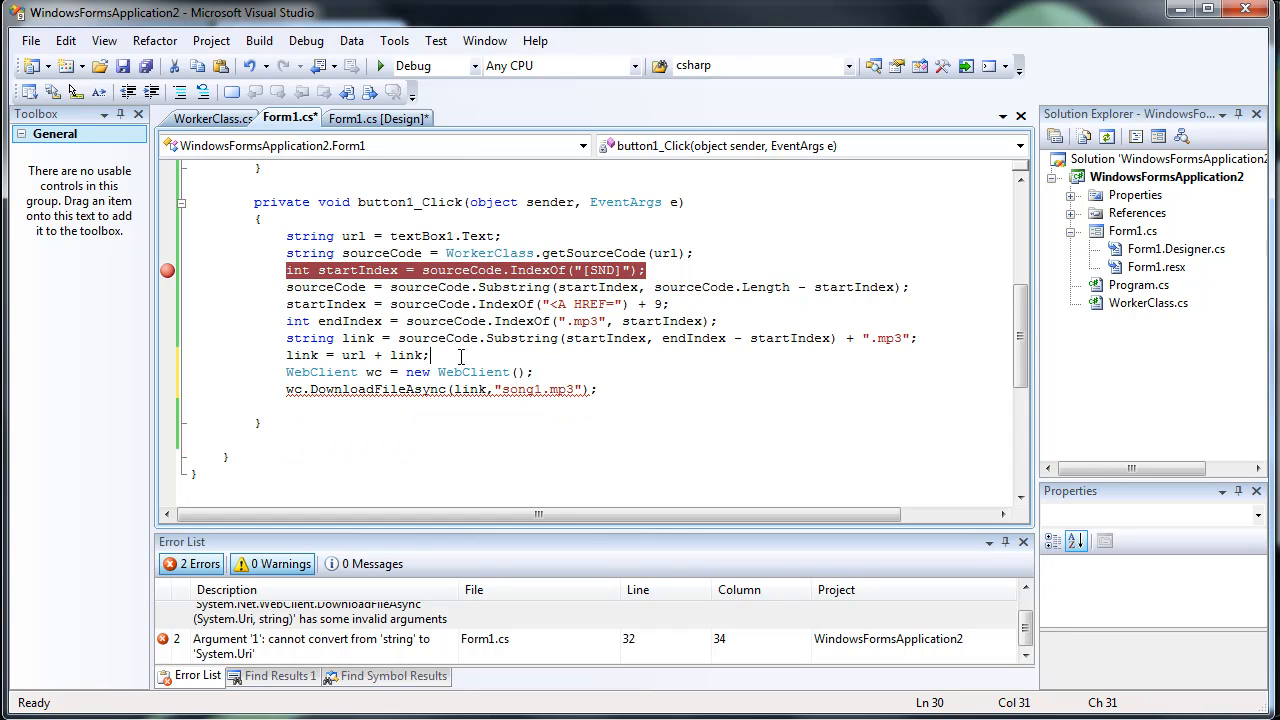
- Create Uri realLink = new Uri(link) and pass realLink to DownloadFileAsync
type("string r")
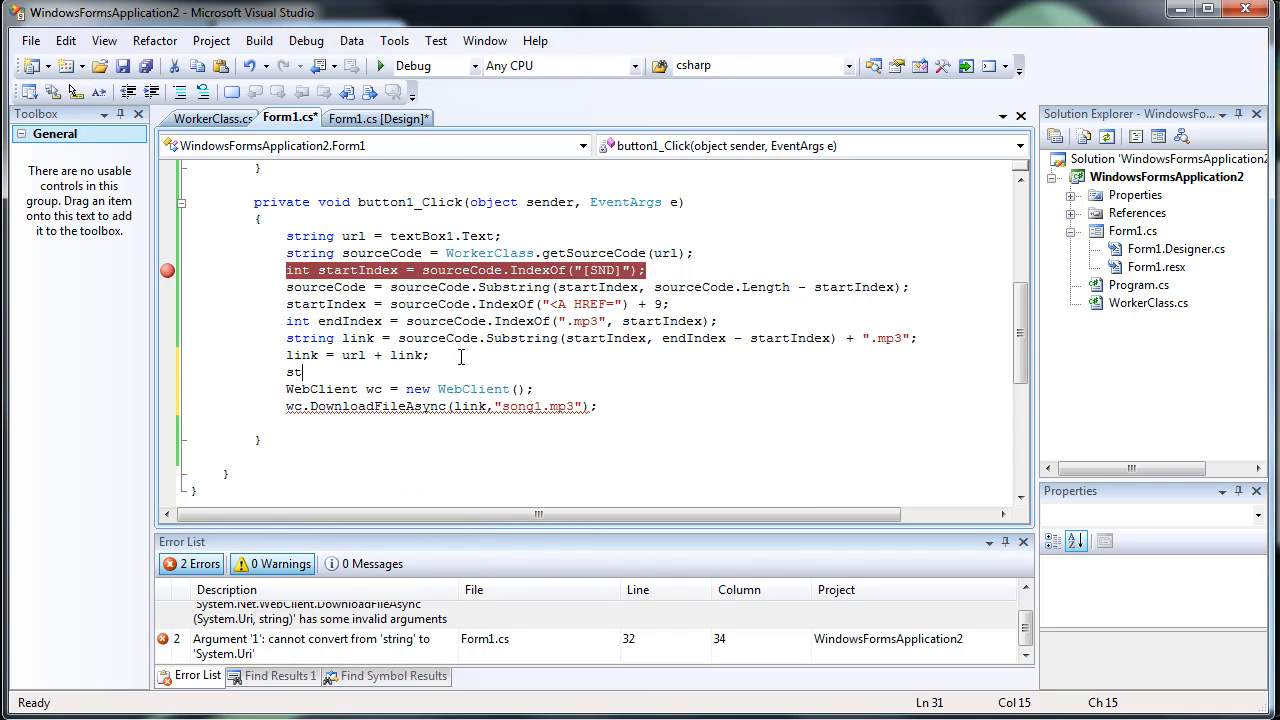
type("Uri realLink = new Uri(link);")
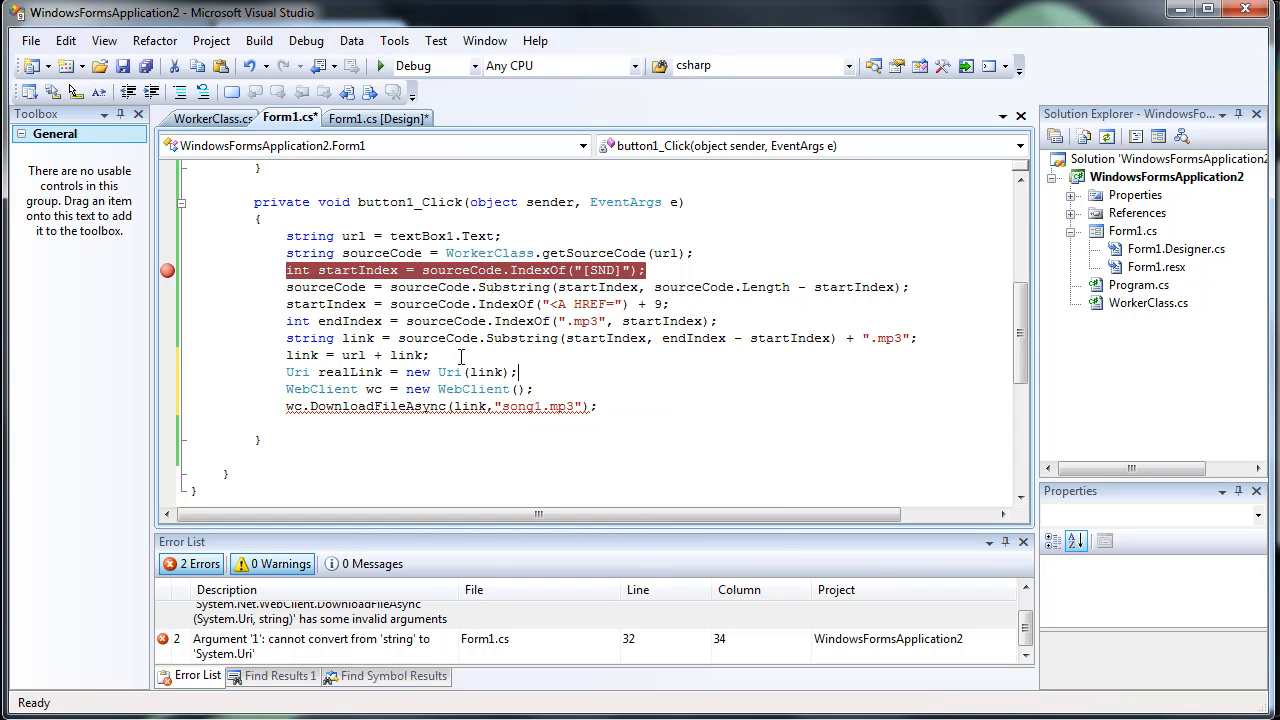
double_click(466, 407)
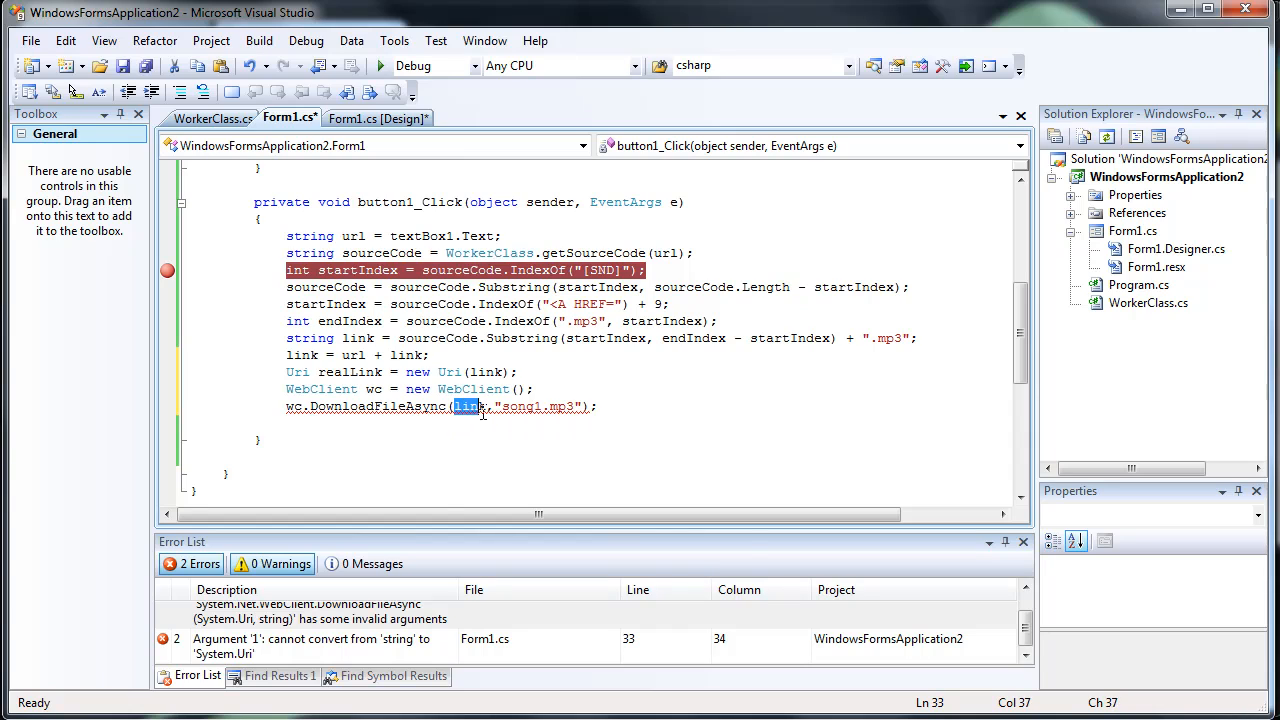
type("realLink")
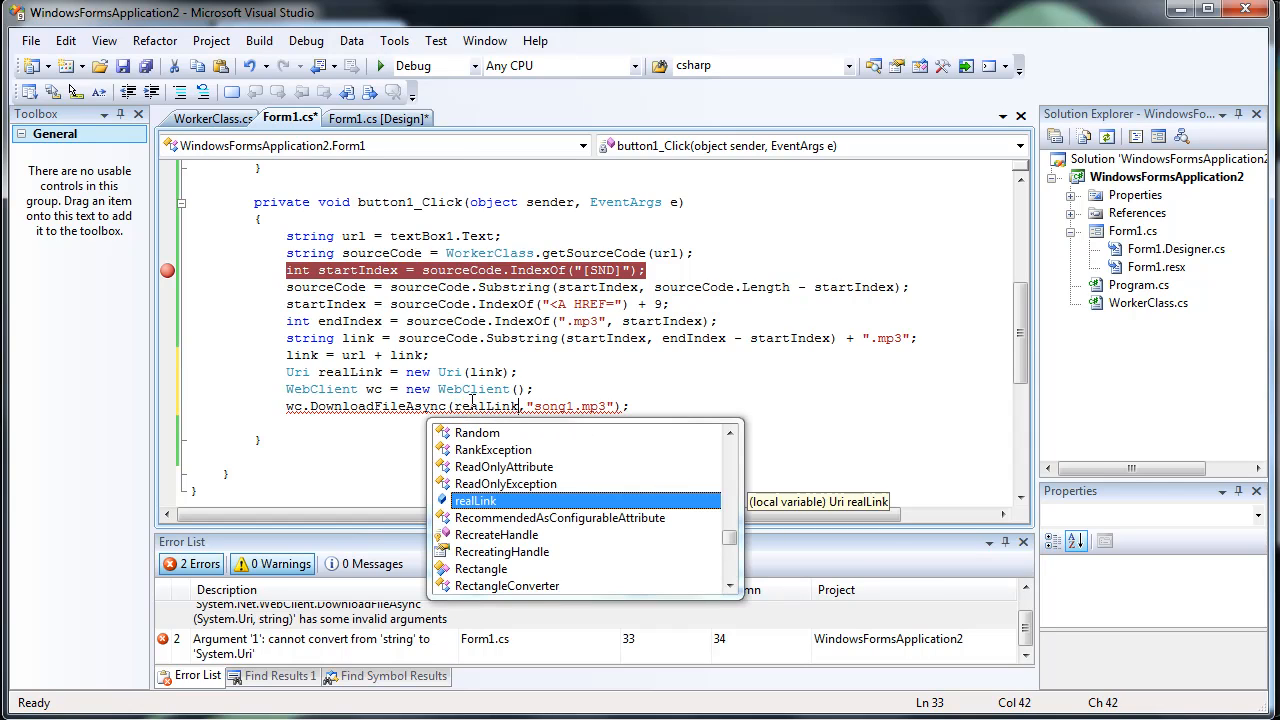